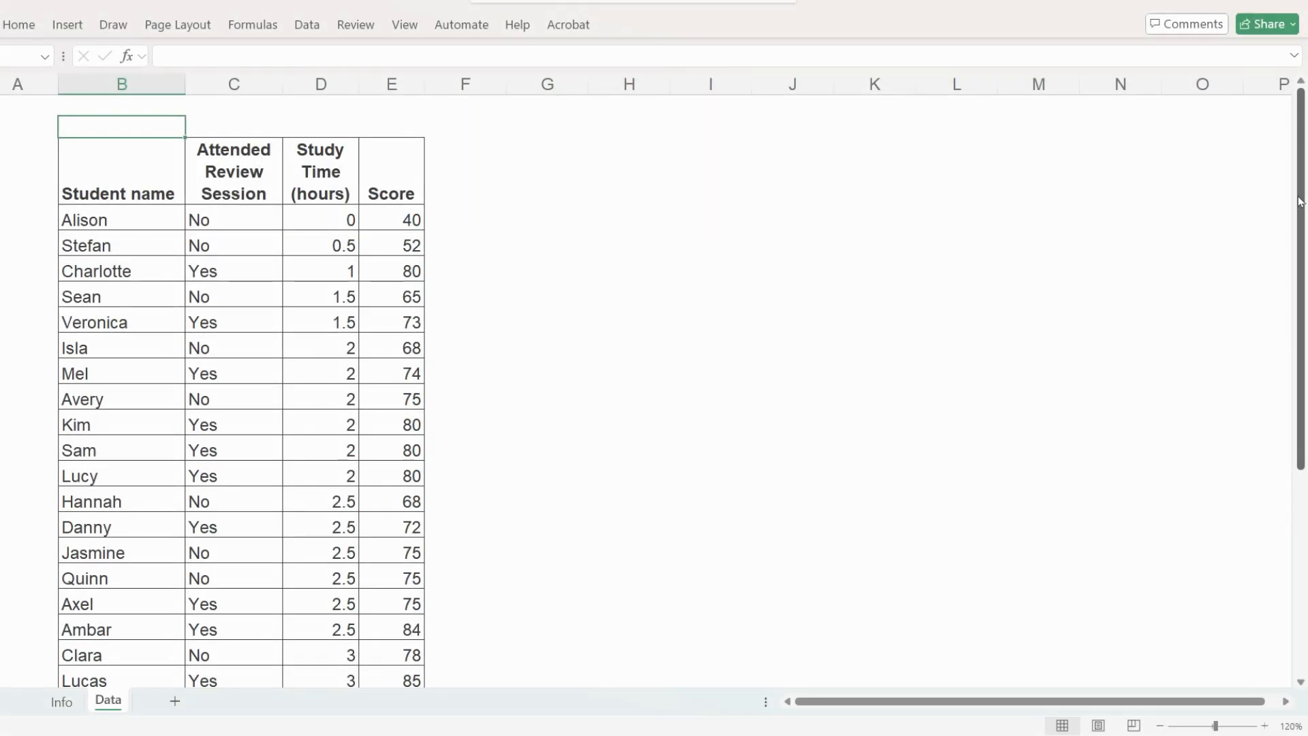
Scroll down through the student table to review the Study Time and Score columns
scroll("down", 3)
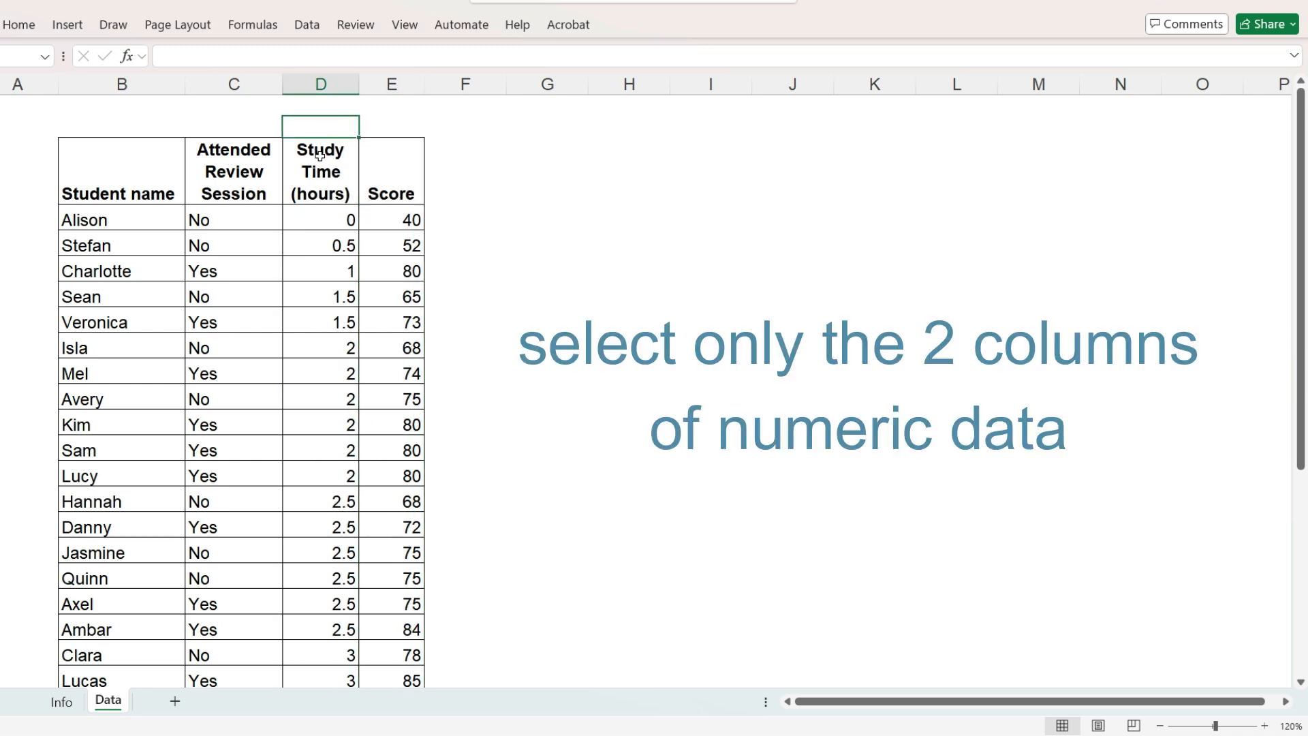
scroll("down", 3)
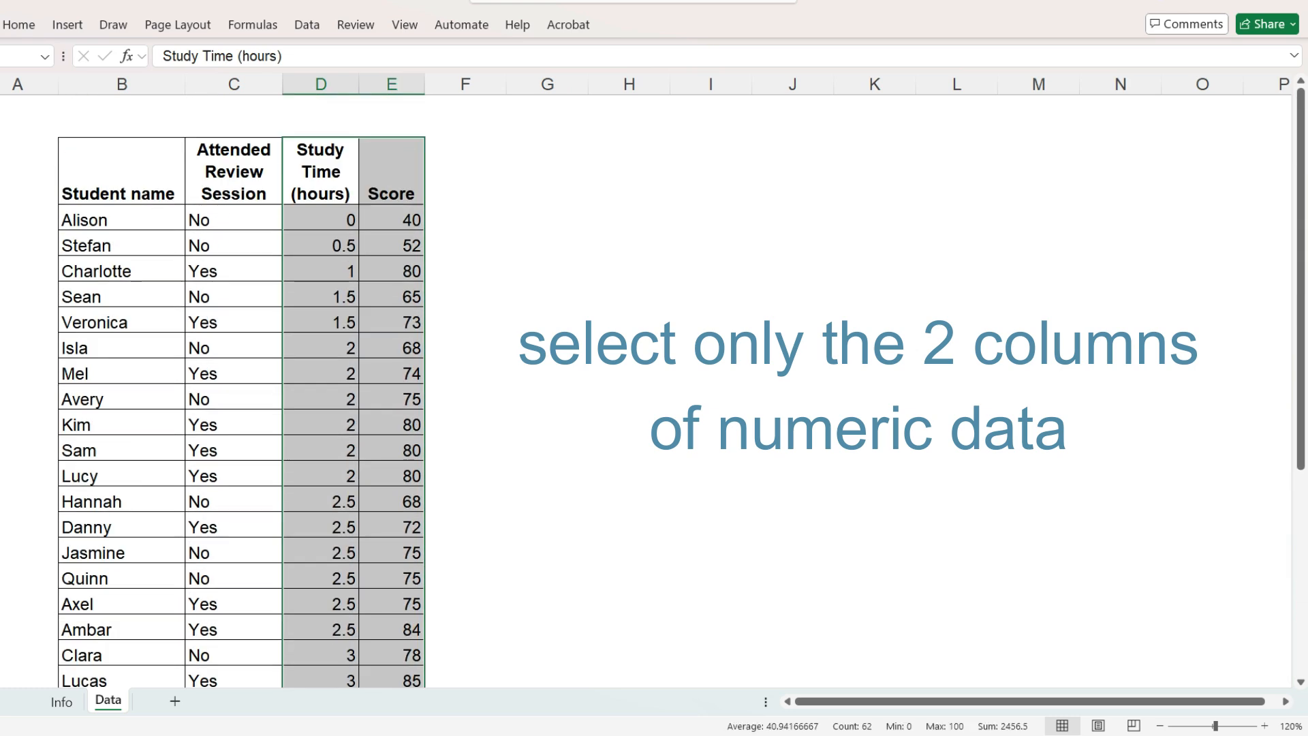
Insert a plain Scatter chart of Score against Study Time from the Insert ribbon
left_click(67, 24)
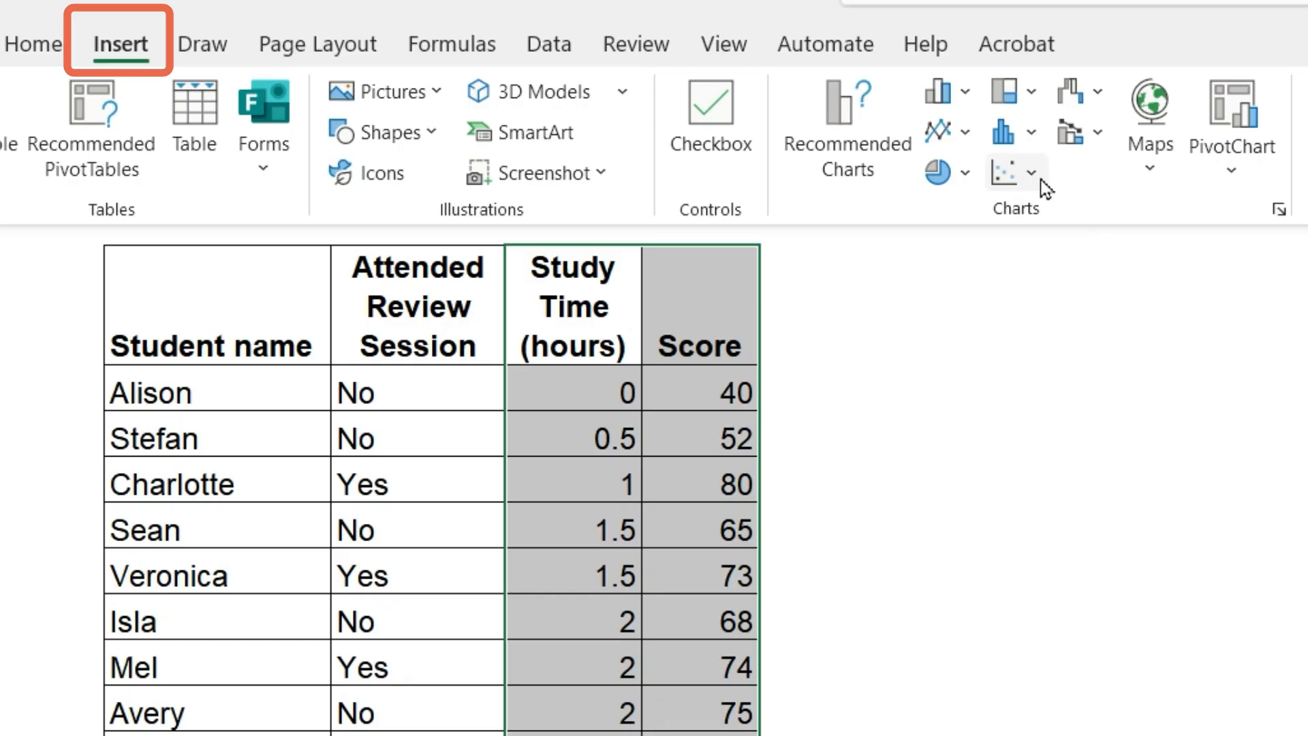
left_click(1012, 172)
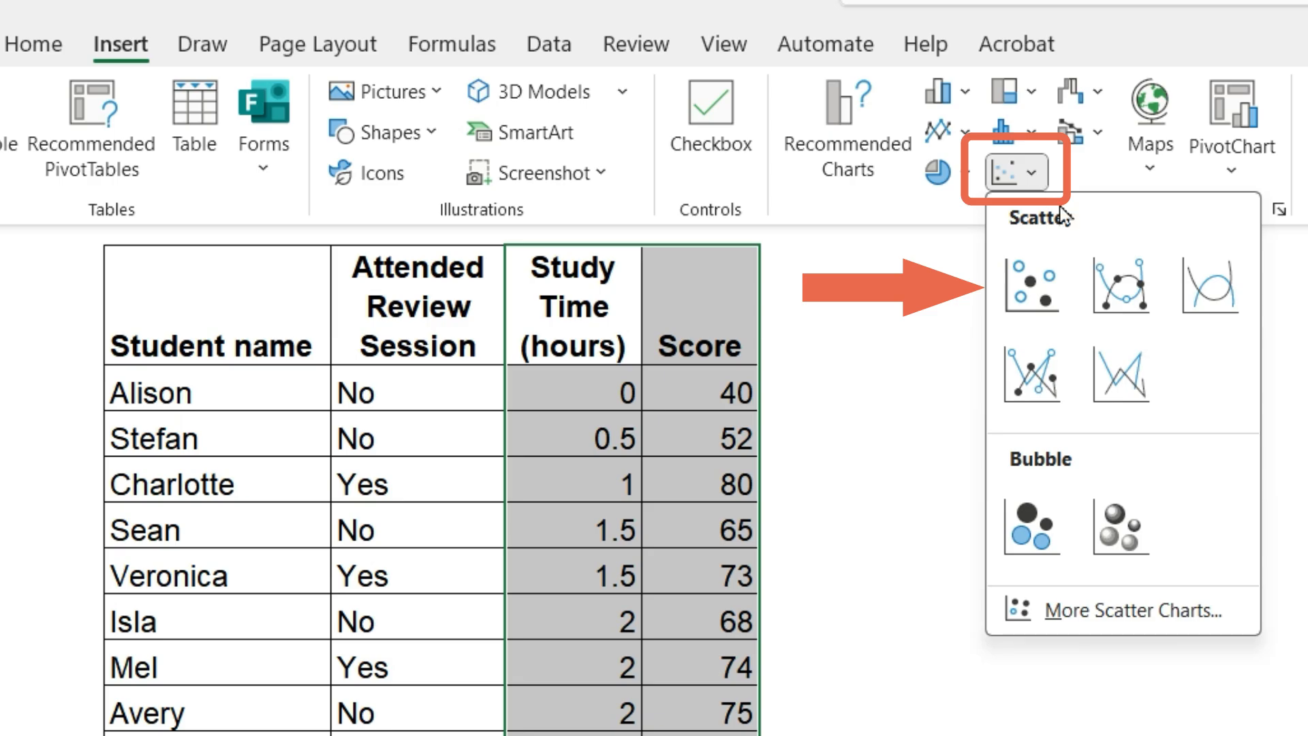
left_click(1030, 284)
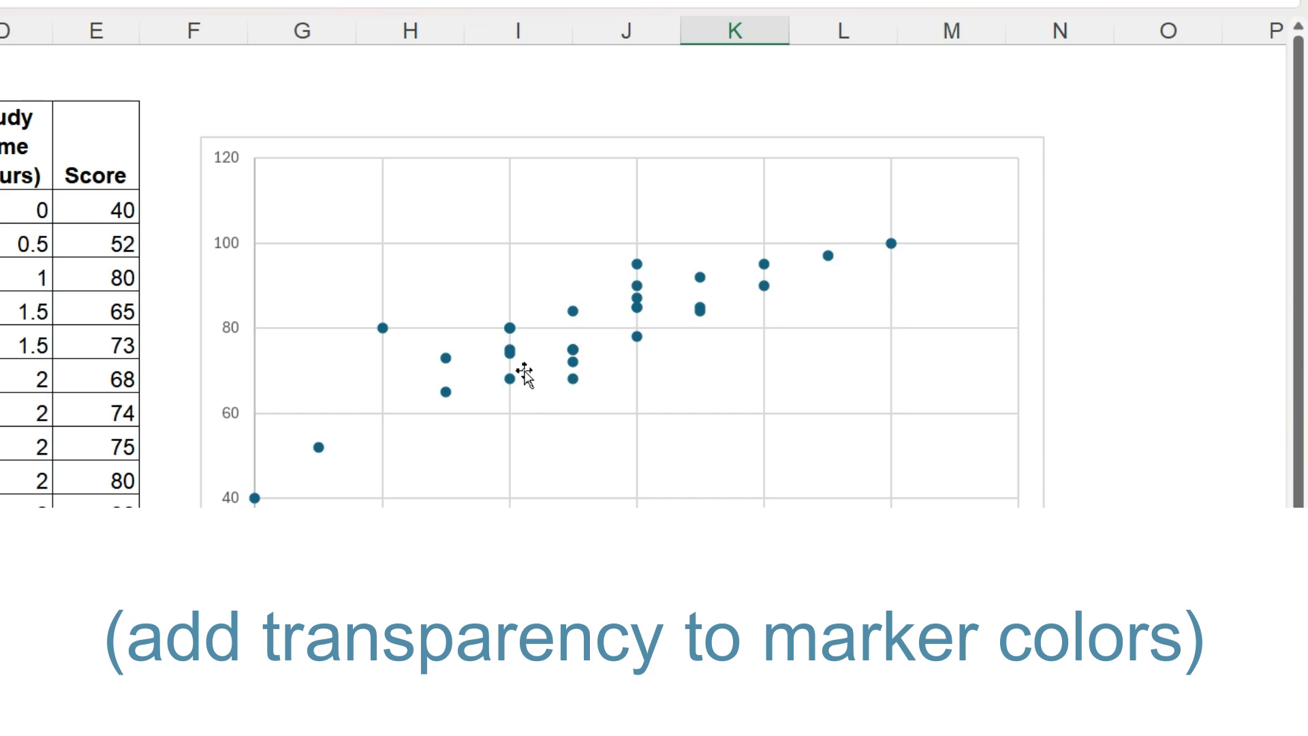
Format the Score series markers as Built-in, size 8, with a Solid fill
right_click(507, 353)
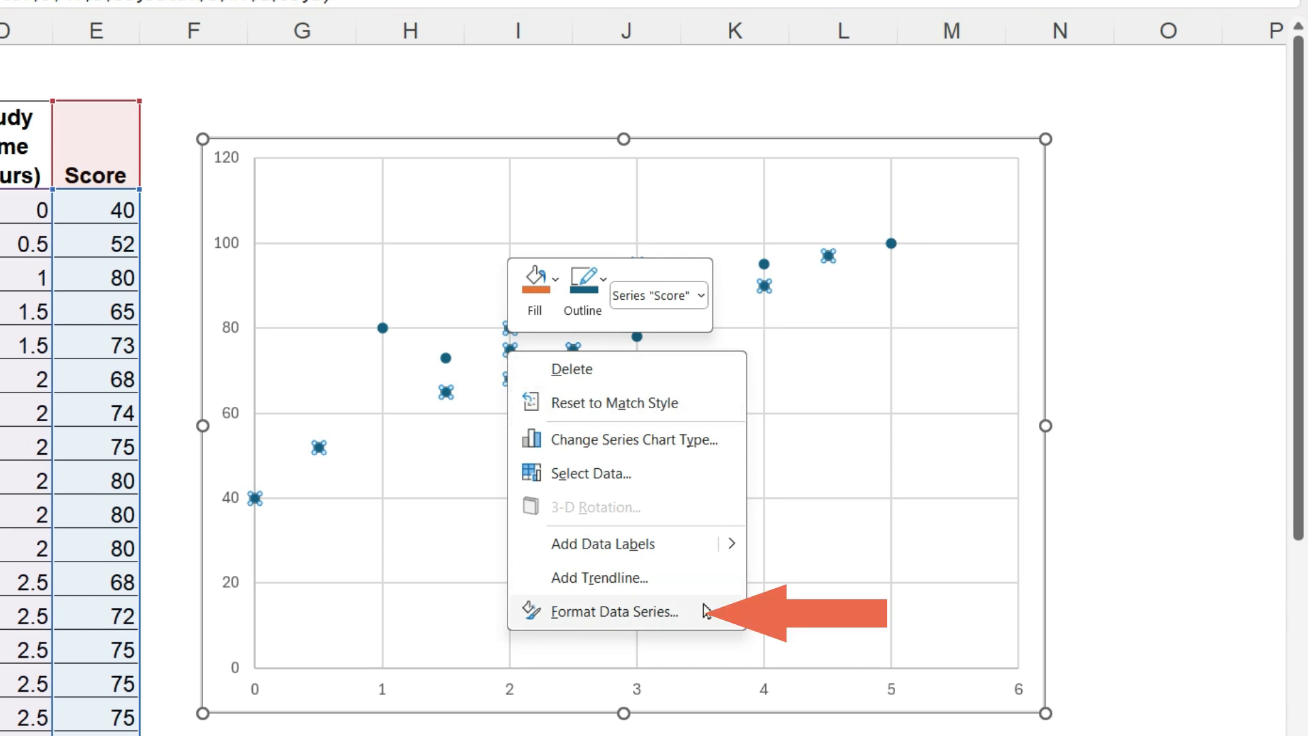
left_click(610, 612)
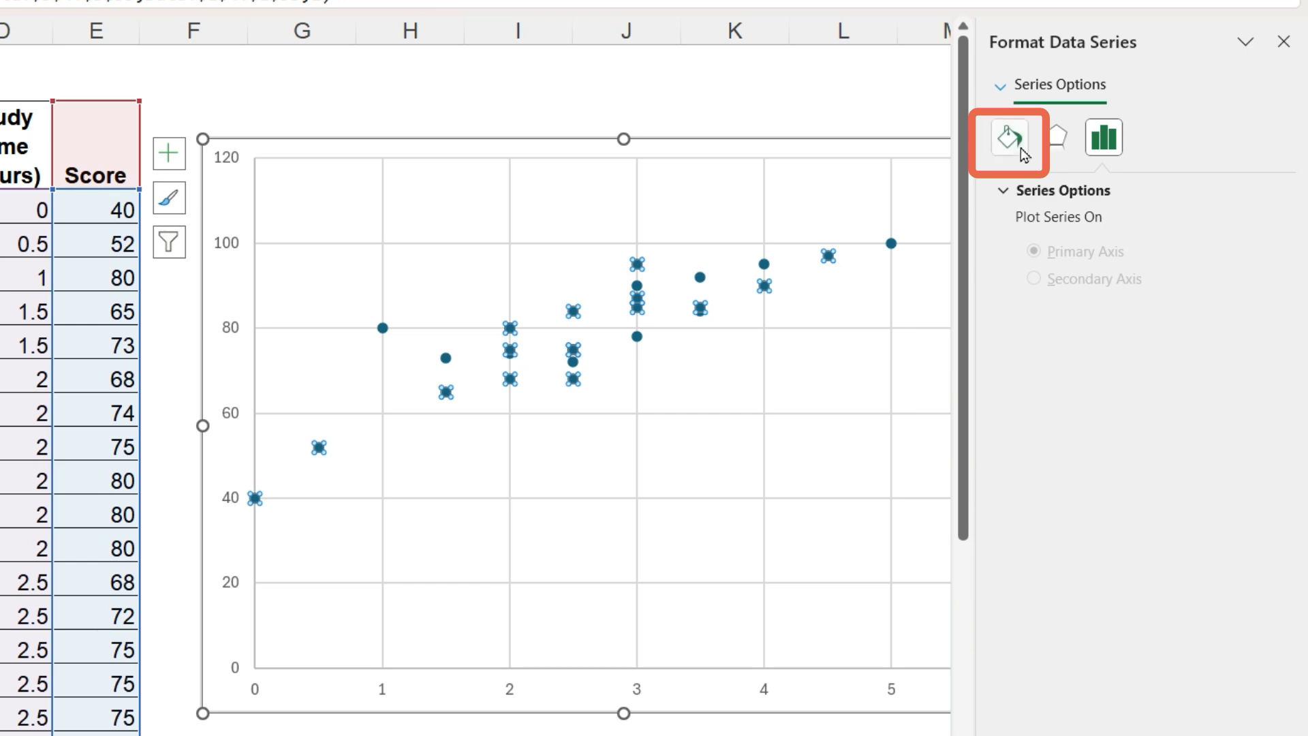
left_click(1010, 139)
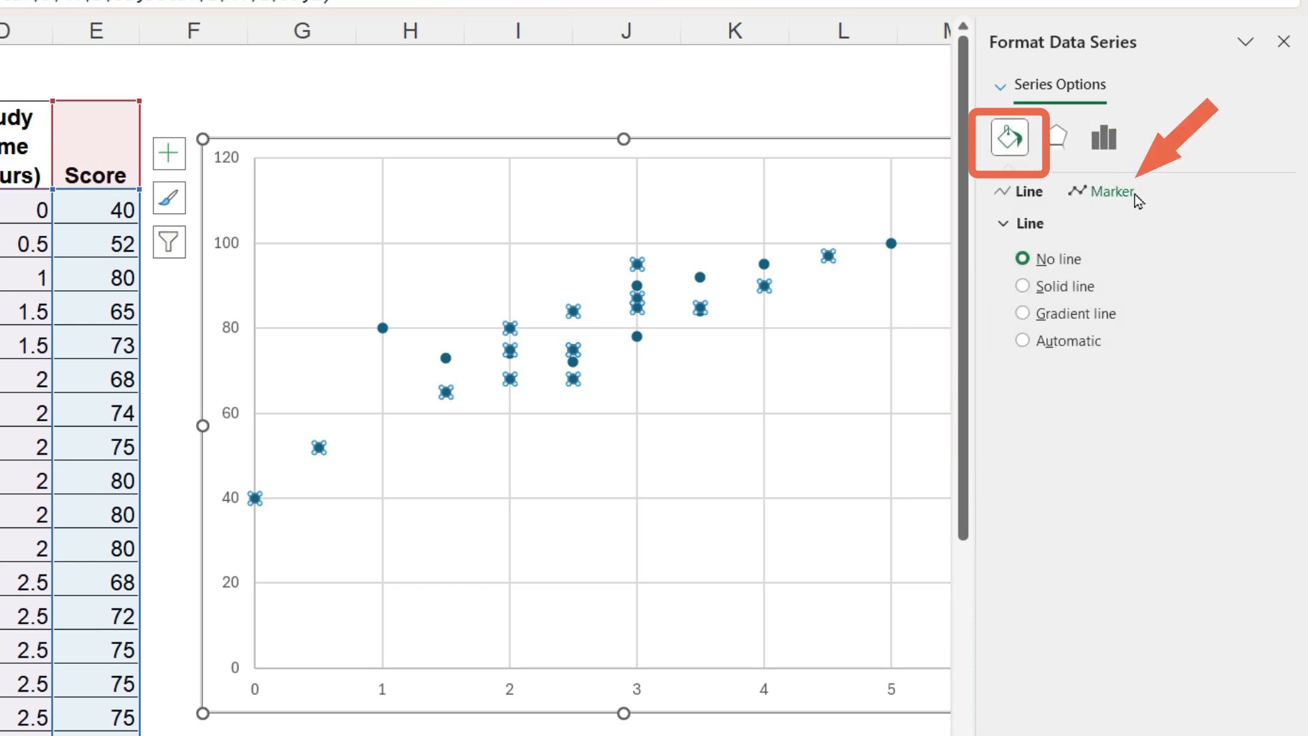
left_click(1100, 191)
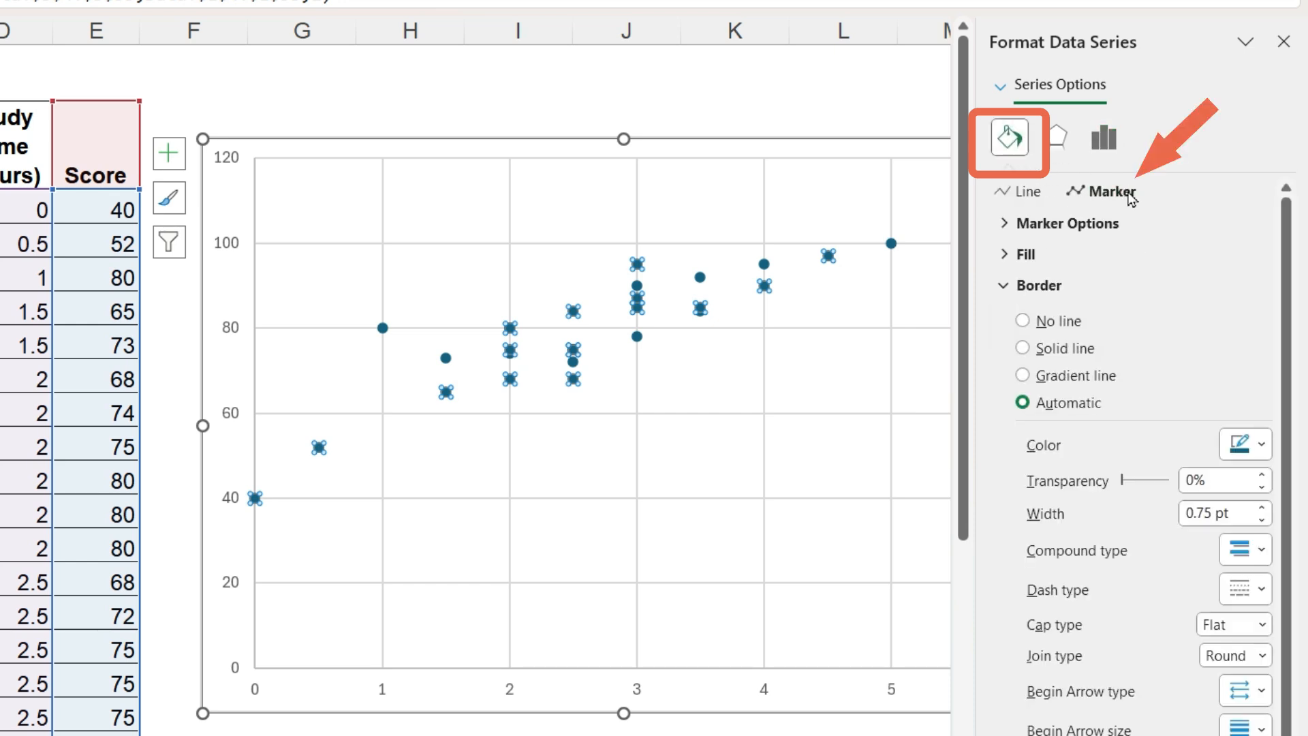
left_click(1068, 223)
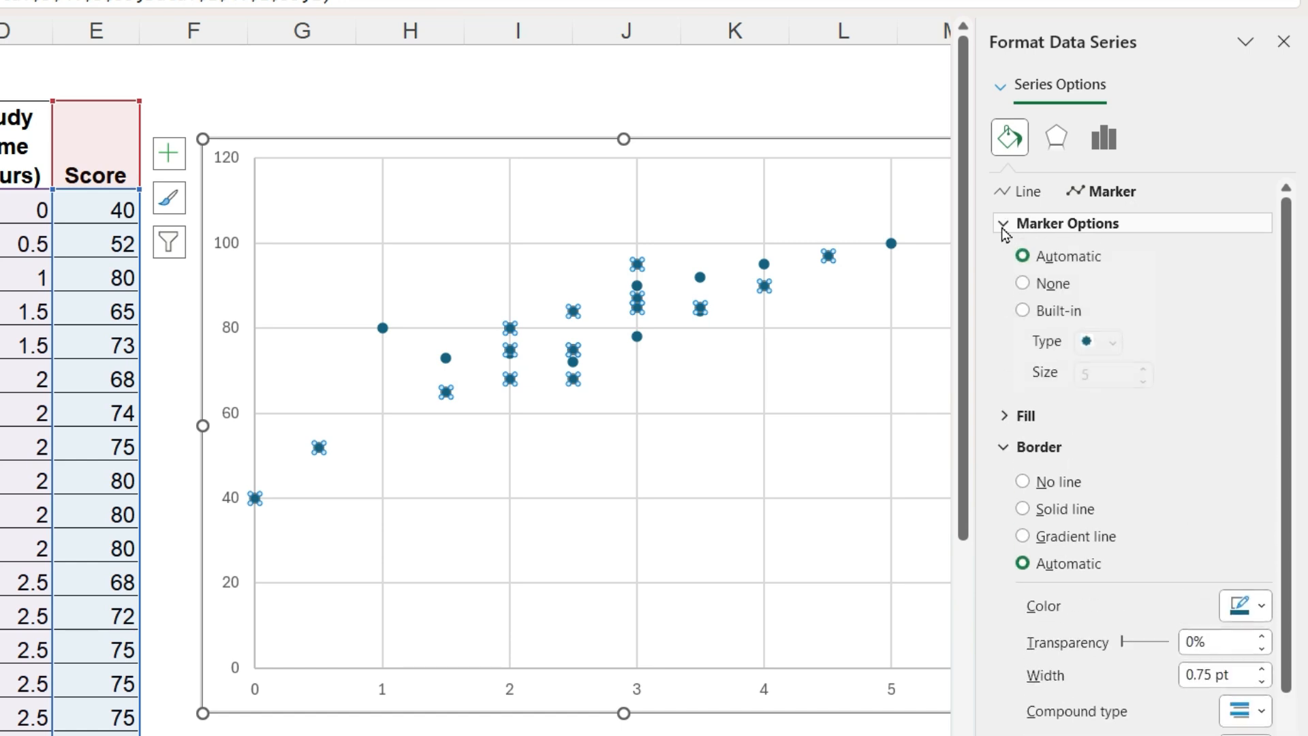
left_click(1116, 341)
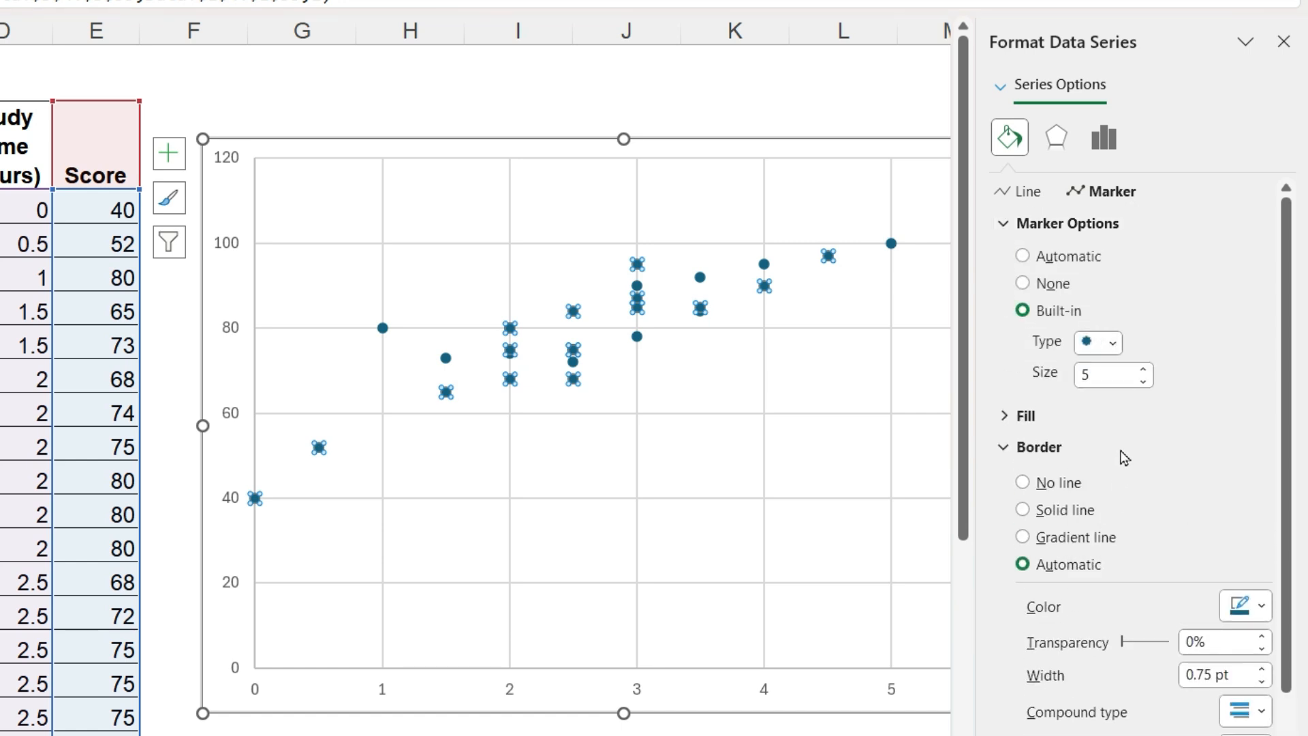
left_click(1142, 368)
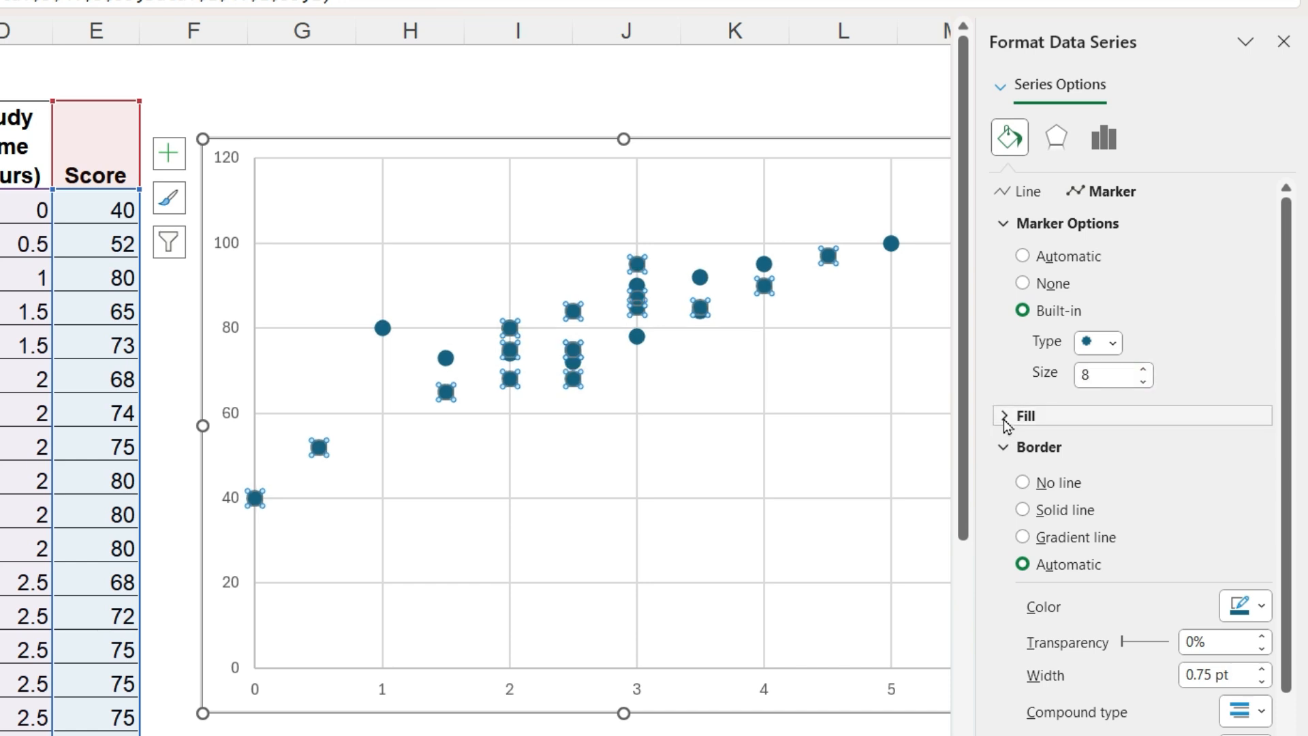
left_click(1026, 416)
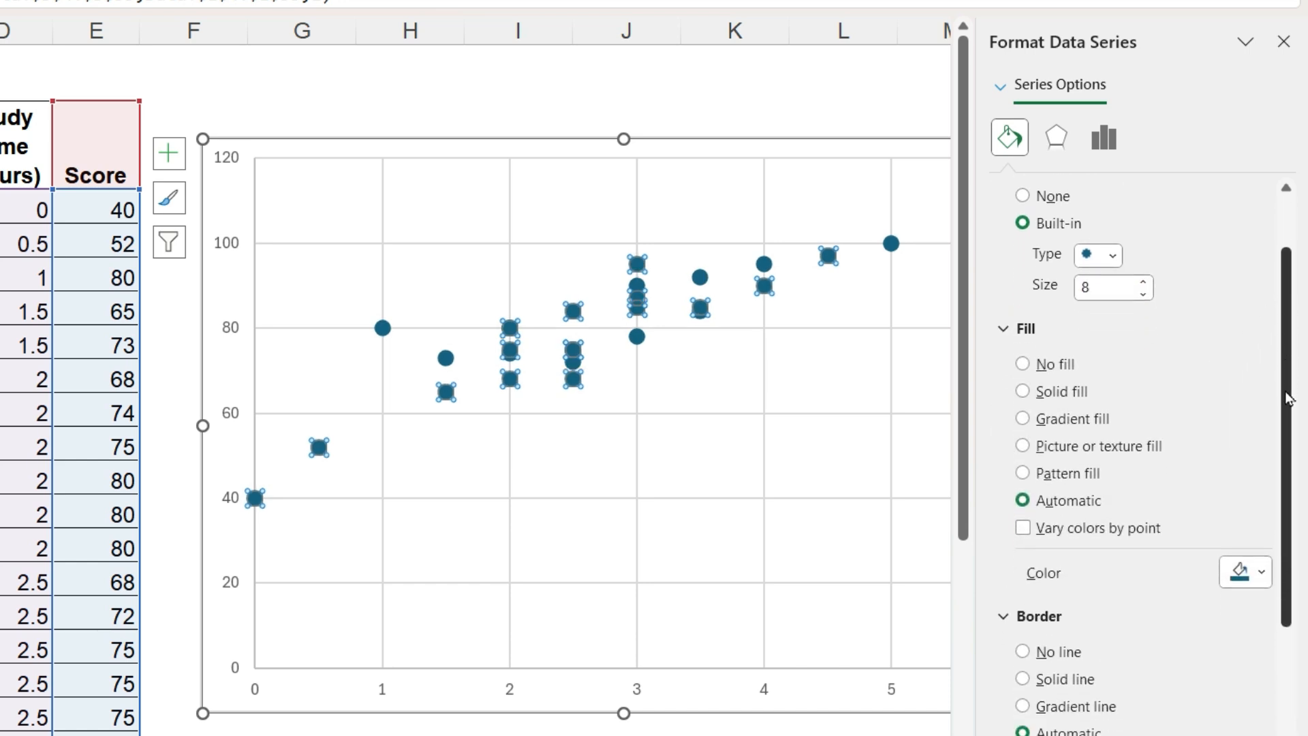
left_click(1058, 237)
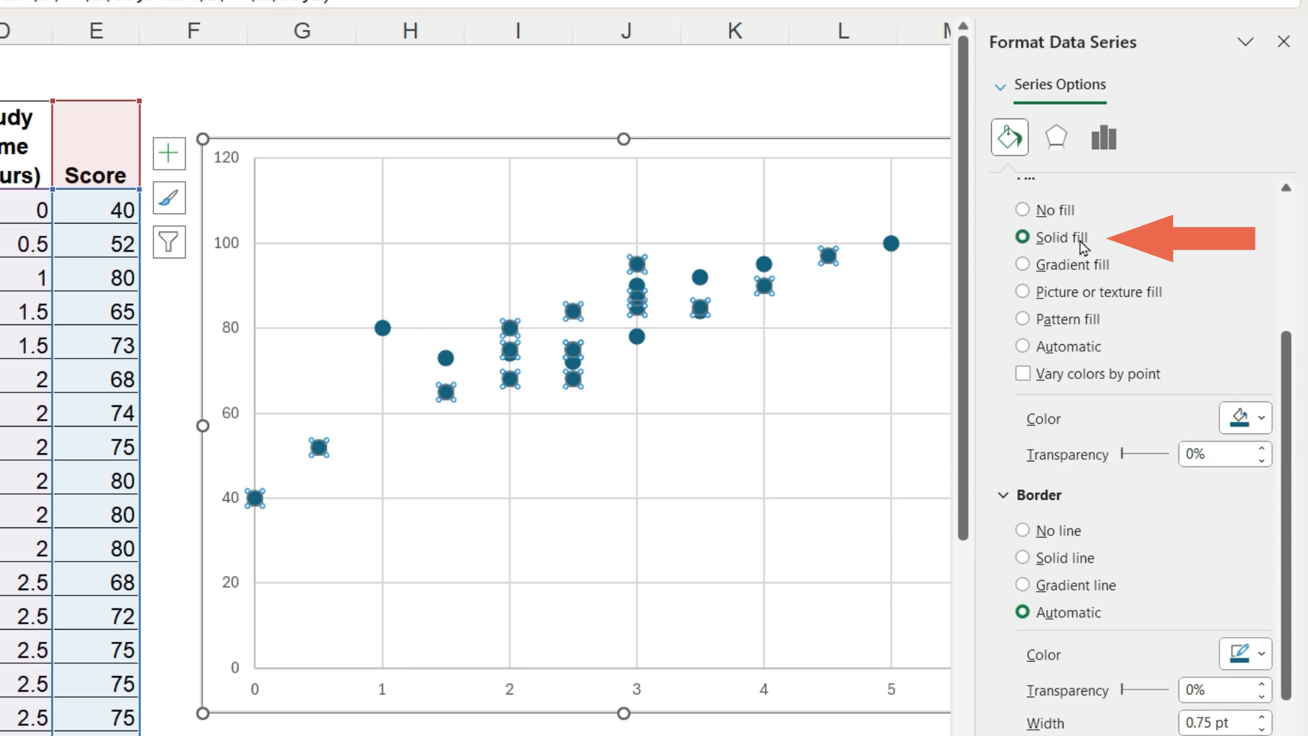
Give the markers a purple fill with raised transparency so overlaps show darker
left_click(1247, 417)
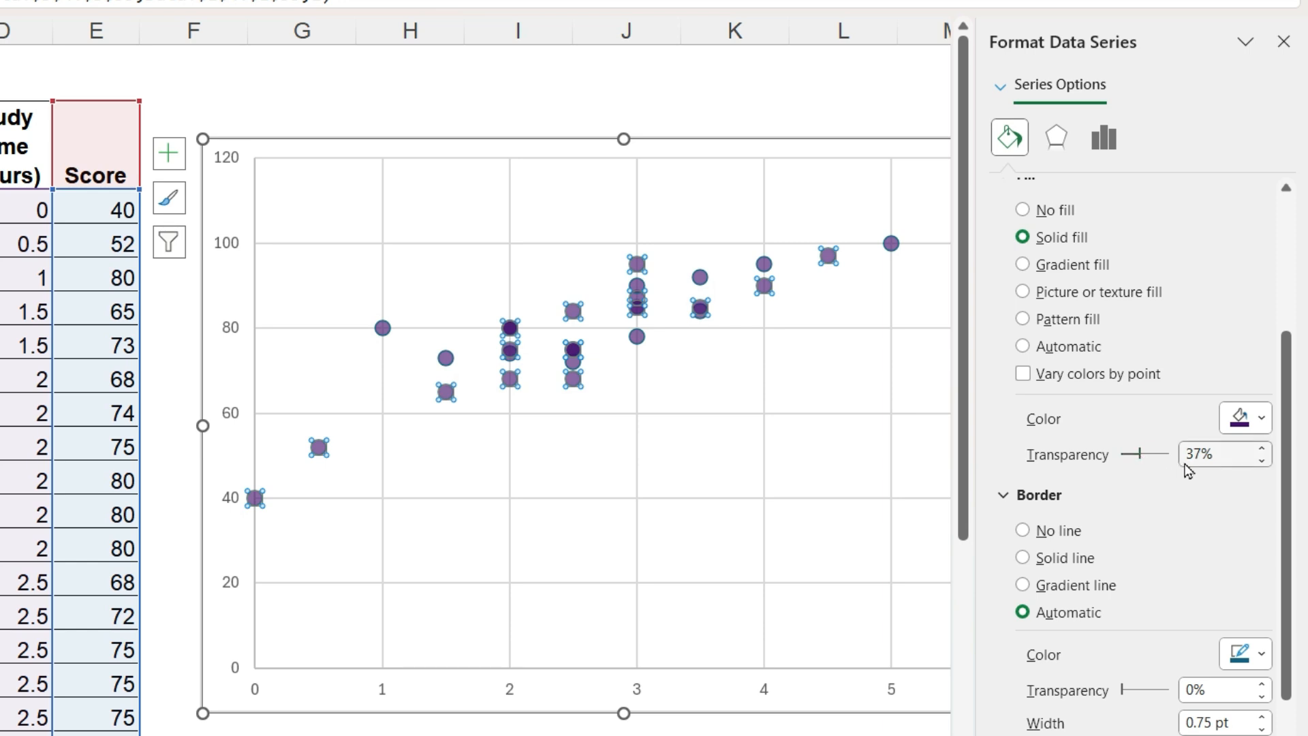
type("6")
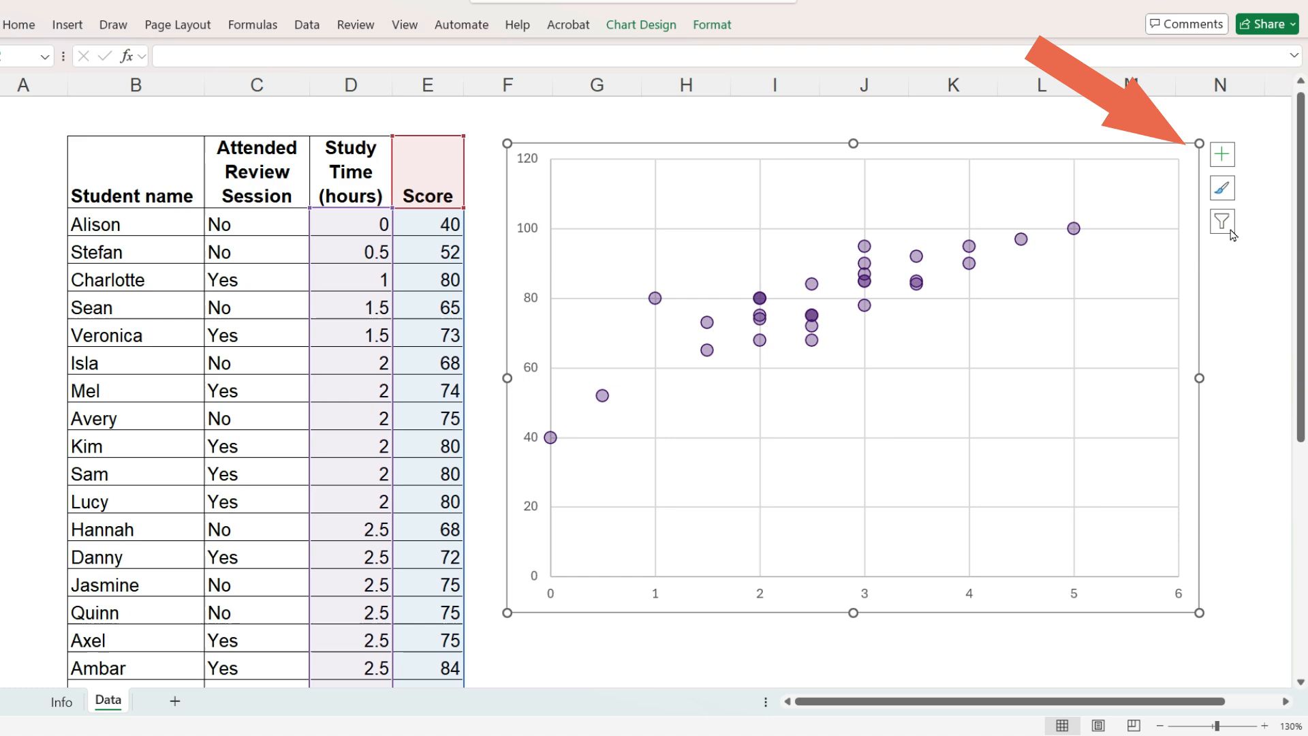
Add axis titles, naming the vertical axis 'Exam Score' and moving to the horizontal title
left_click(1220, 153)
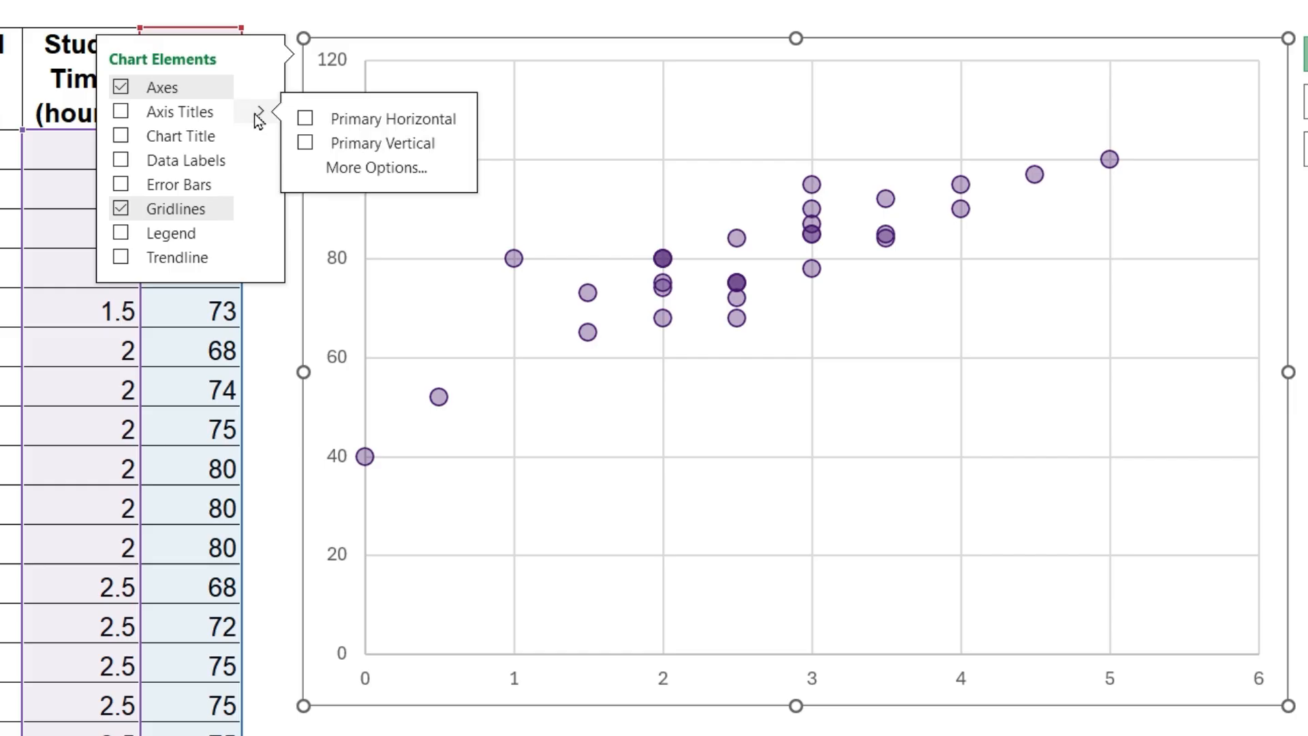
left_click(305, 118)
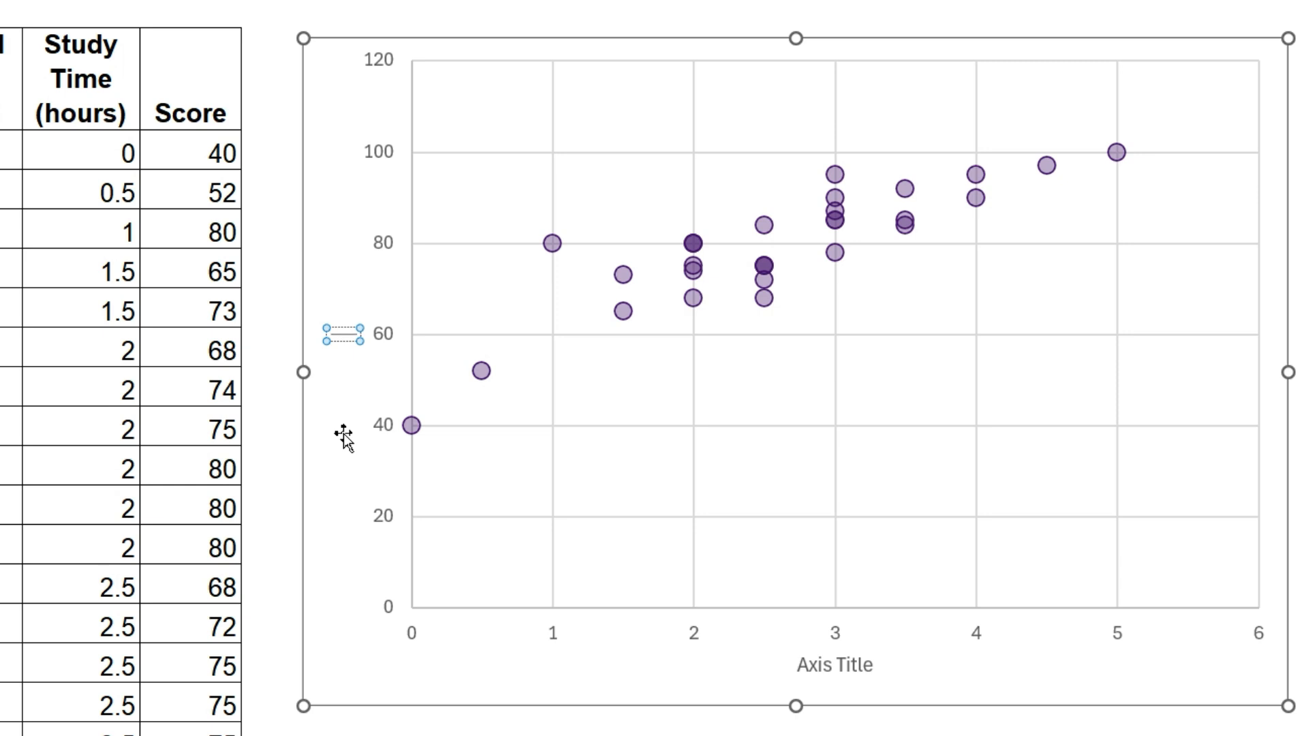
type("Exam Score")
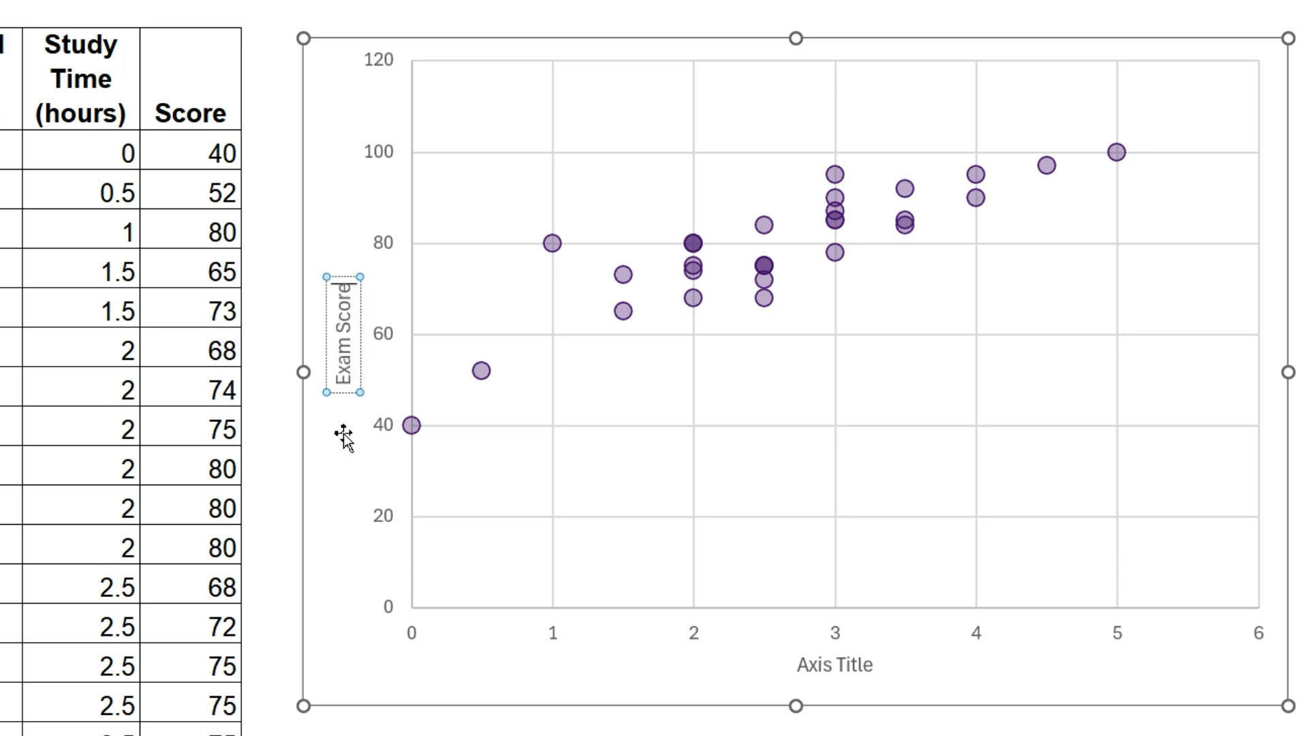
left_click(824, 666)
type("Study Time (hours)")
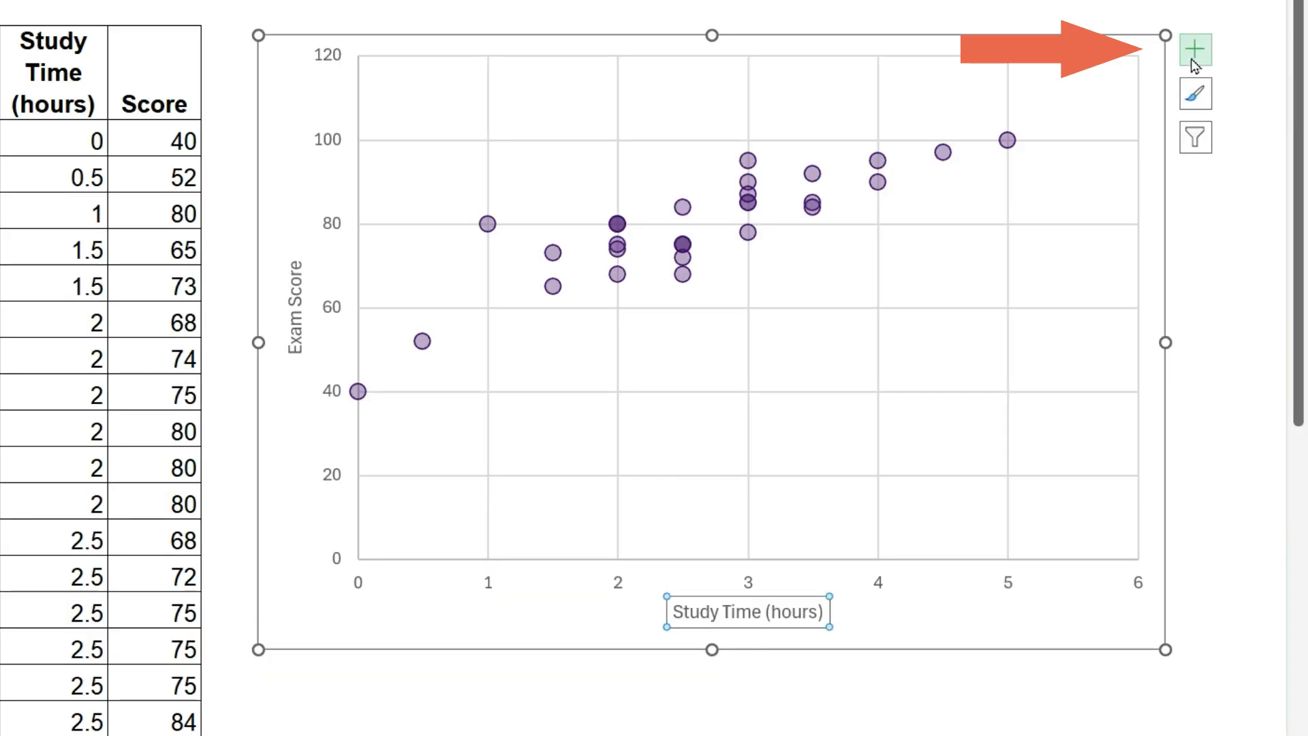
Keep only the Primary Major Horizontal gridlines on the chart
left_click(1195, 49)
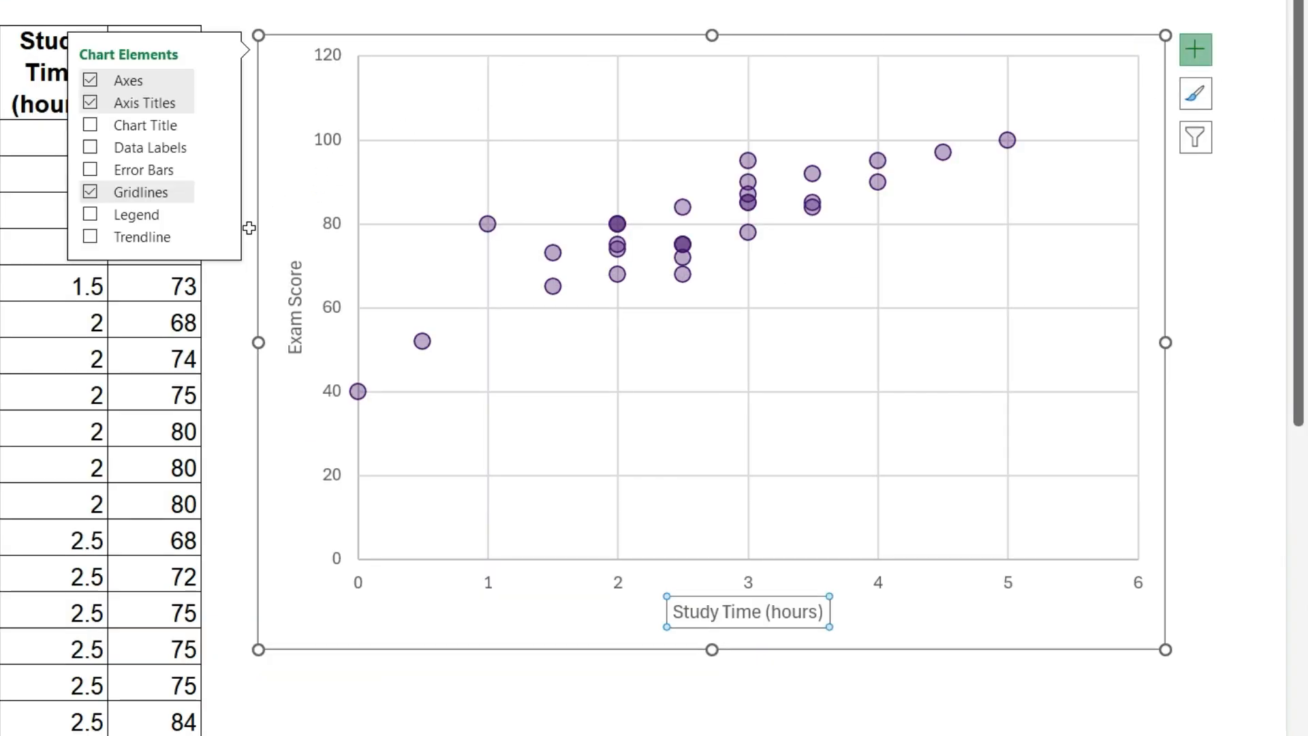
left_click(221, 192)
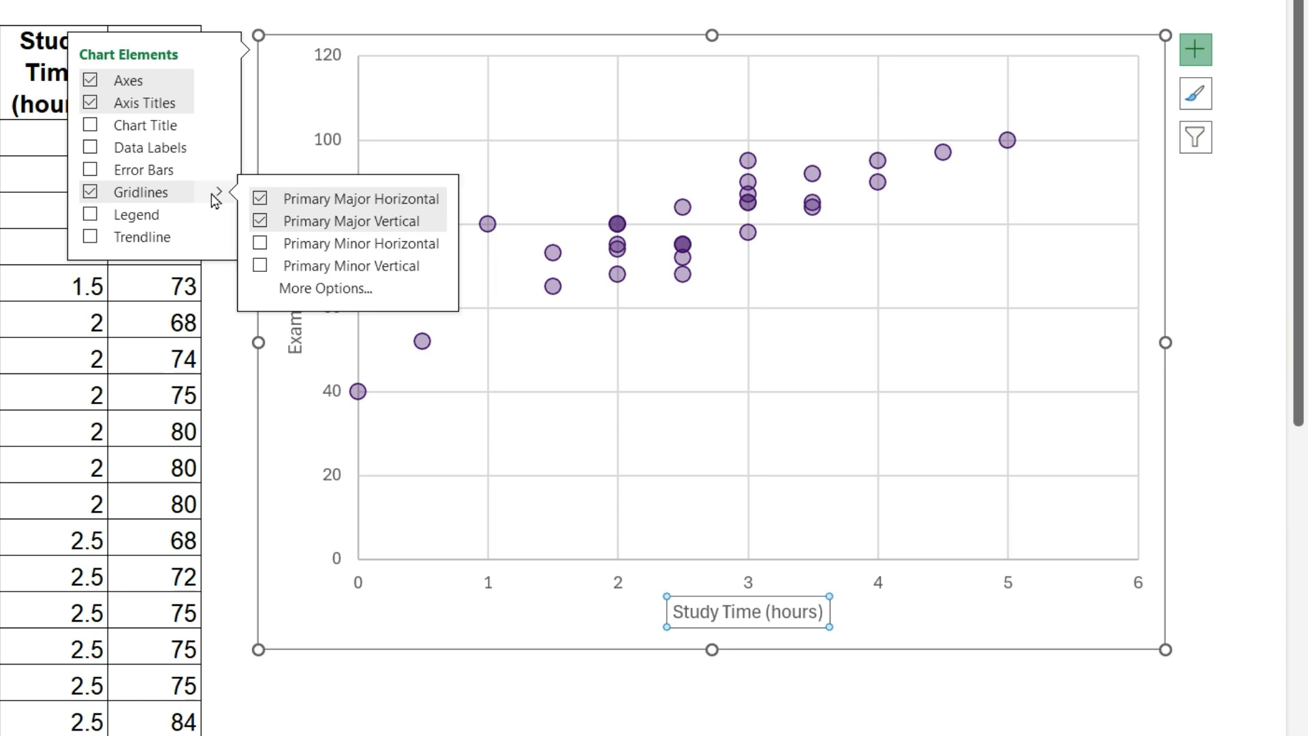
left_click(259, 220)
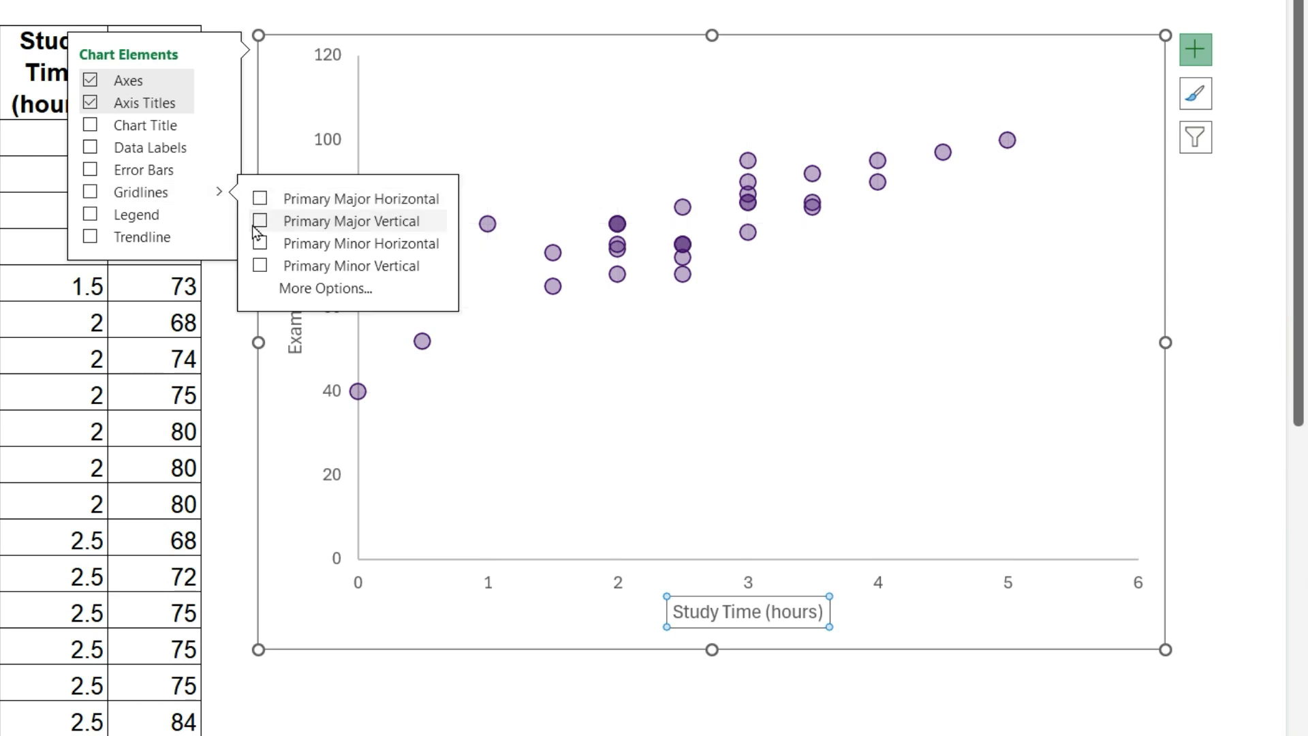
left_click(261, 198)
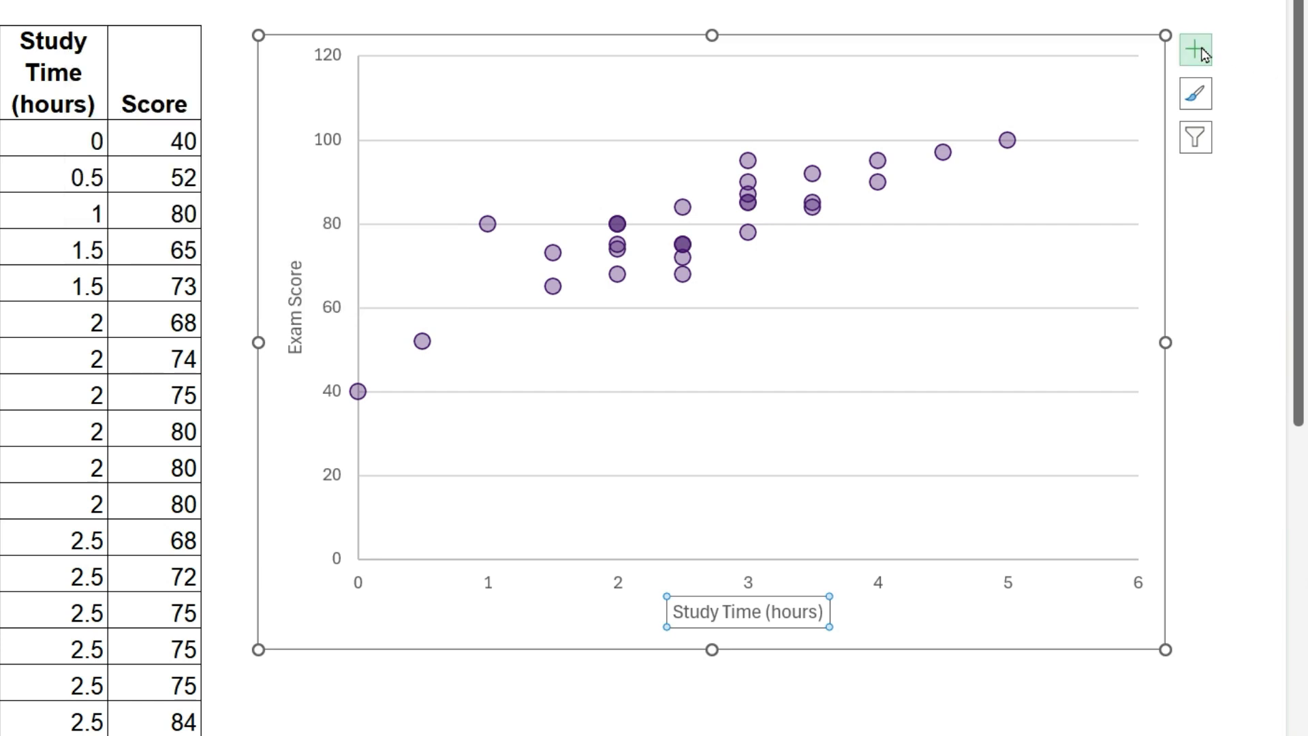
left_click(335, 334)
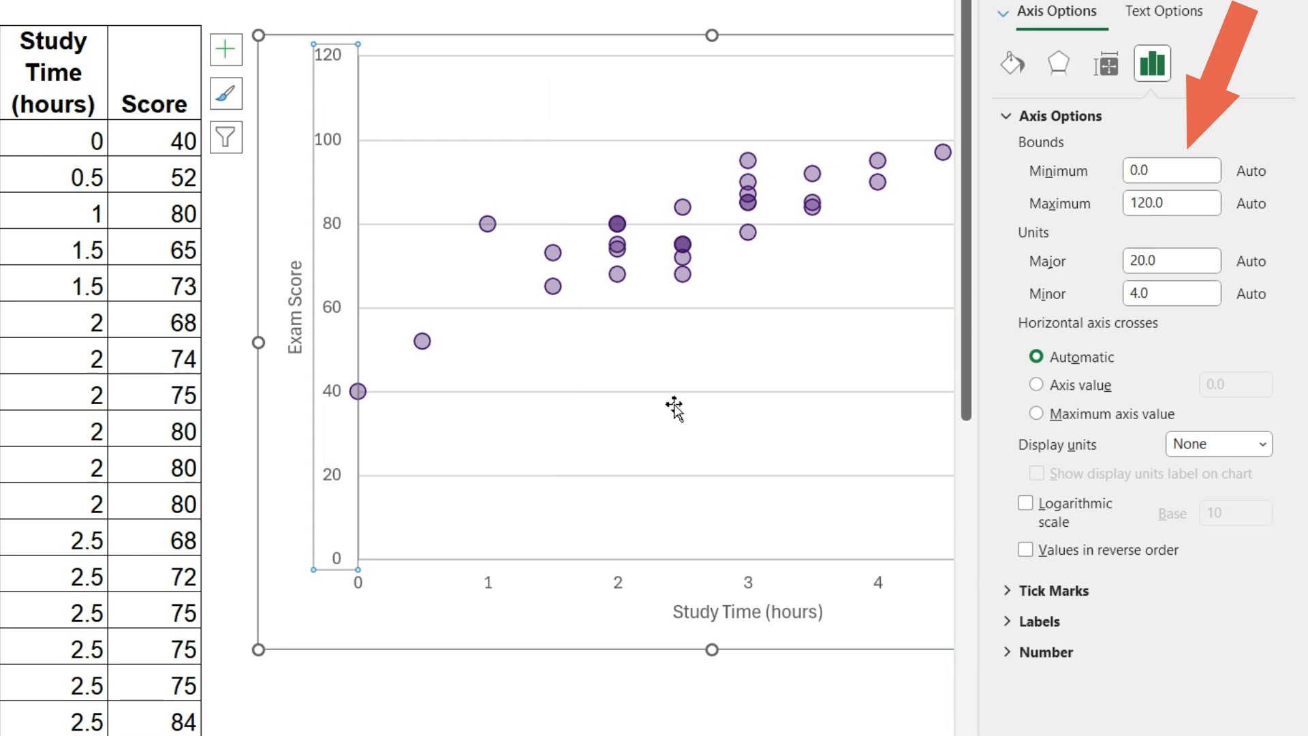
Set the vertical axis Minimum bound to 30.0 instead of 20.0
left_click(1169, 172)
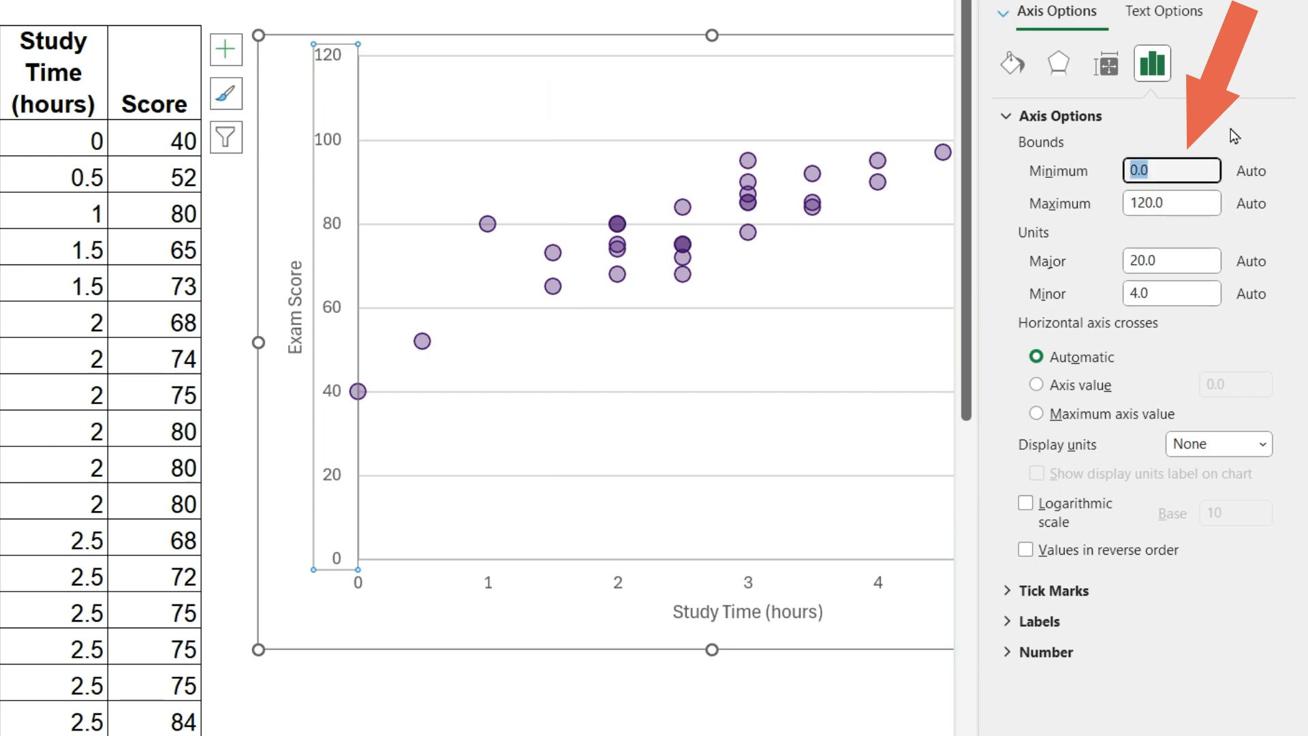
type("20.0")
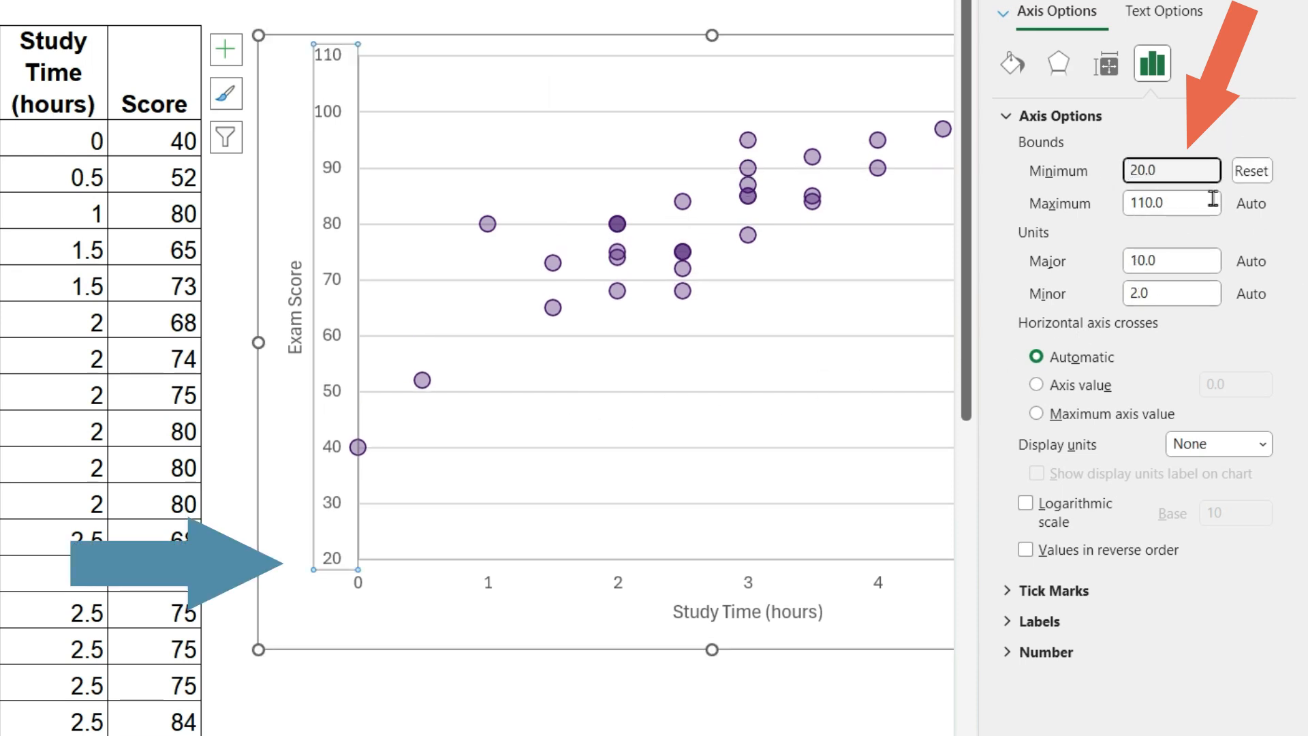
type("30.0")
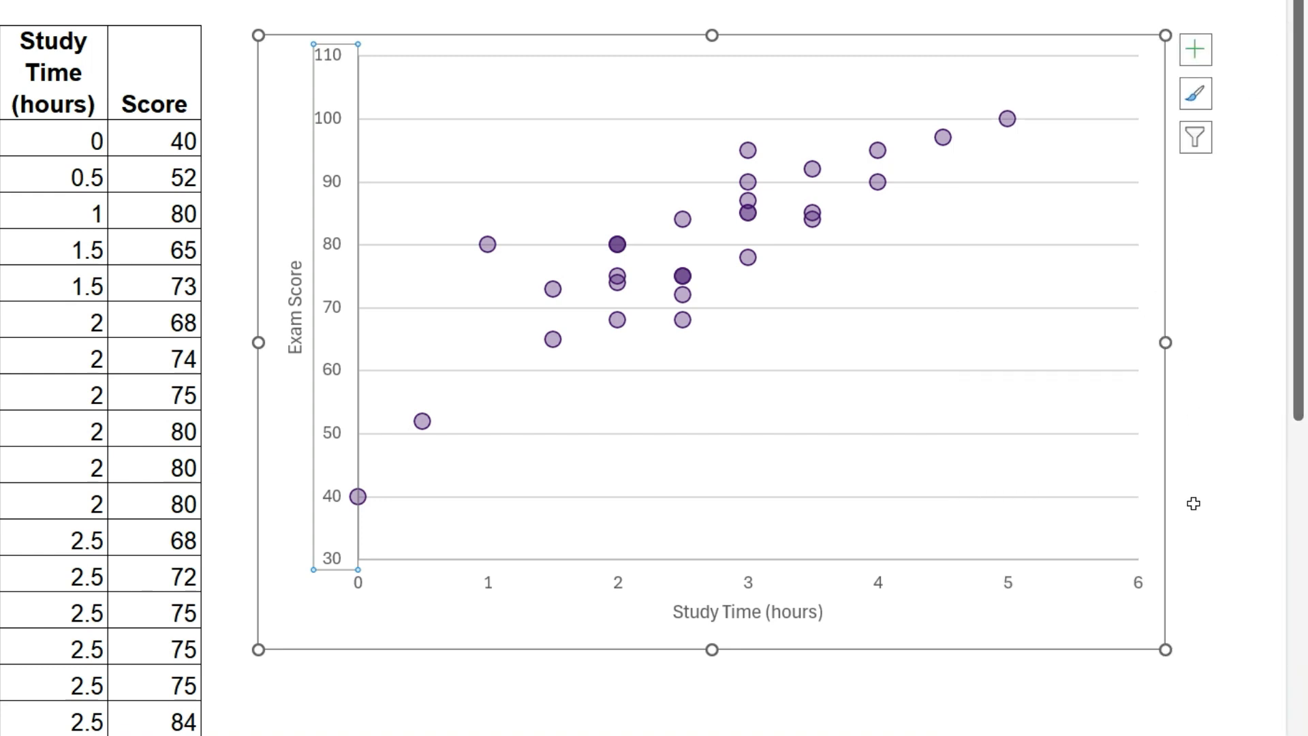
left_click(1218, 501)
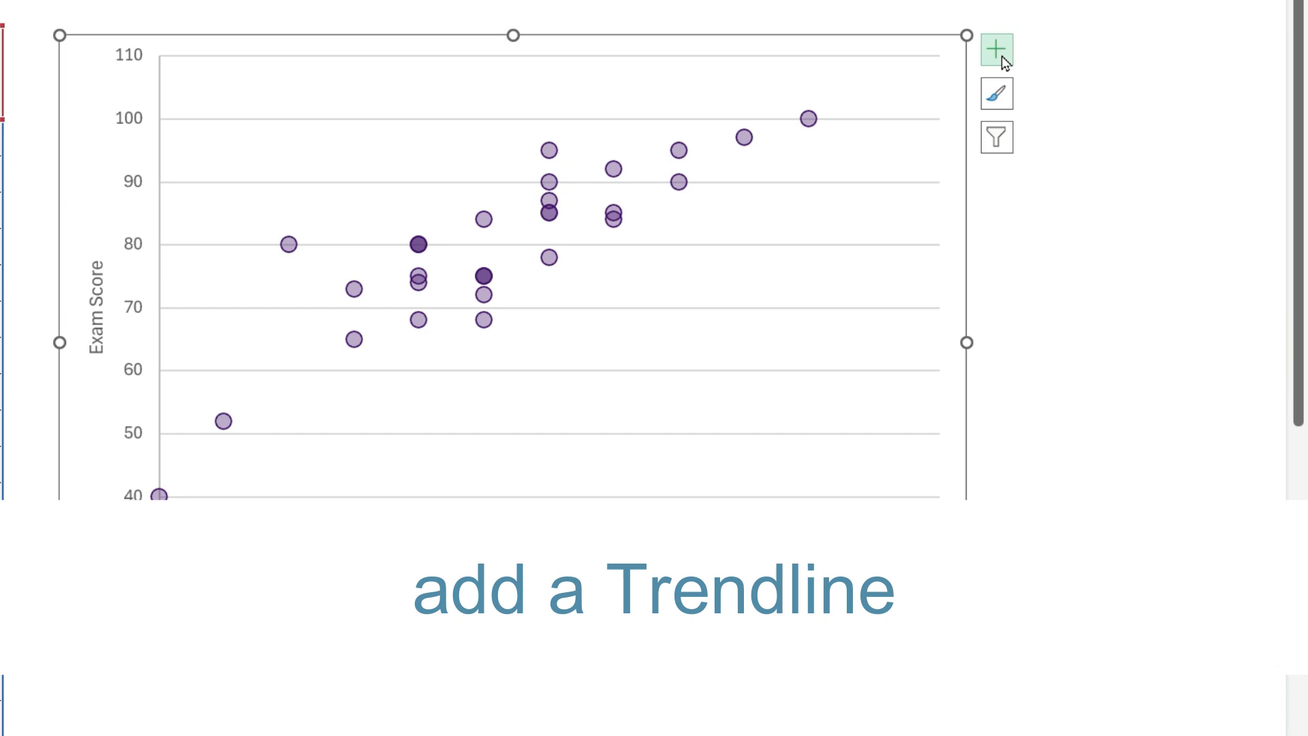
Add a linear trendline across all points via Trendline > More Options
left_click(995, 49)
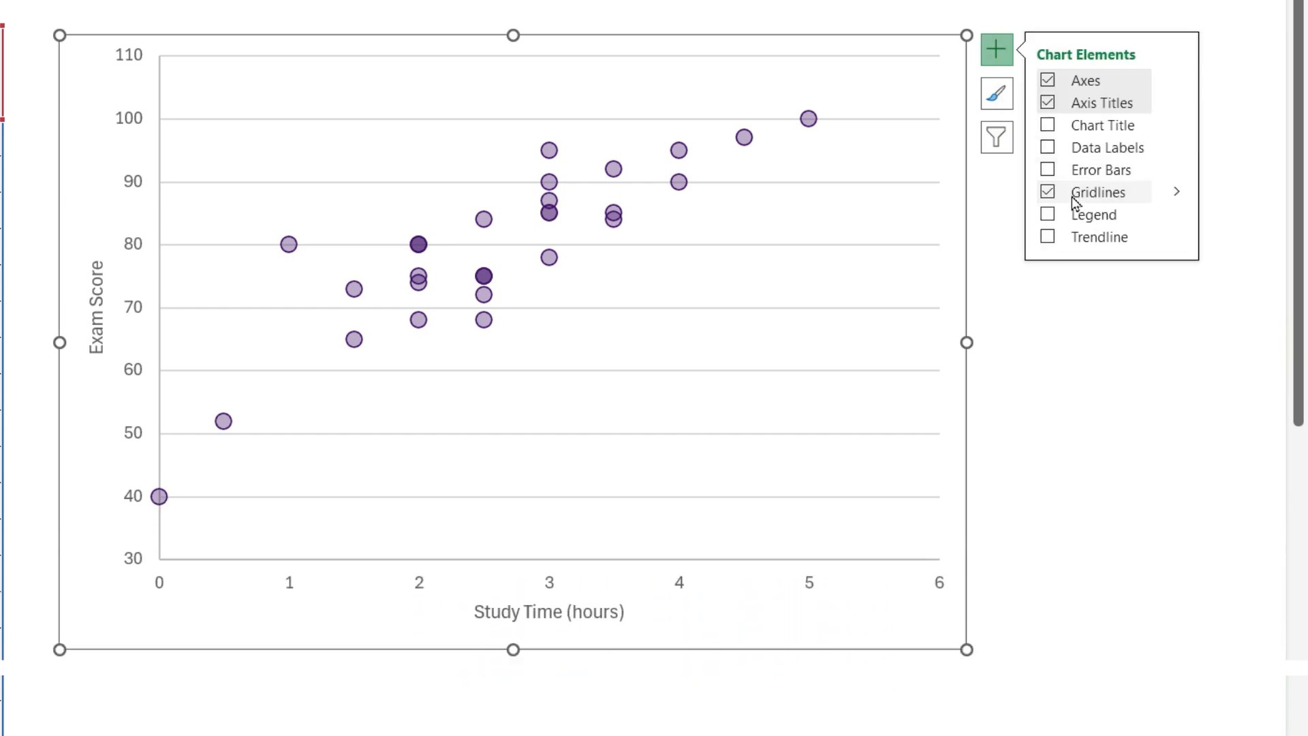
left_click(1048, 236)
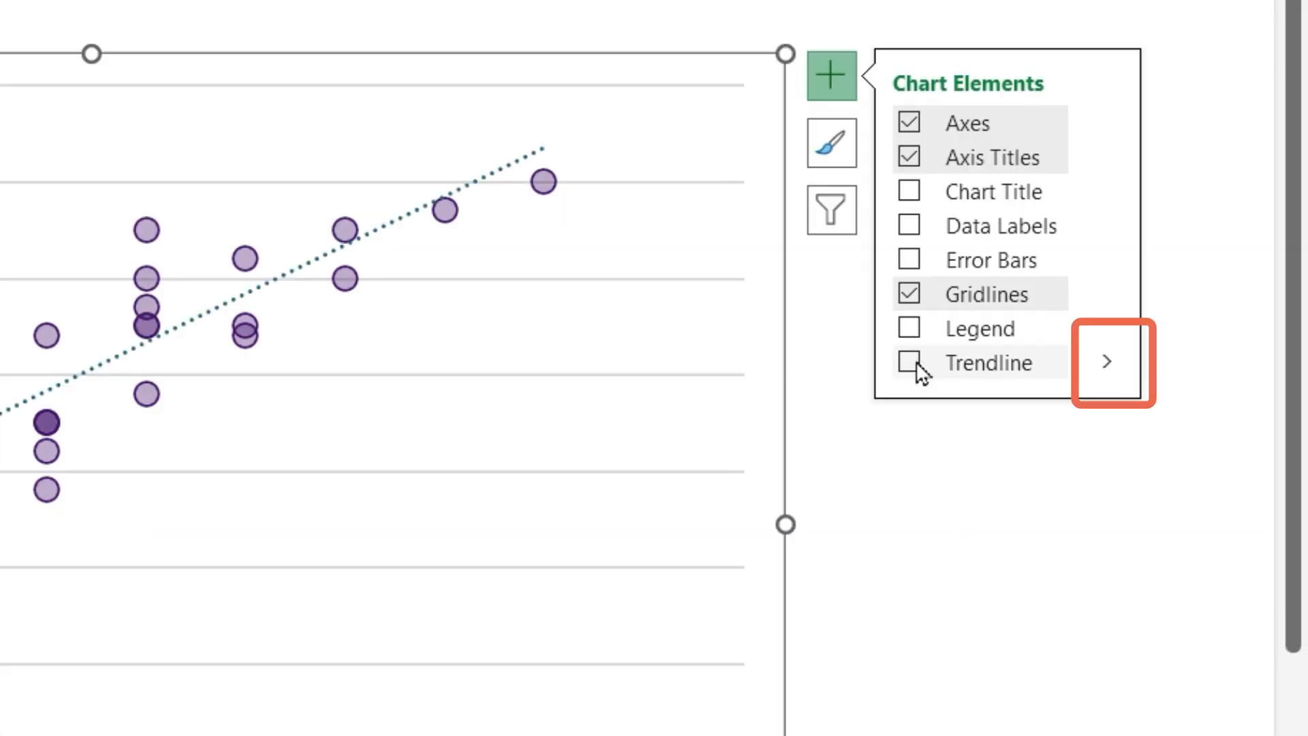
left_click(1106, 362)
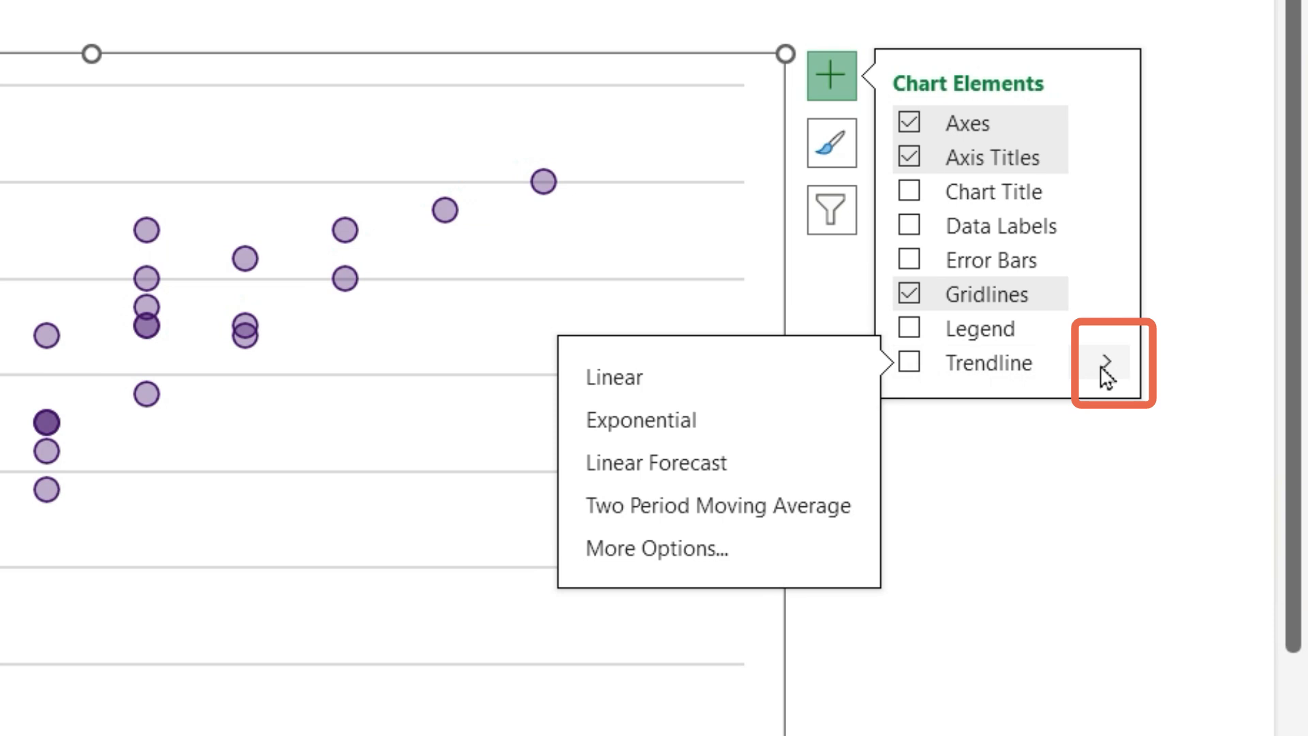
left_click(633, 377)
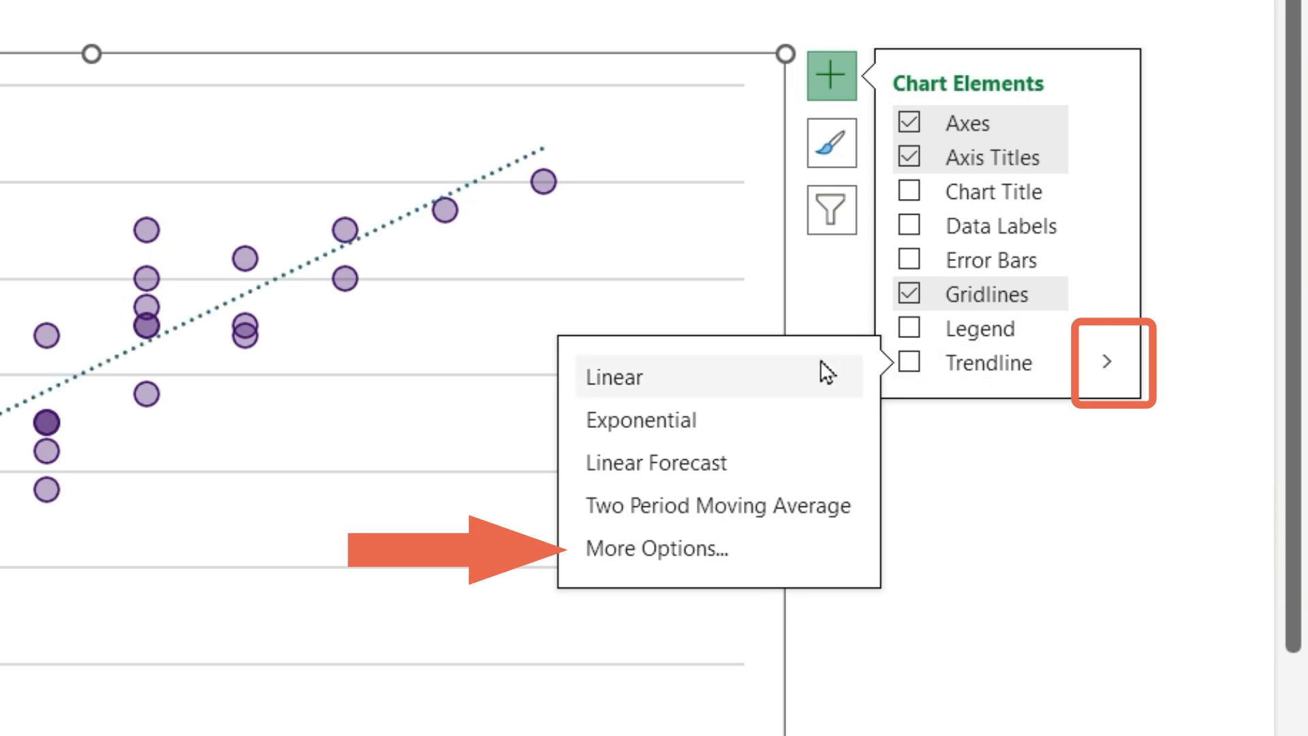
mouse_move(808, 395)
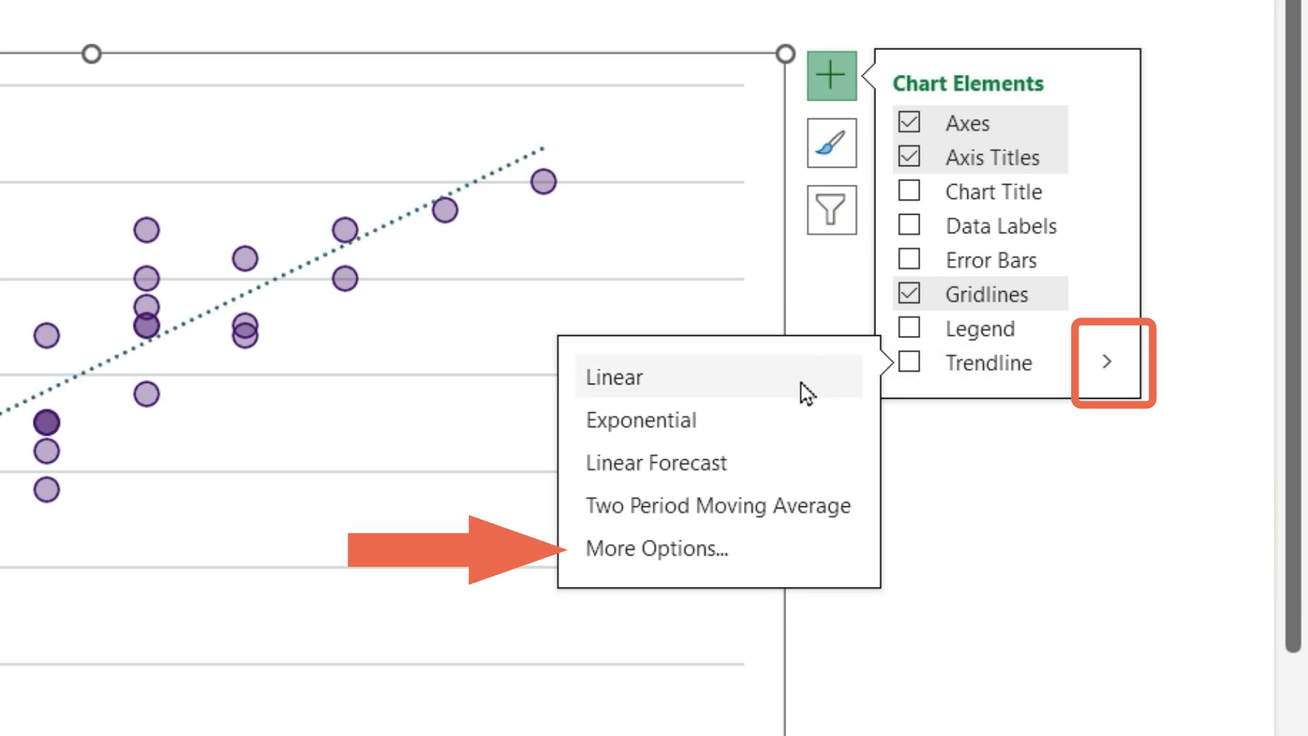
left_click(655, 548)
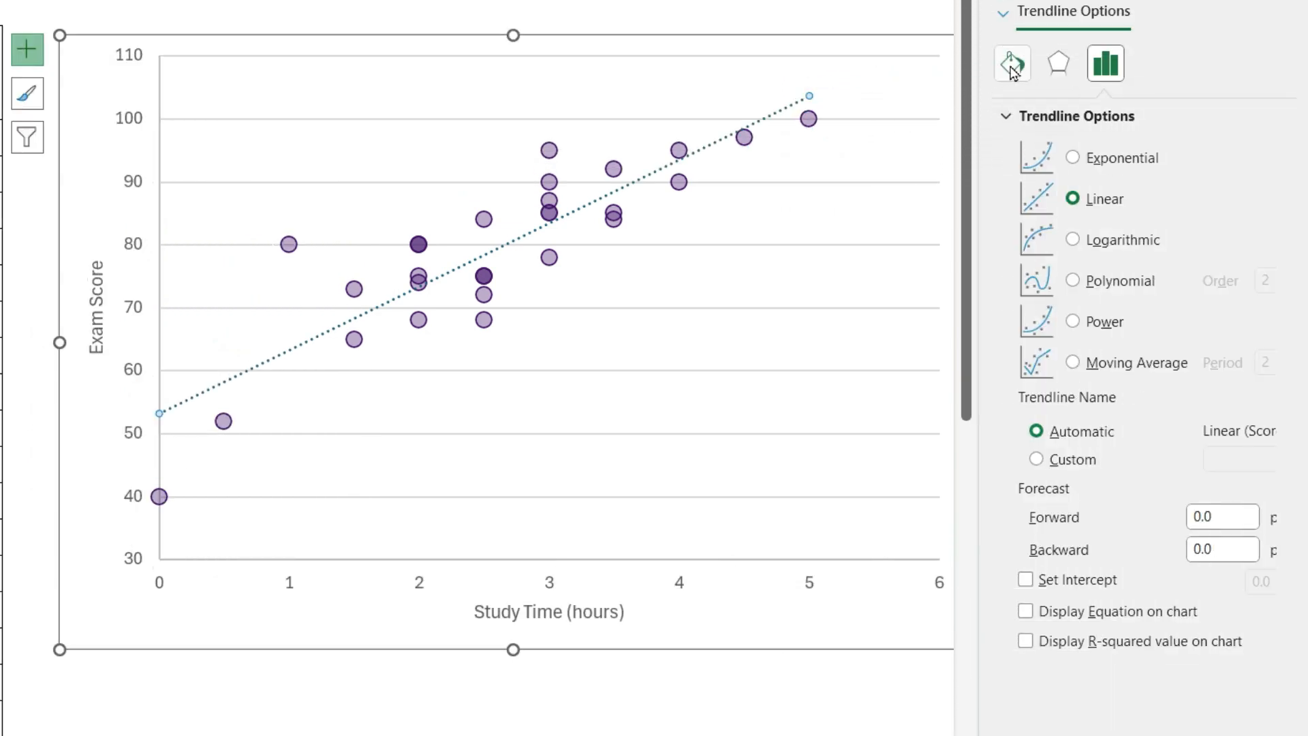
Make the trendline a Solid line and bring up its colour choices
left_click(1011, 63)
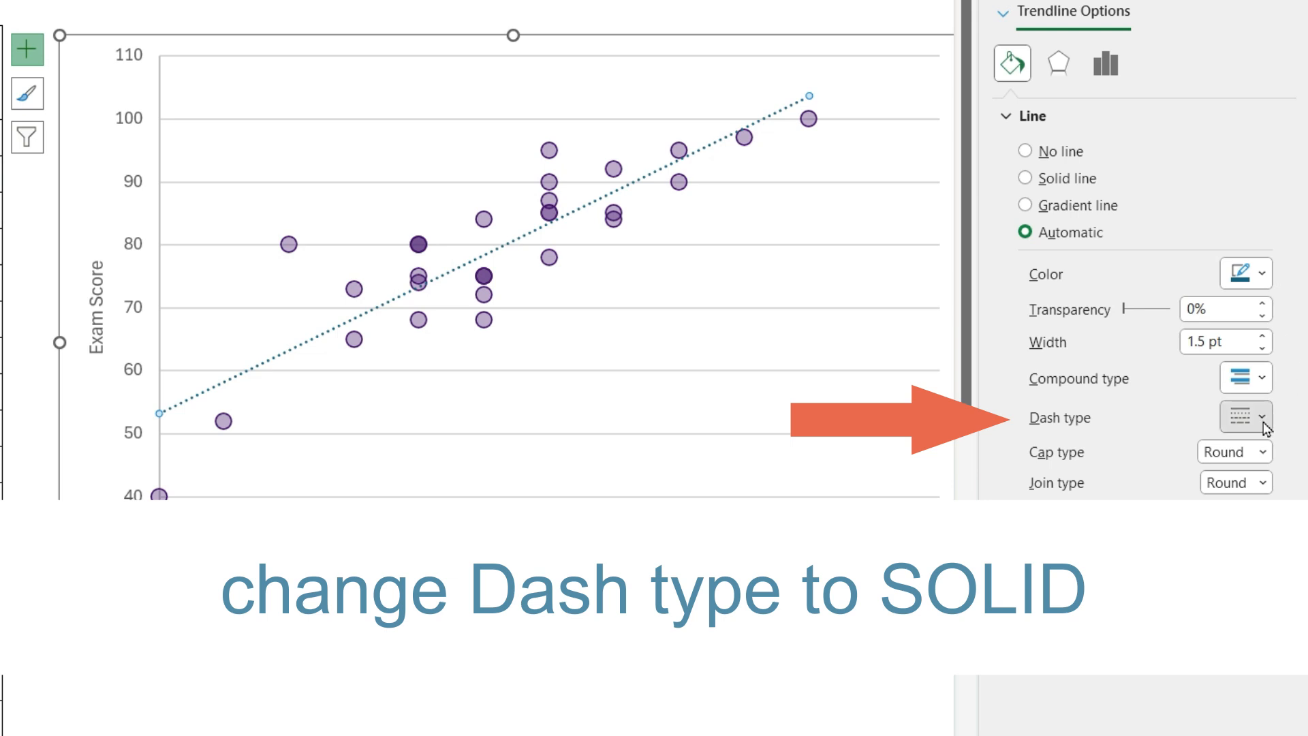
left_click(1025, 177)
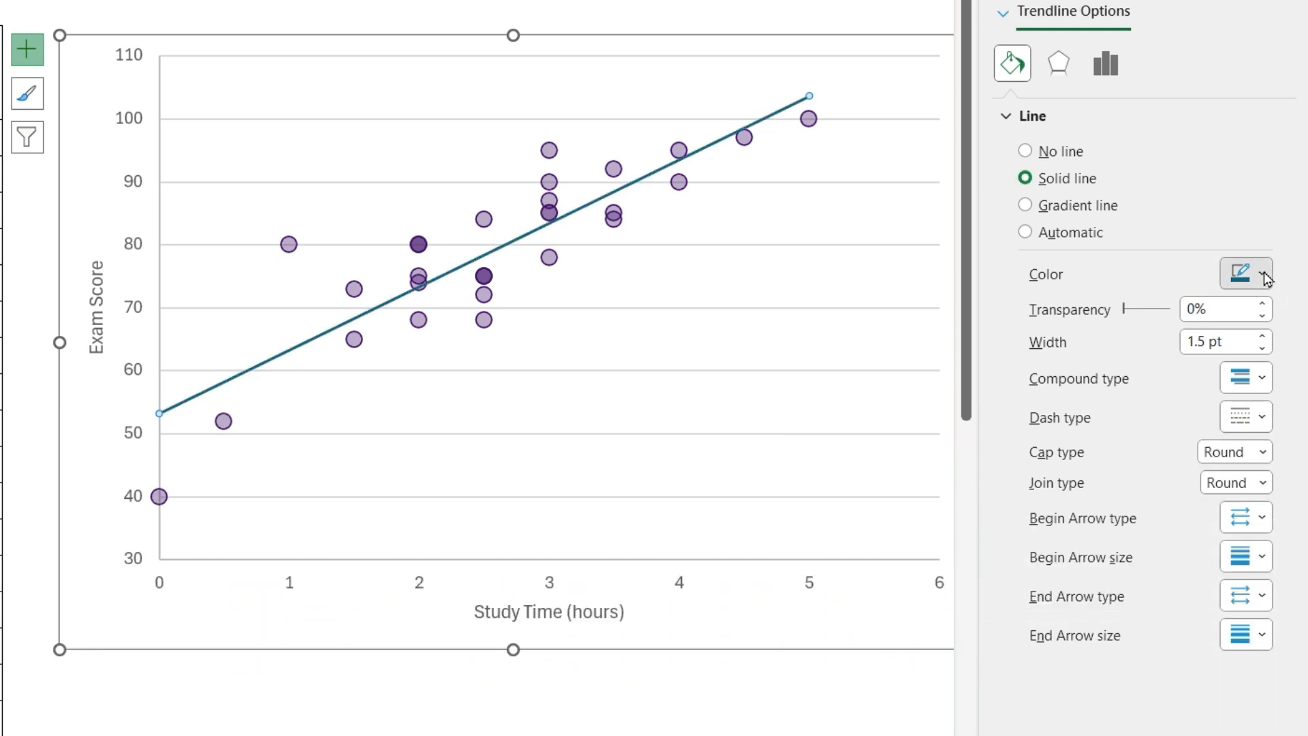
left_click(1239, 272)
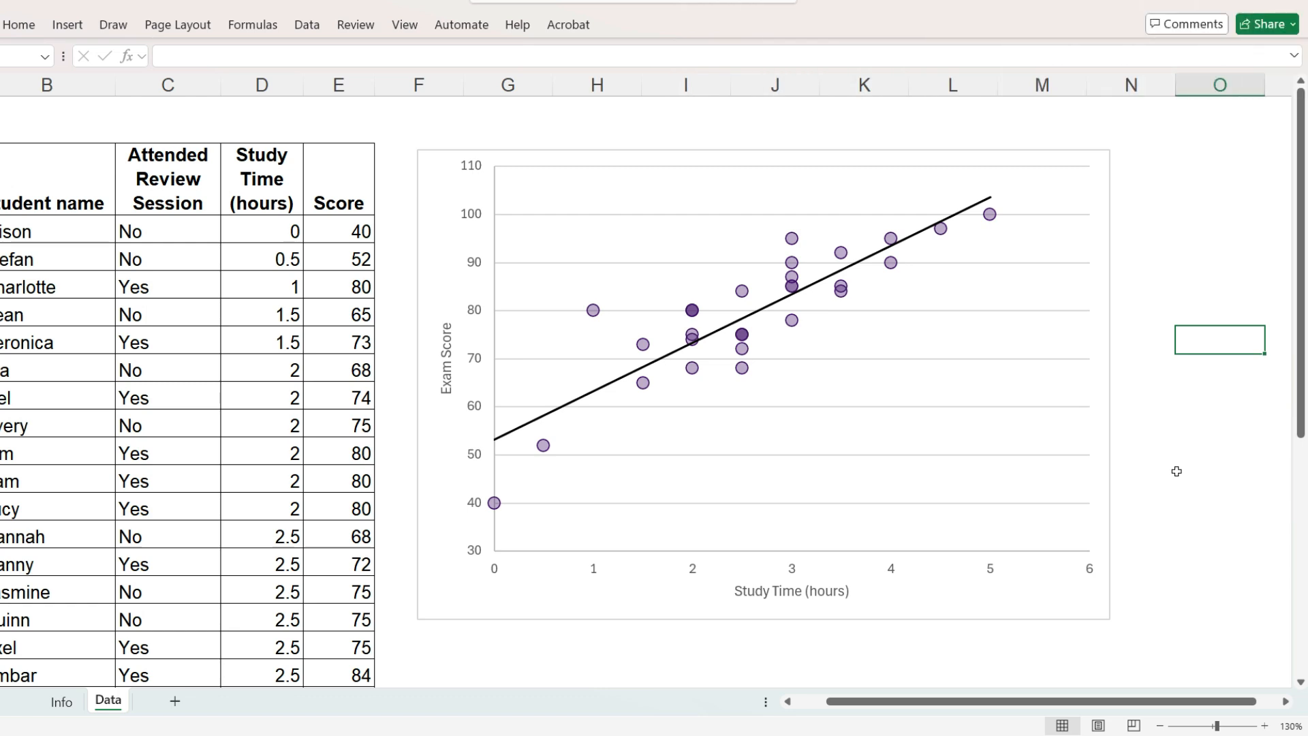
Select the whole Attended Review Session column C
left_click(166, 84)
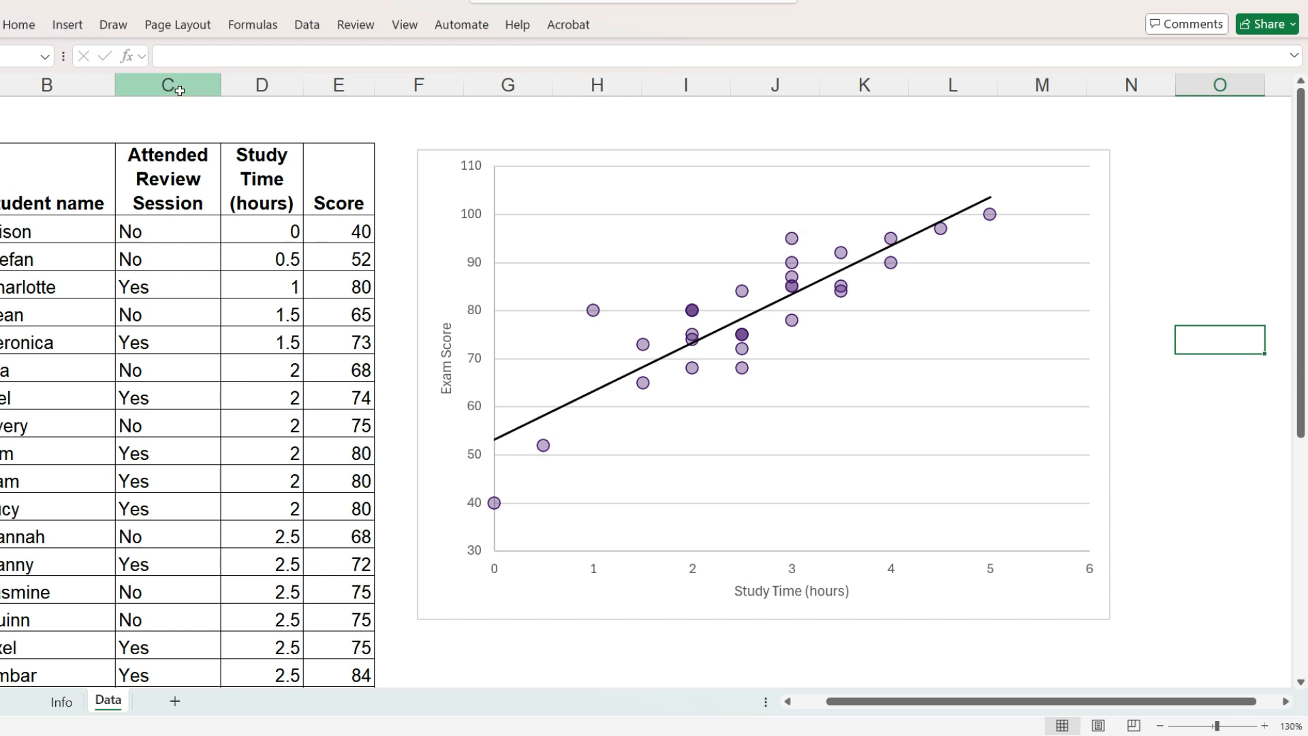
left_click(167, 83)
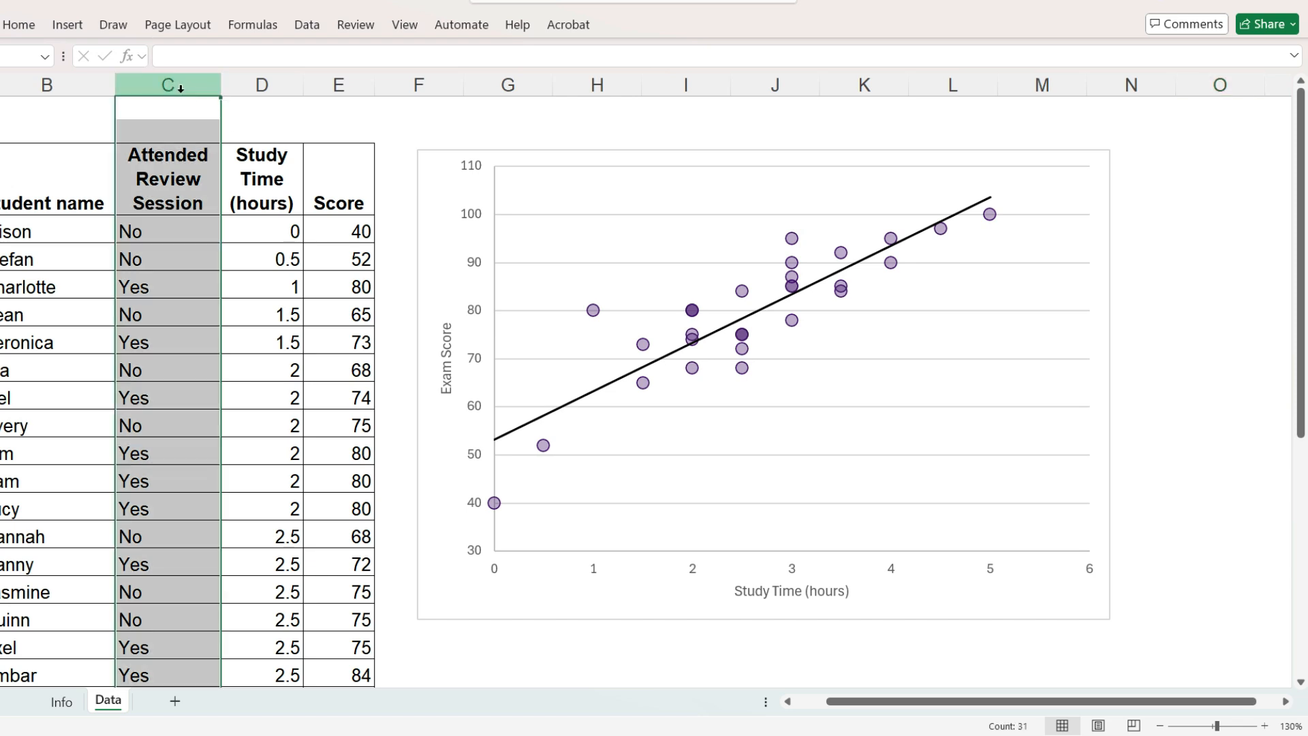
Enter =IF(C4="Yes",E4,NA()) in F4 for the first student
left_click(763, 384)
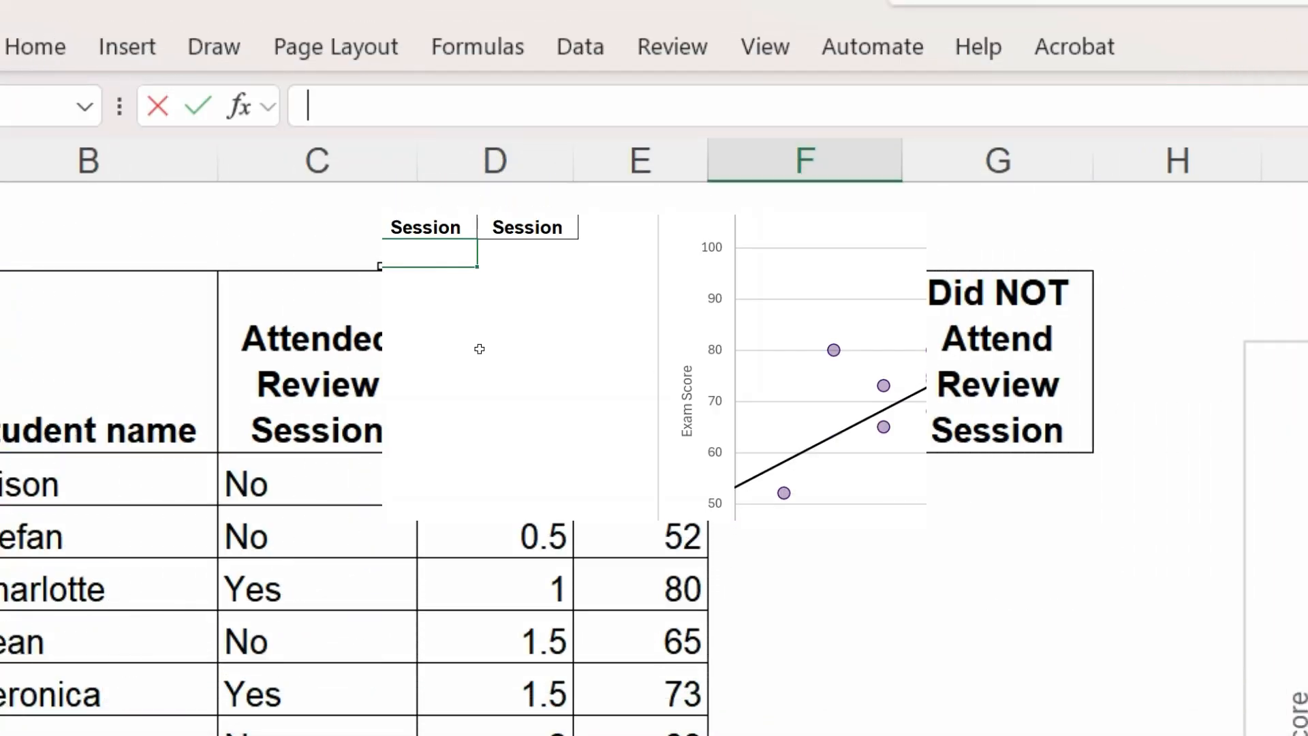
type("=if(")
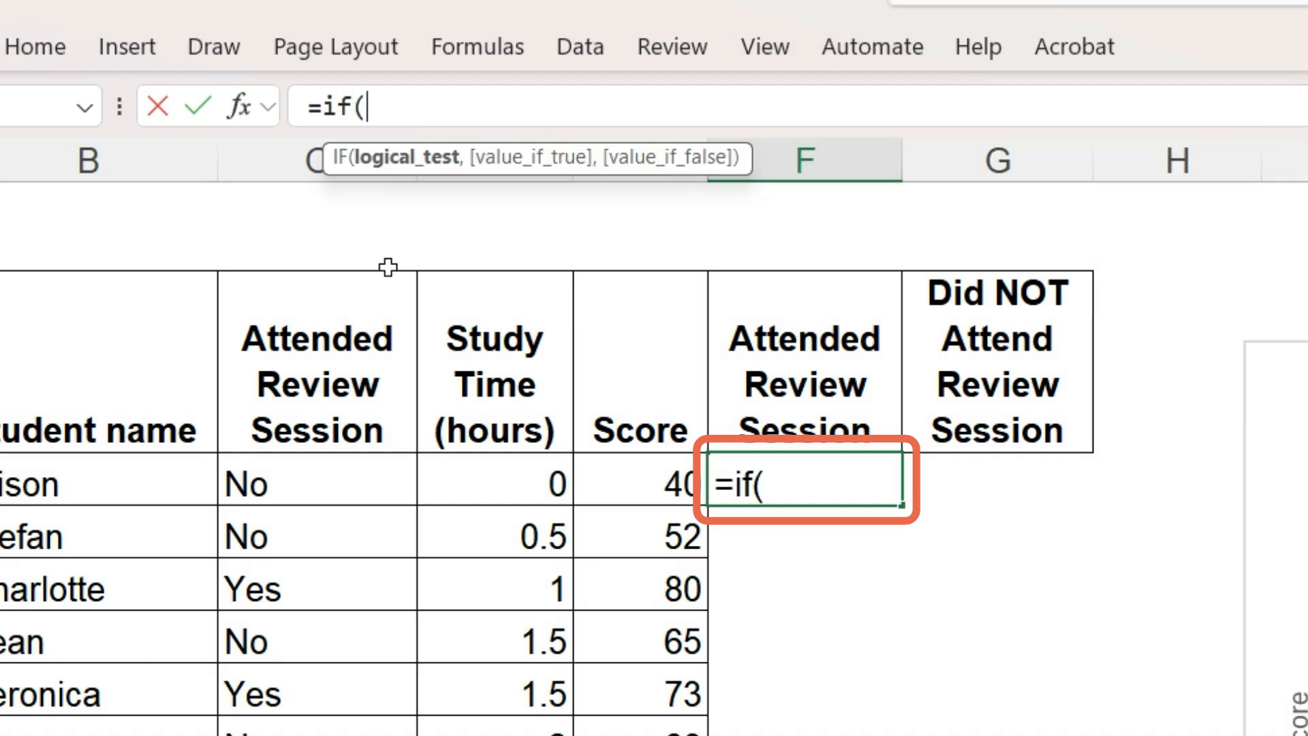
left_click(315, 481)
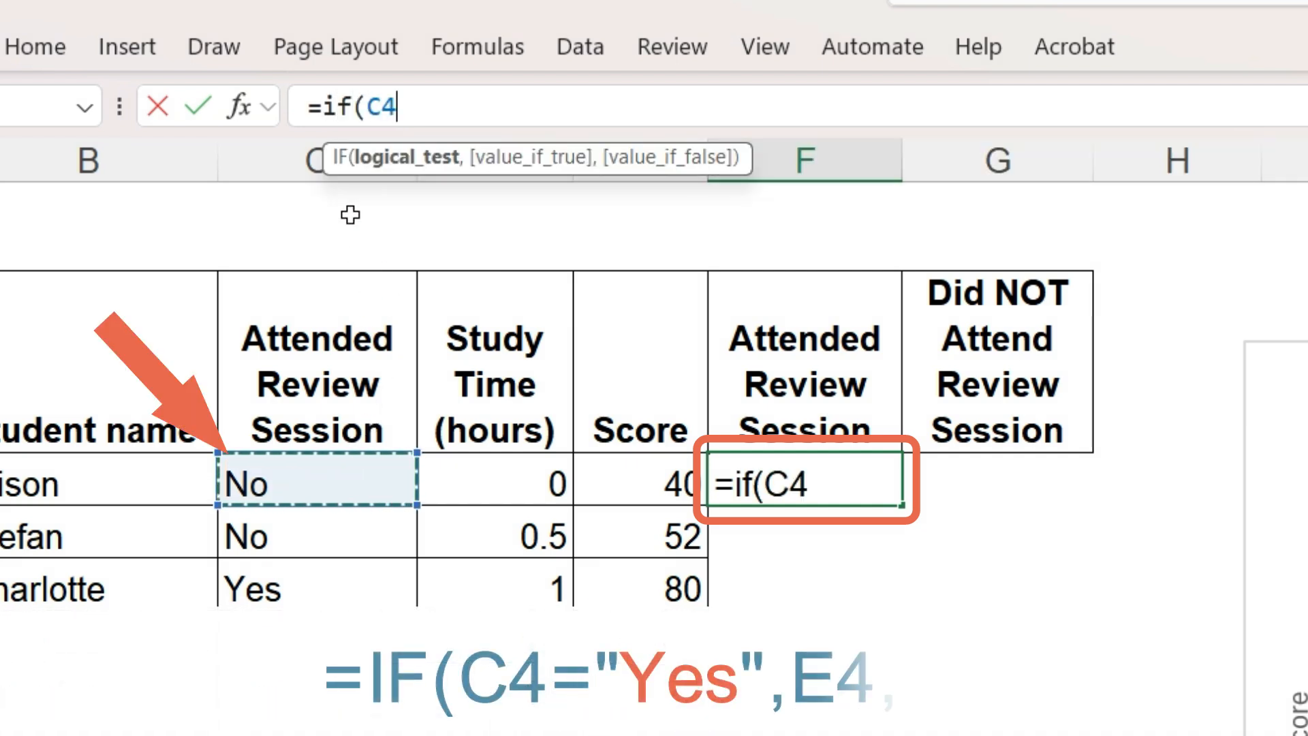
type("=\"Y")
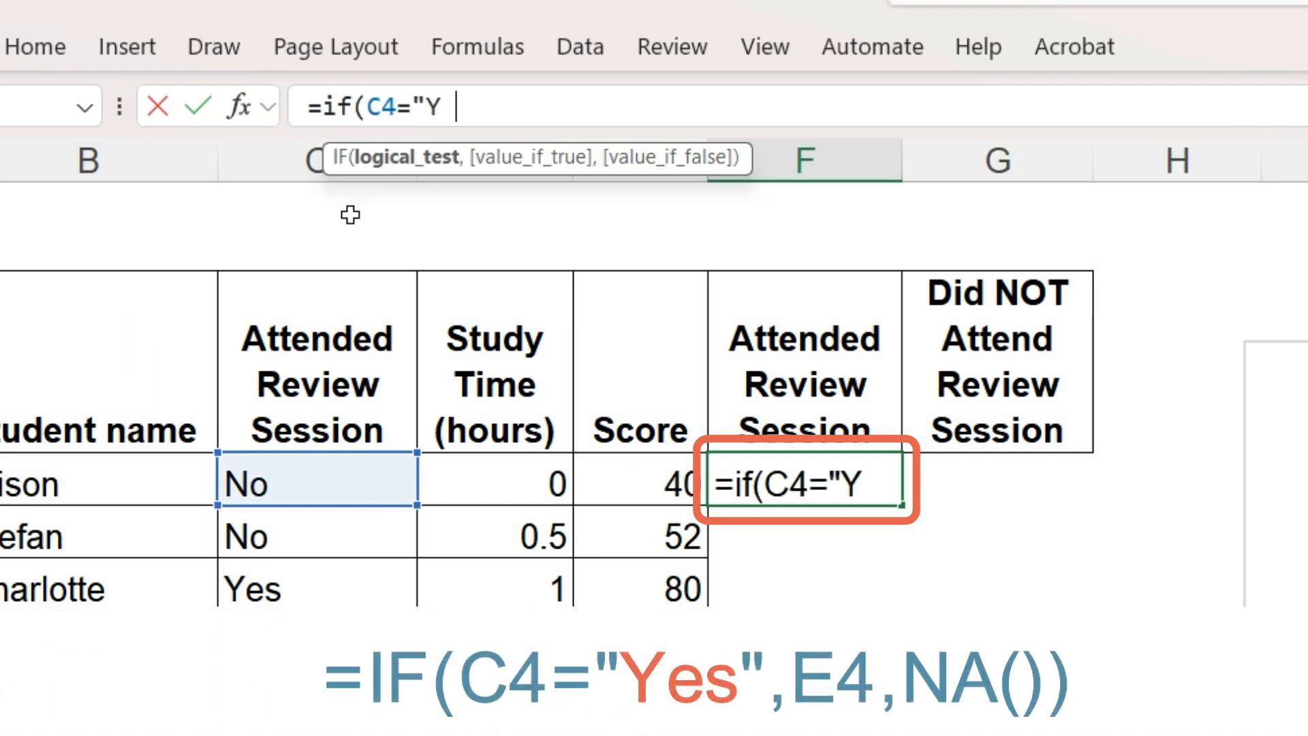
type("es\",")
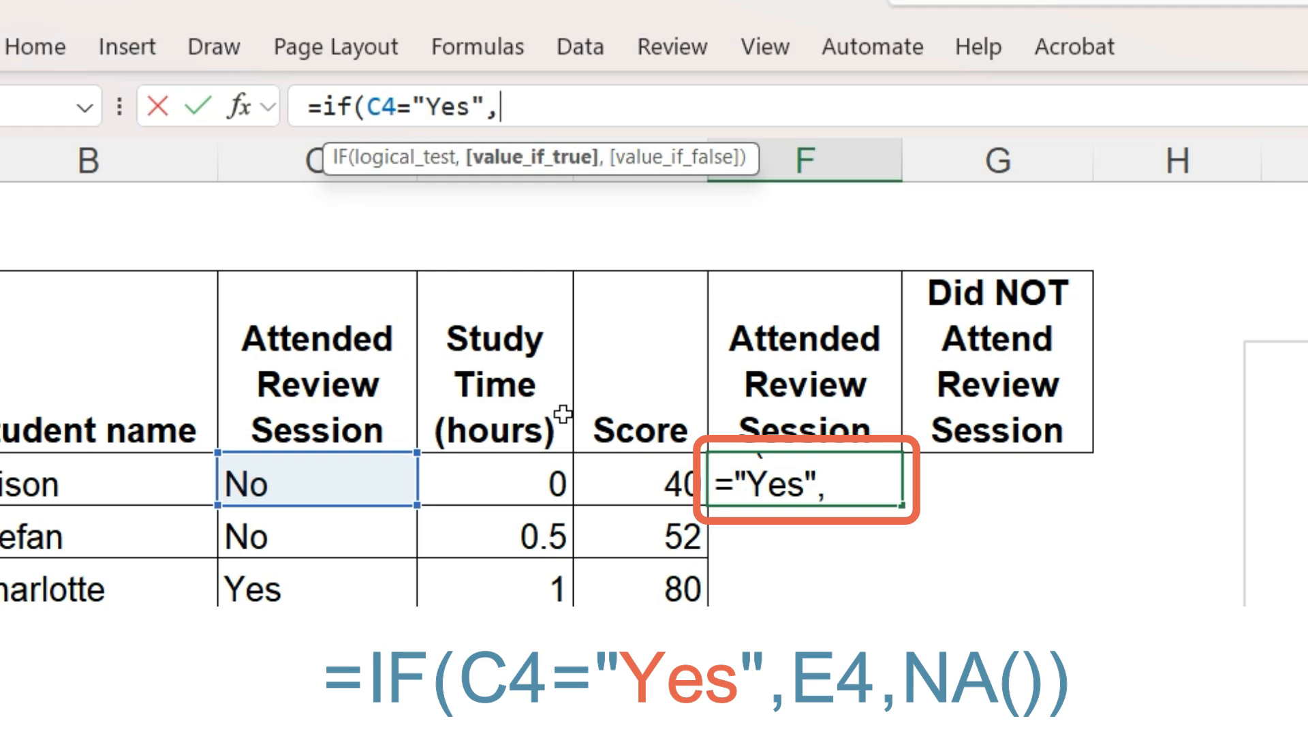
left_click(637, 481)
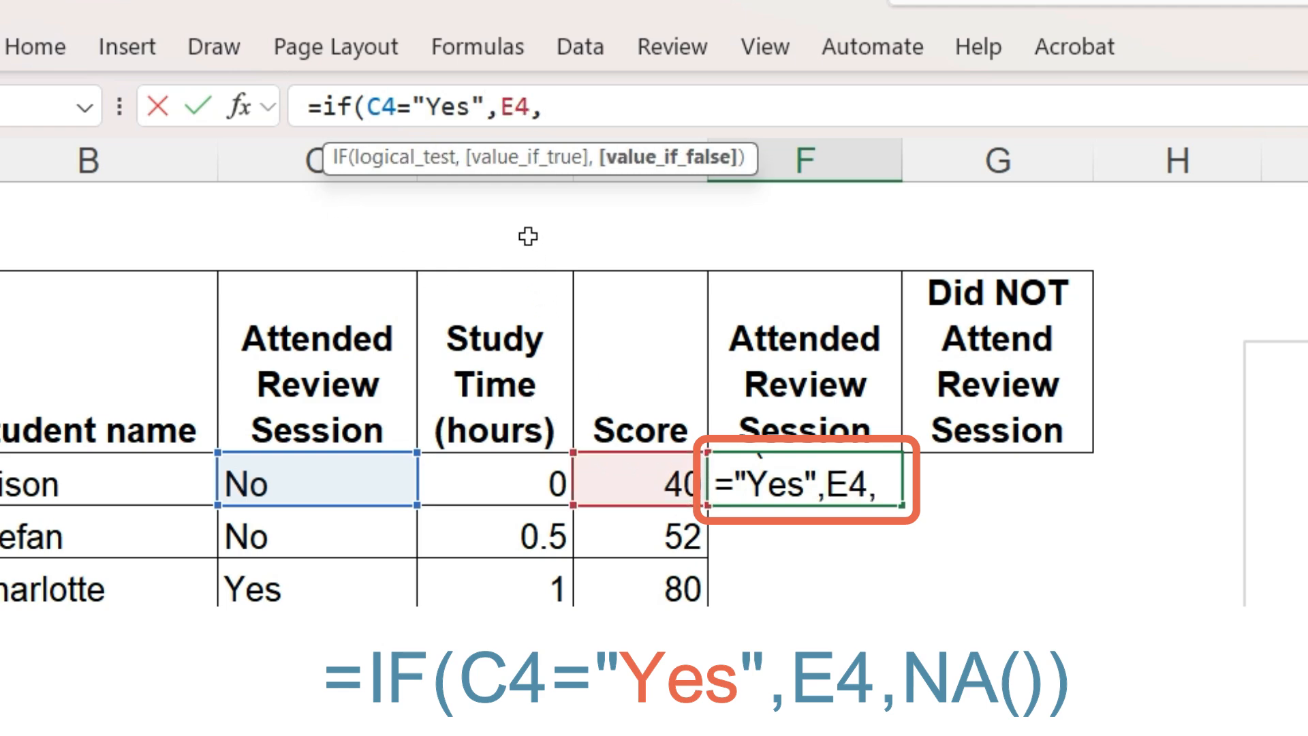
type("NA()")
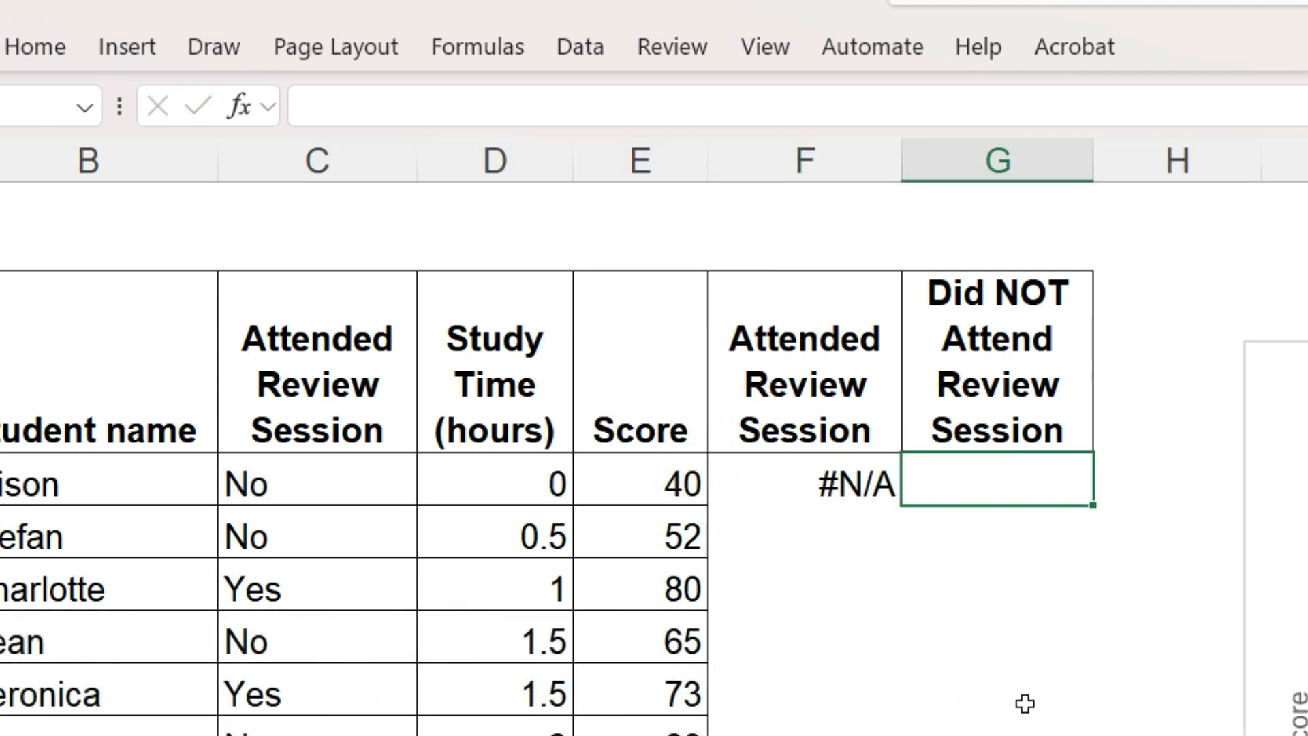
Enter =IF(C4="No",E4,NA()) in G4 so non-attendees' scores show and others give #N/A
type("=if(")
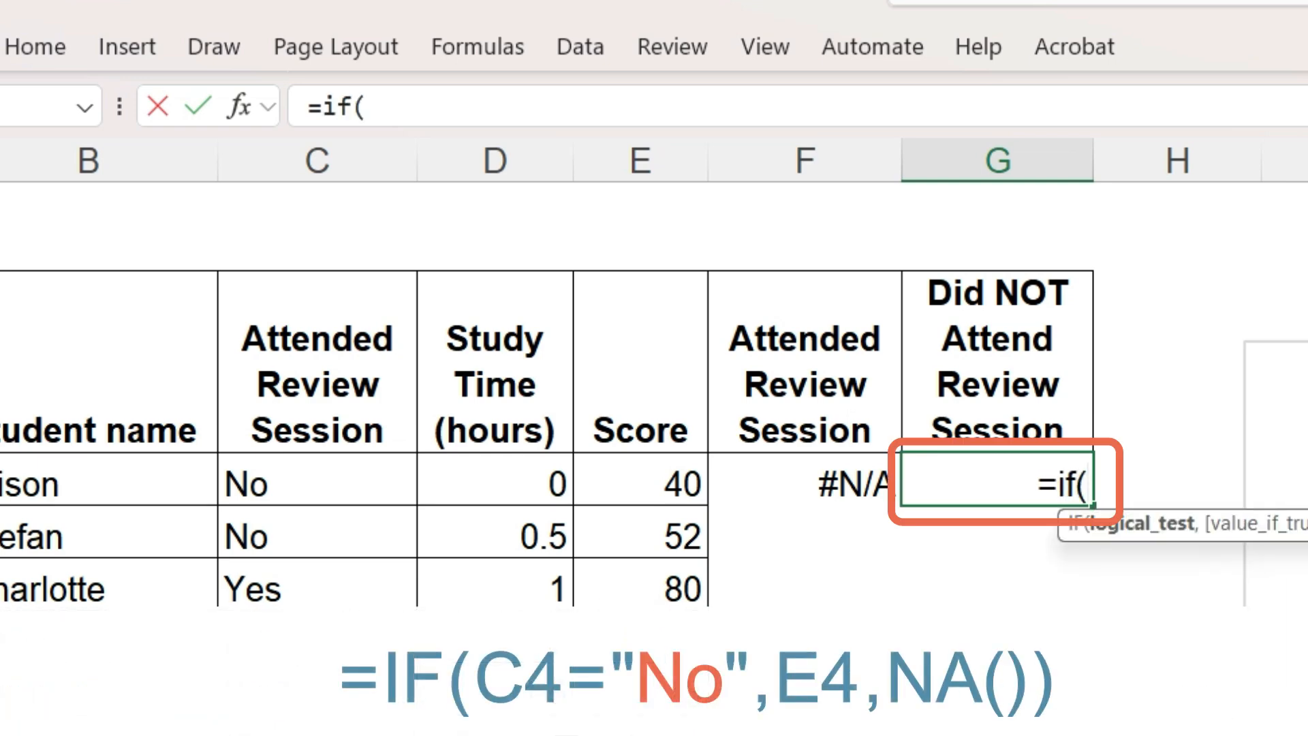
left_click(314, 482)
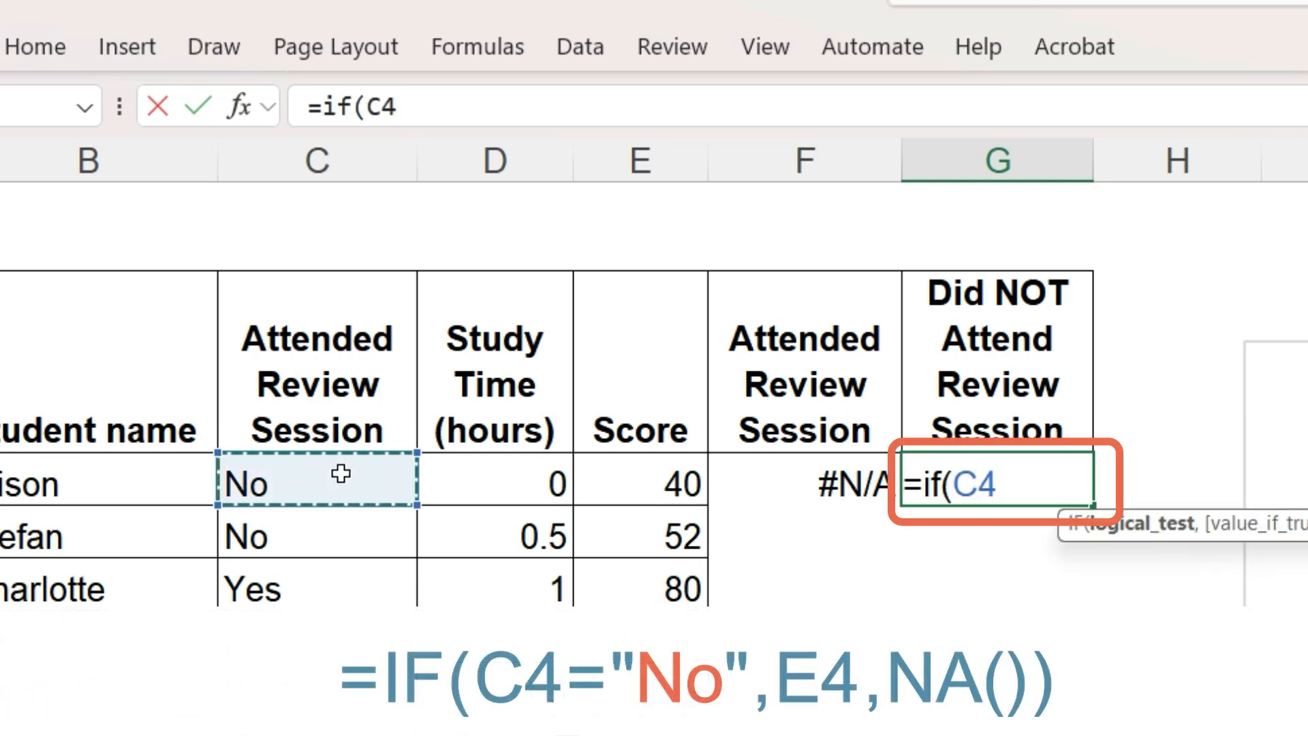
type("=\"No")
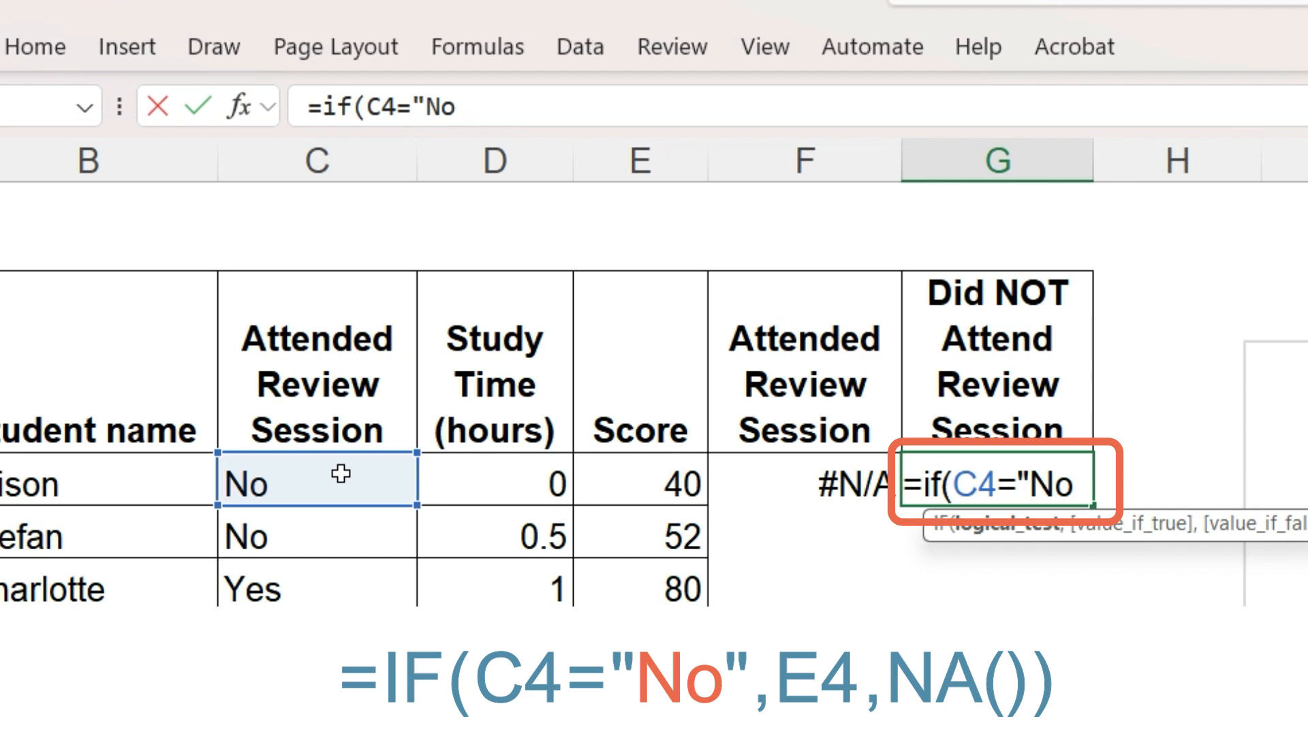
type("\",")
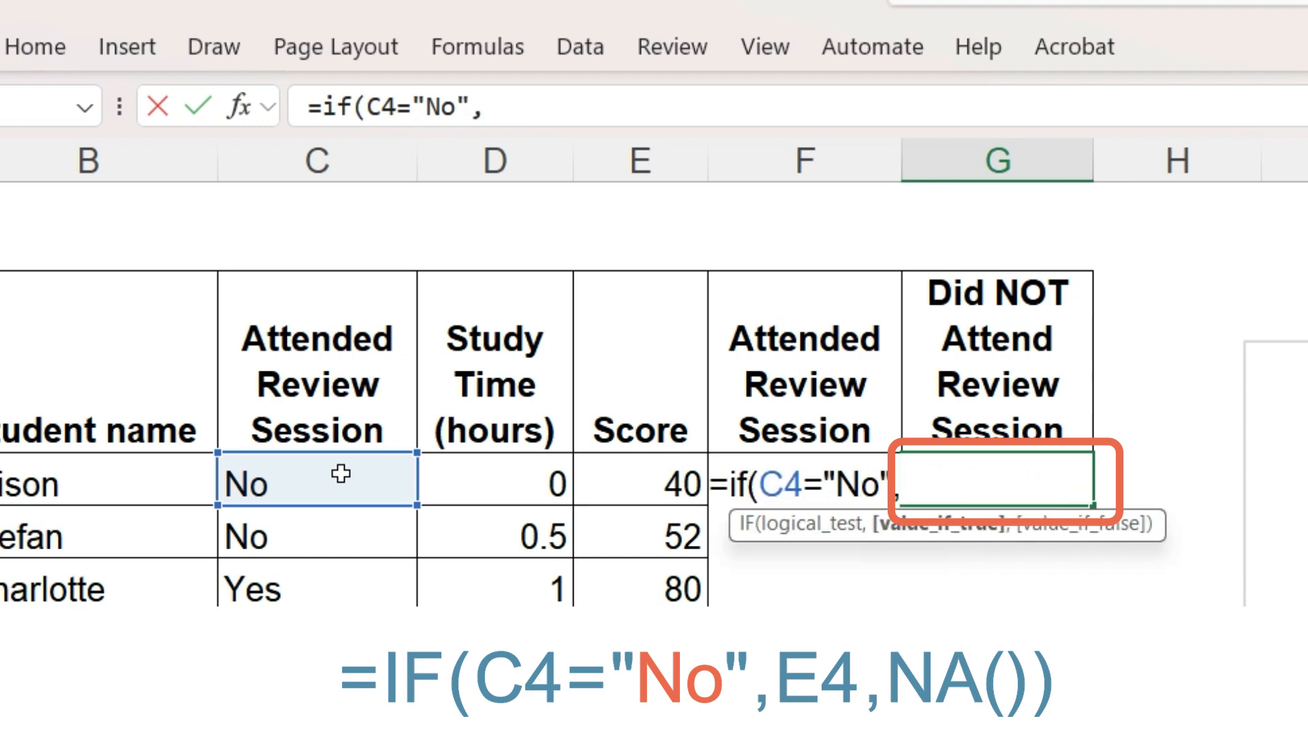
left_click(659, 483)
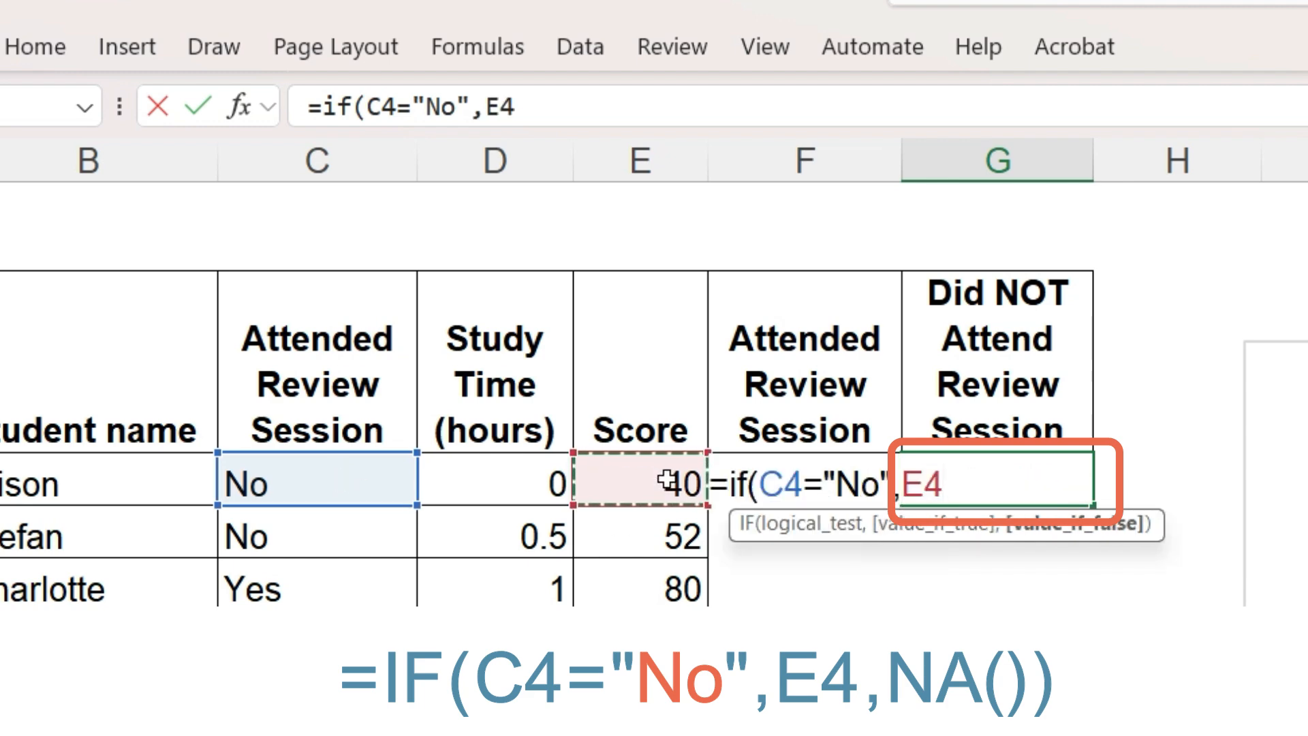
type(",NA(")
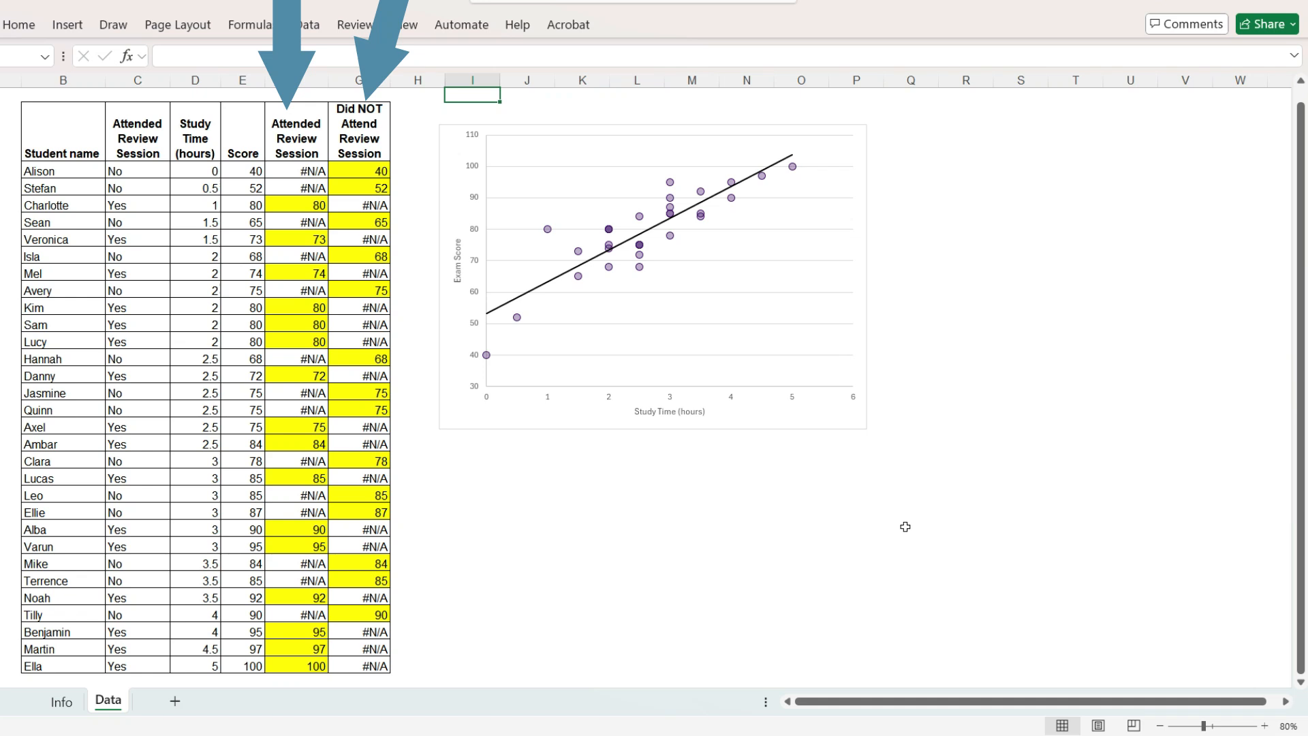
Add a legend listing Score and both attendance groups to the scatter chart
left_click(653, 277)
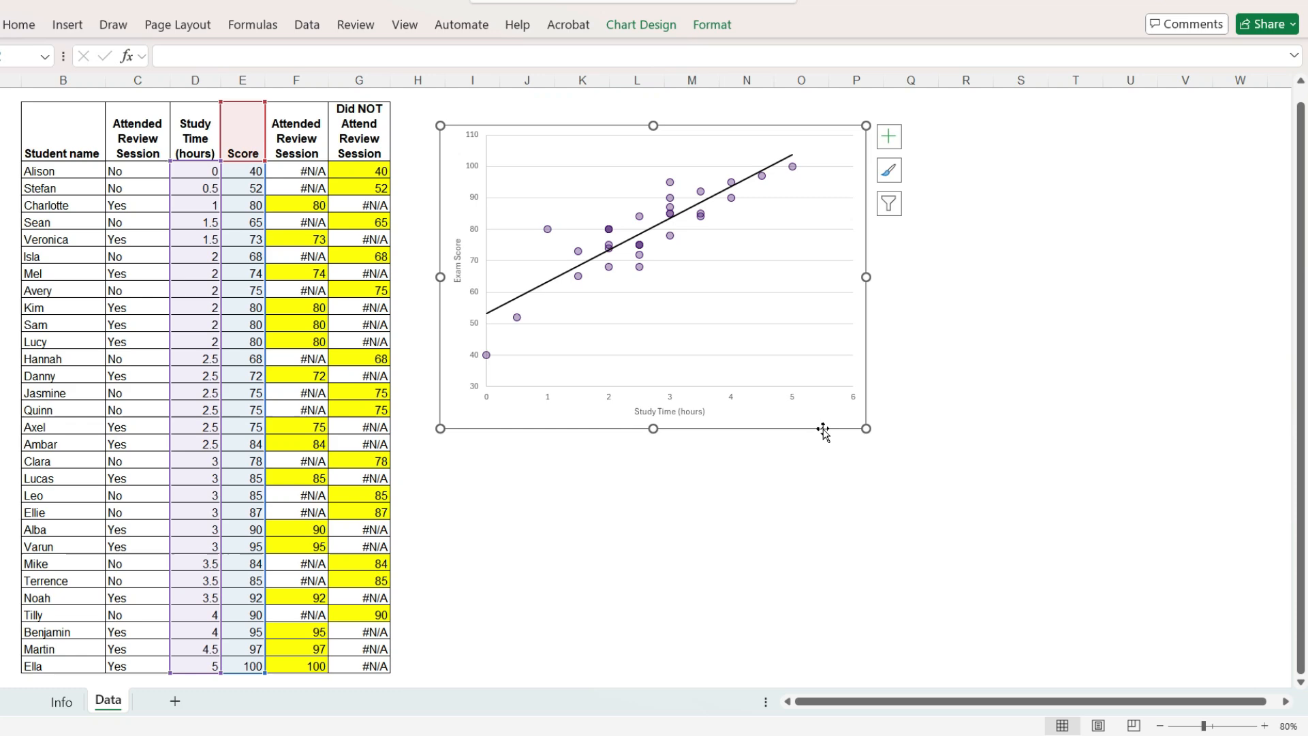
mouse_move(808, 452)
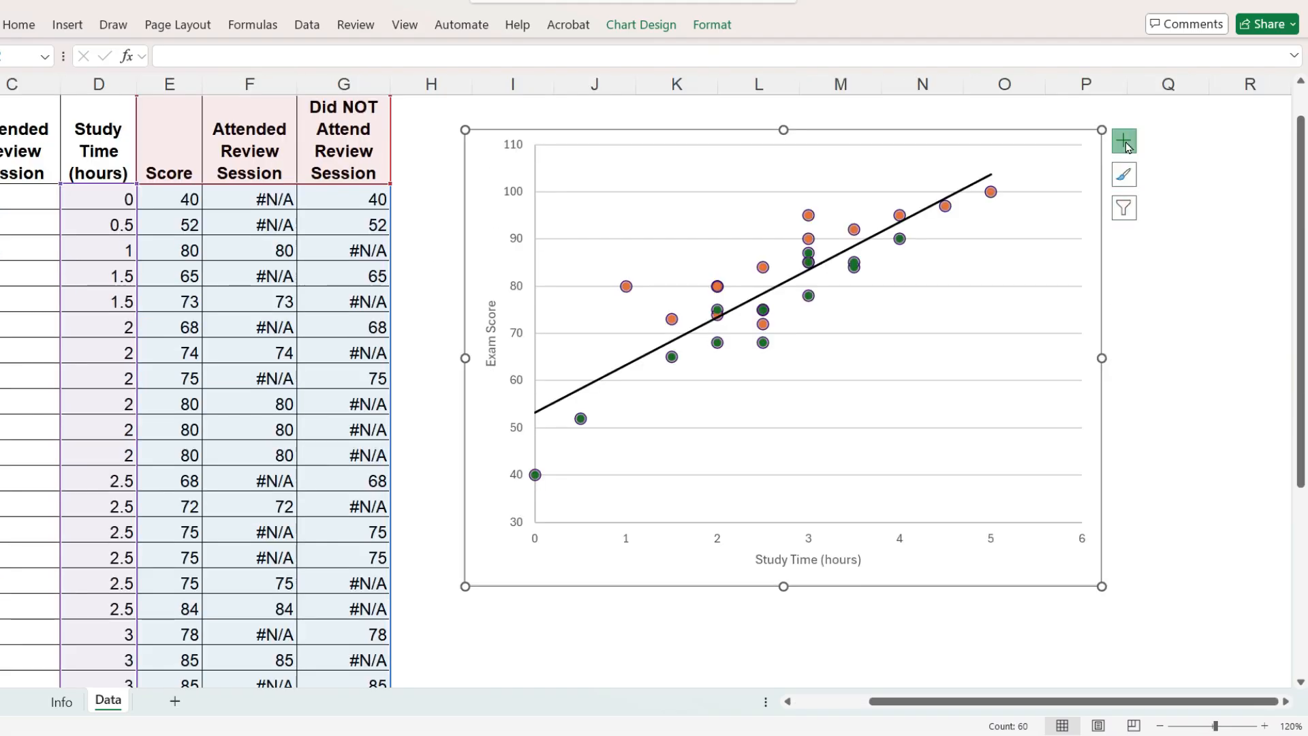
left_click(1124, 140)
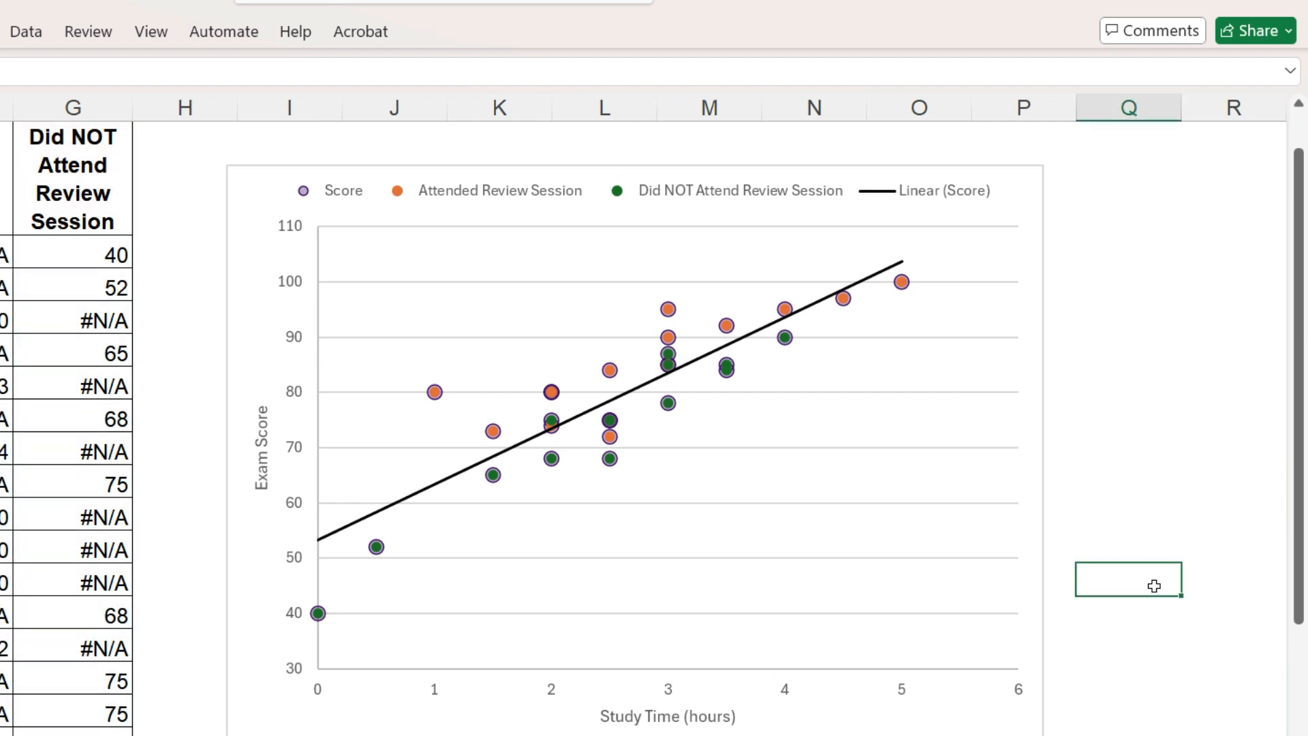
left_click(667, 417)
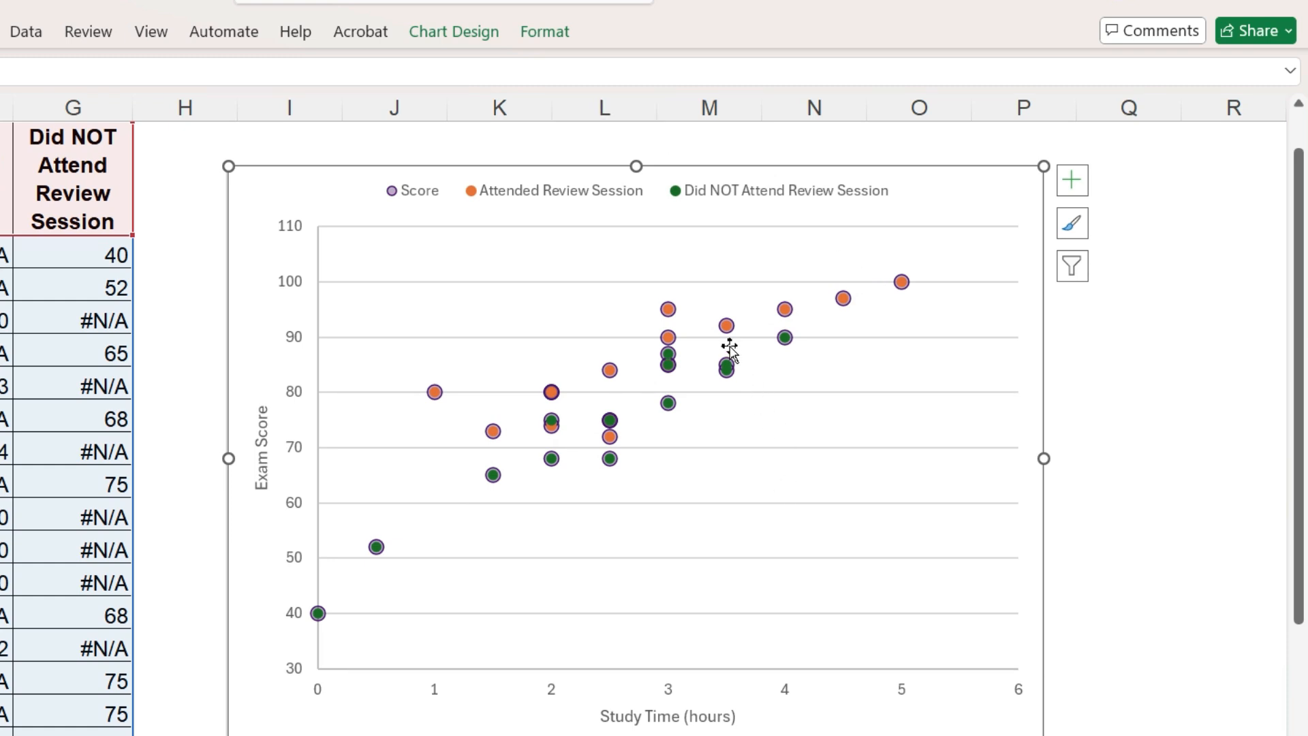
Give both attendance series larger, semi-transparent solid-fill markers via Format Data Series
right_click(728, 349)
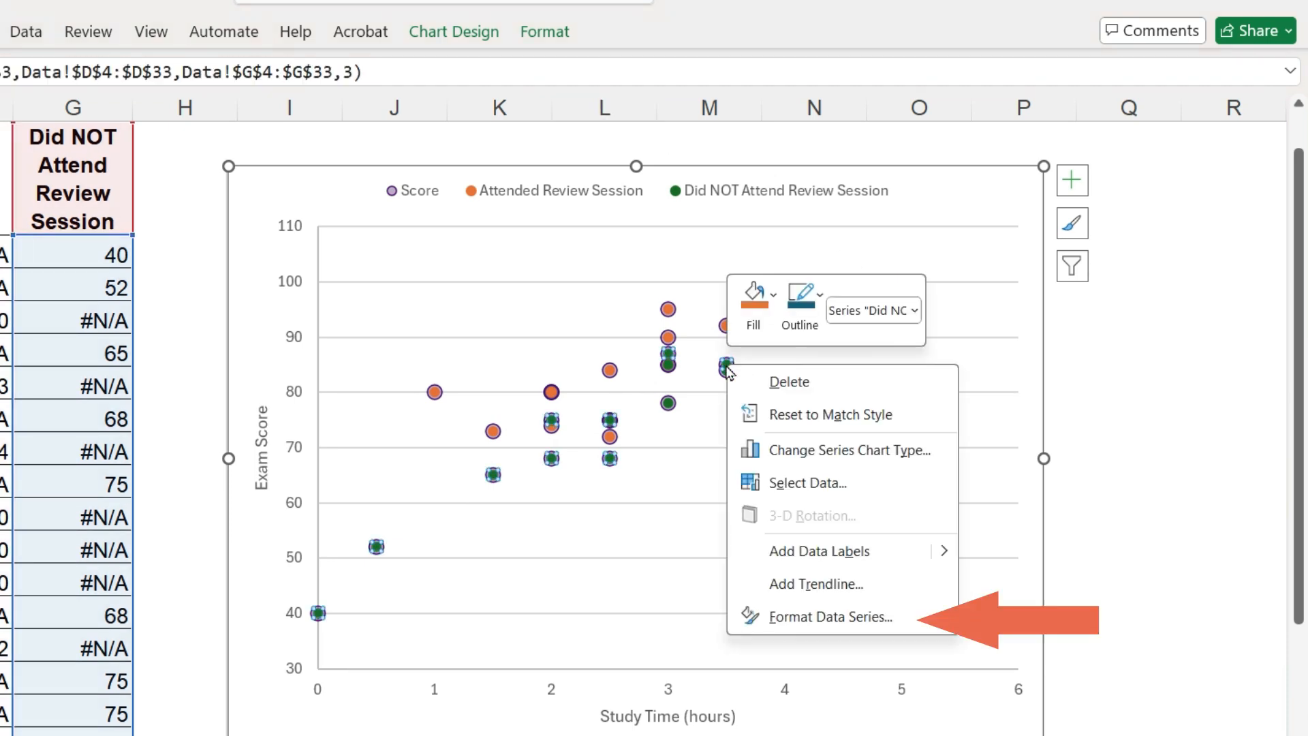
left_click(830, 616)
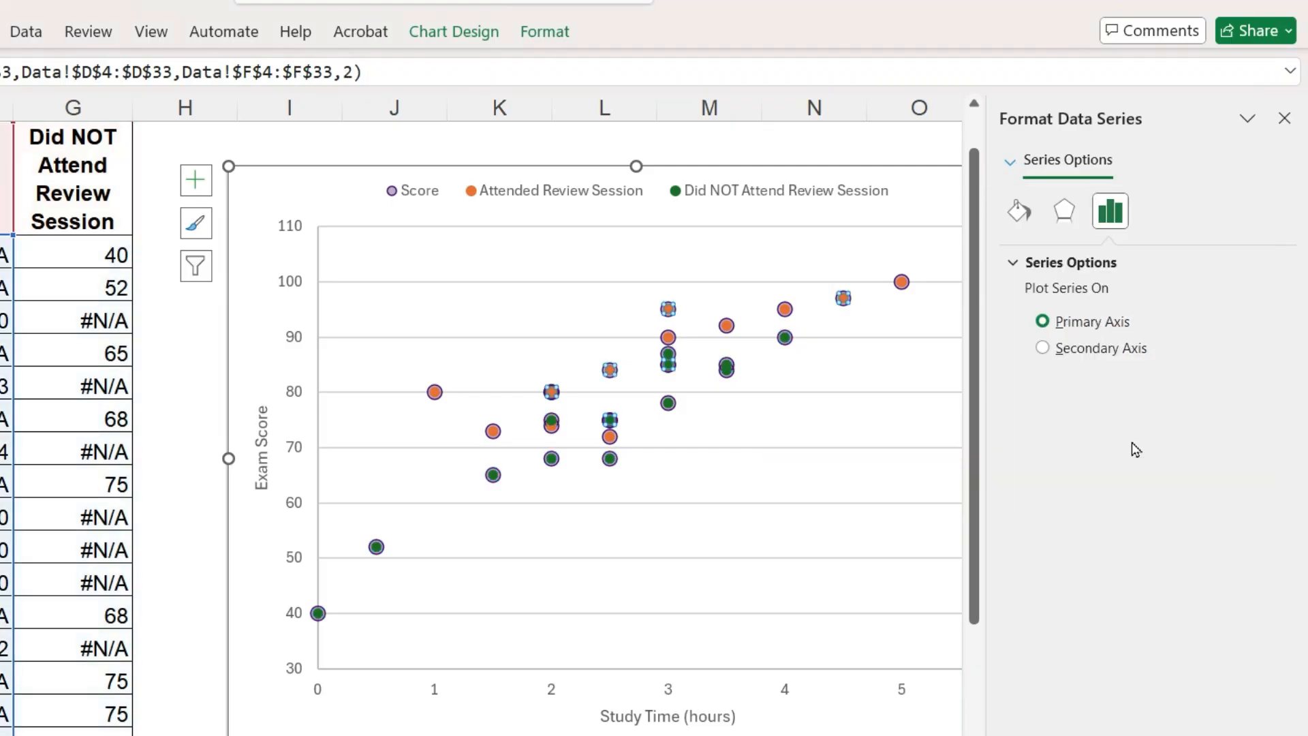
left_click(1018, 210)
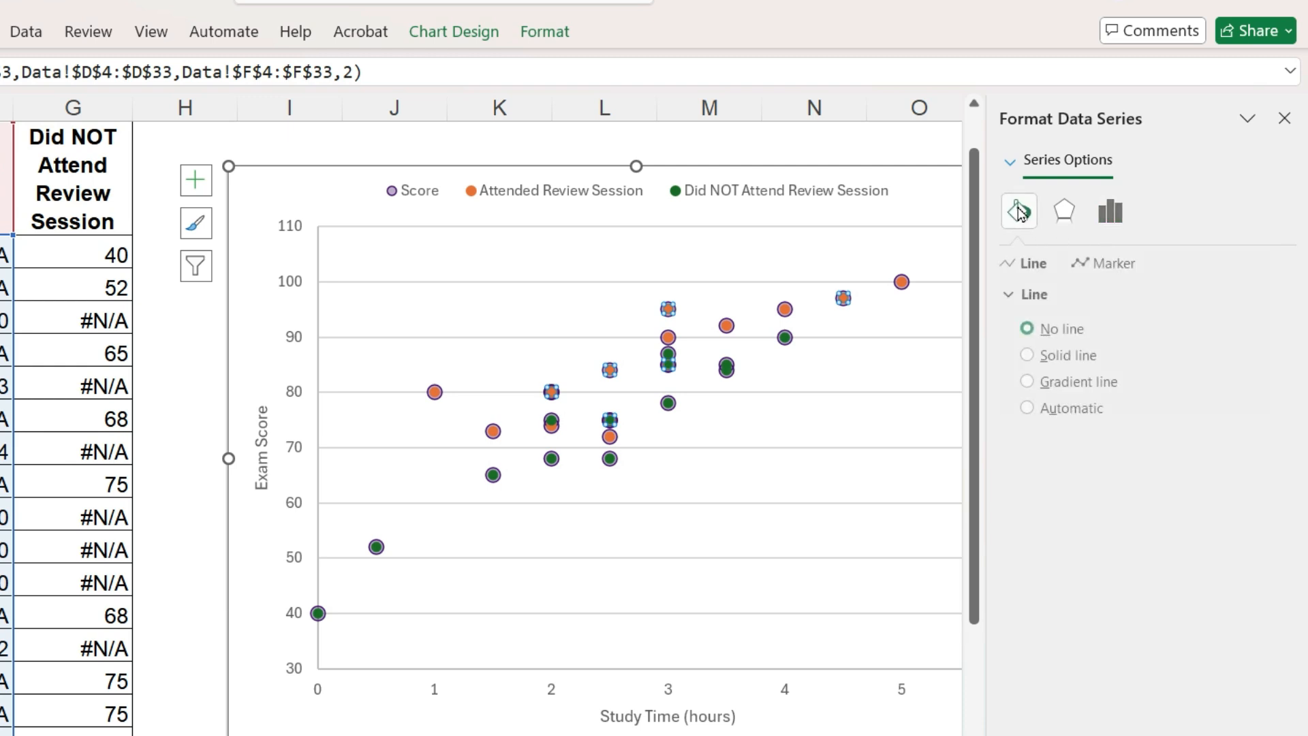
left_click(1110, 263)
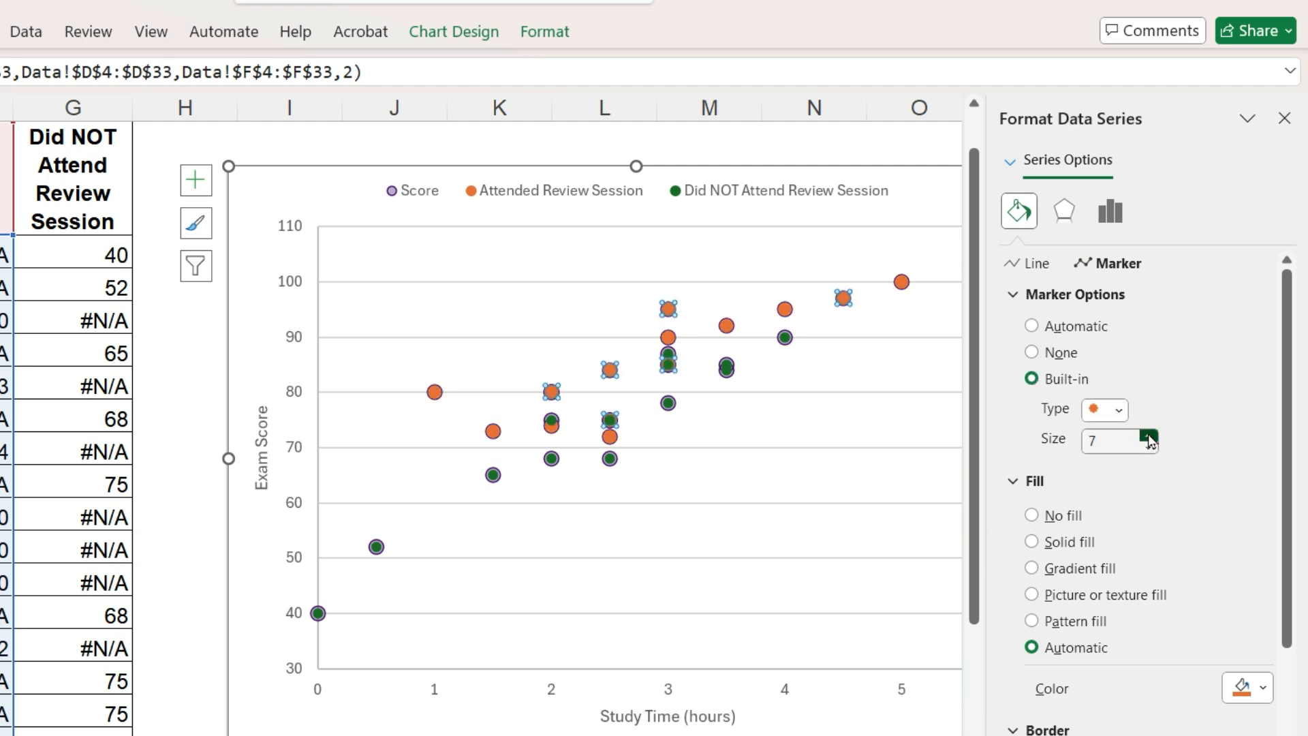
left_click(1143, 435)
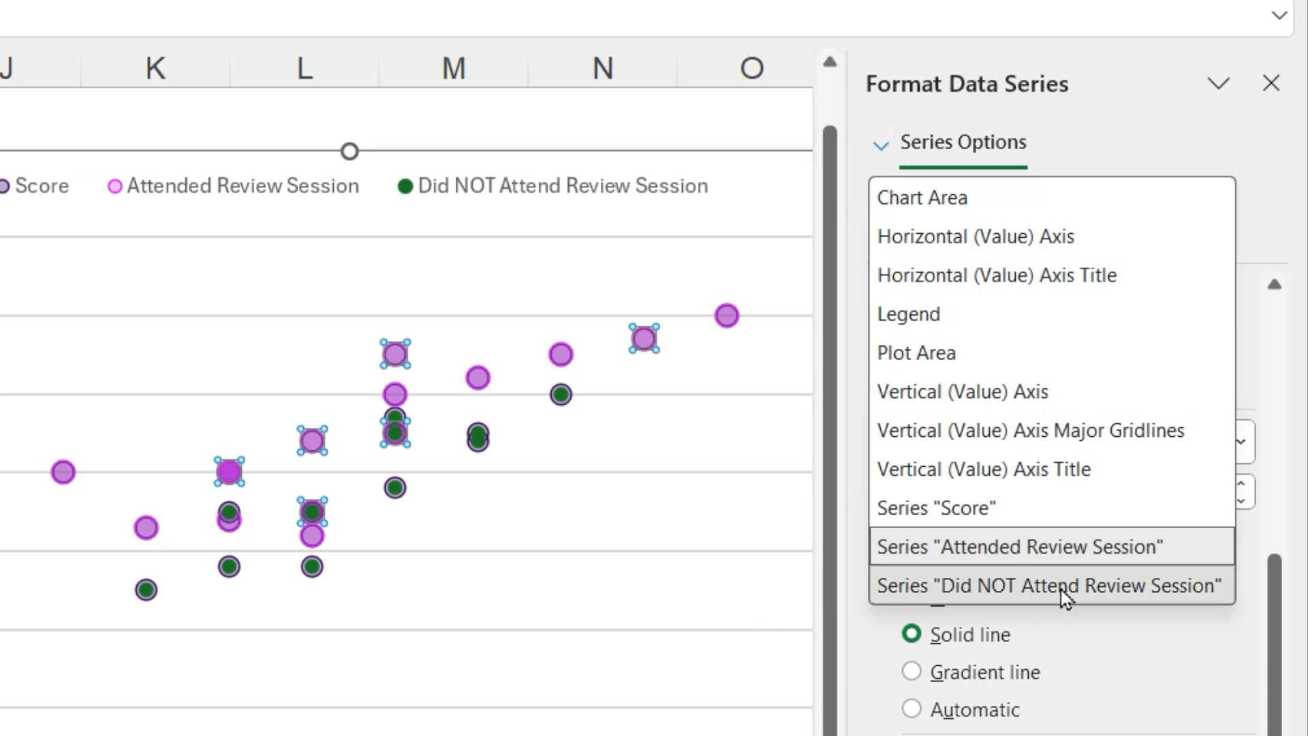
left_click(1049, 585)
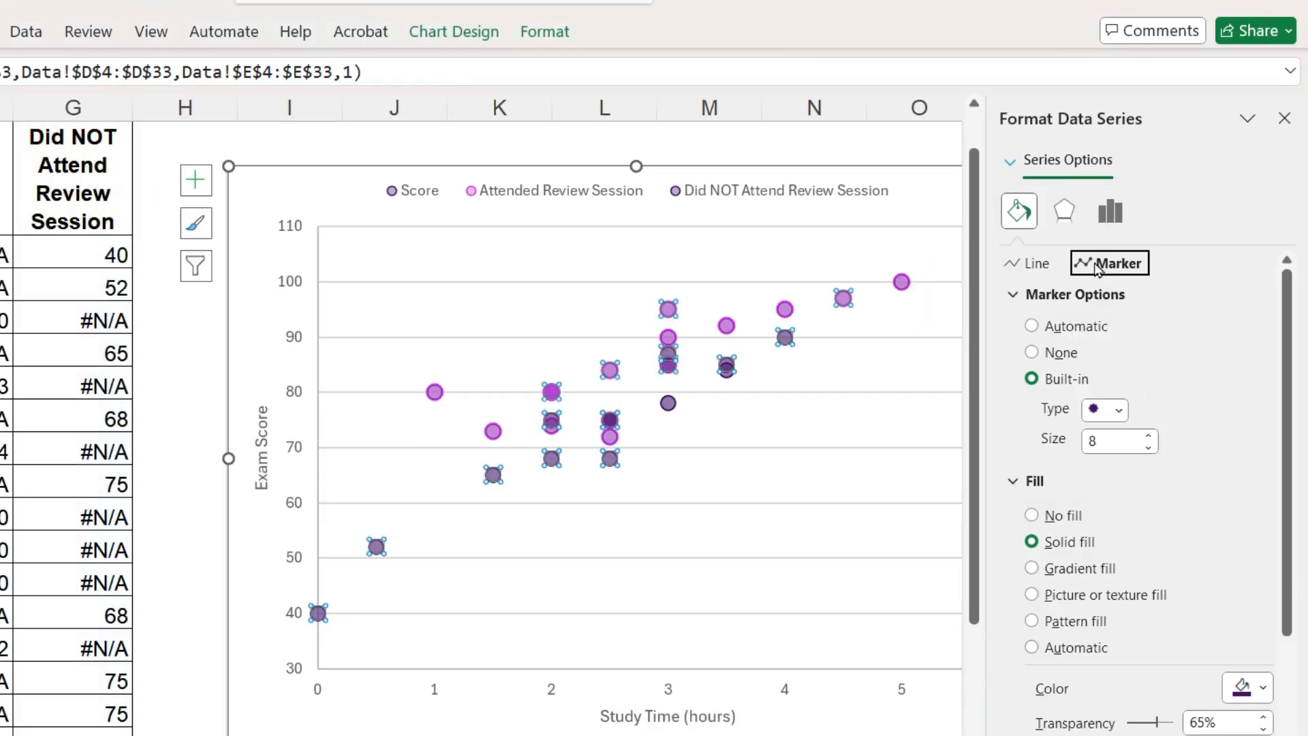
Set the Score series markers to None and remove the Score entry from the legend
left_click(1117, 410)
type("6")
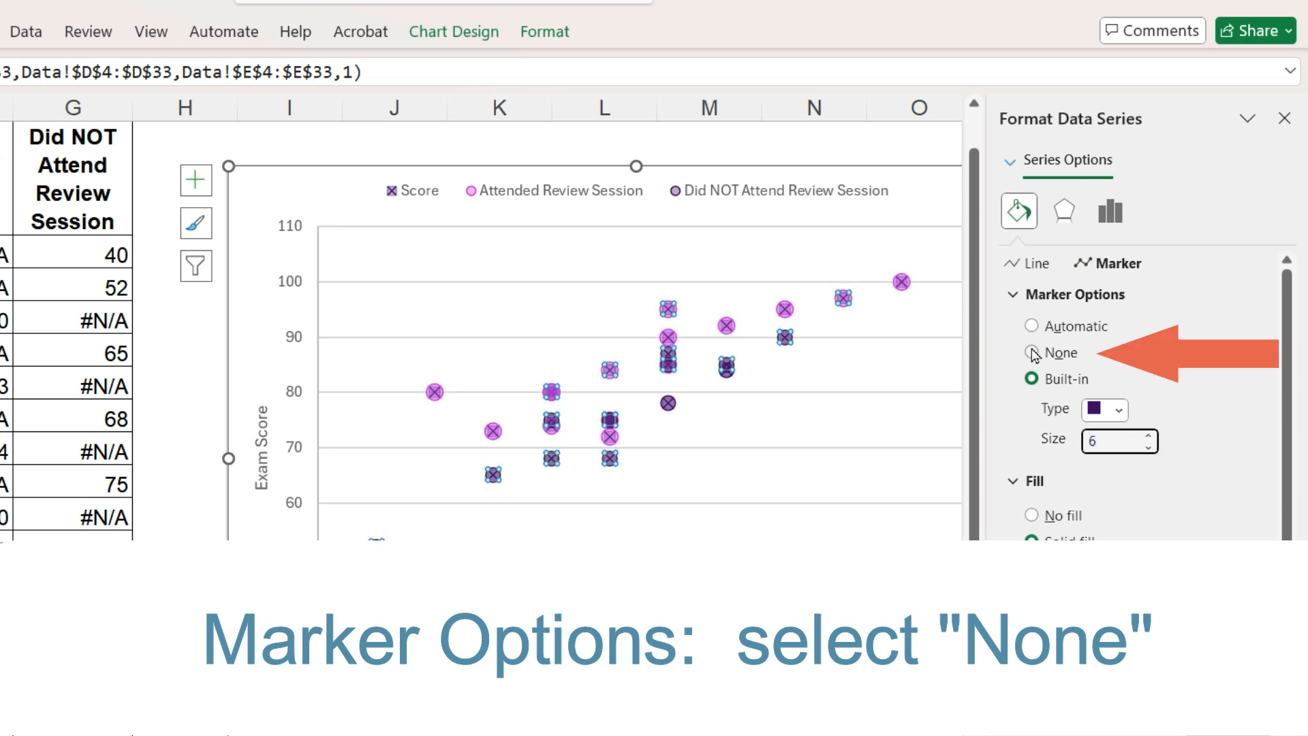
left_click(1031, 351)
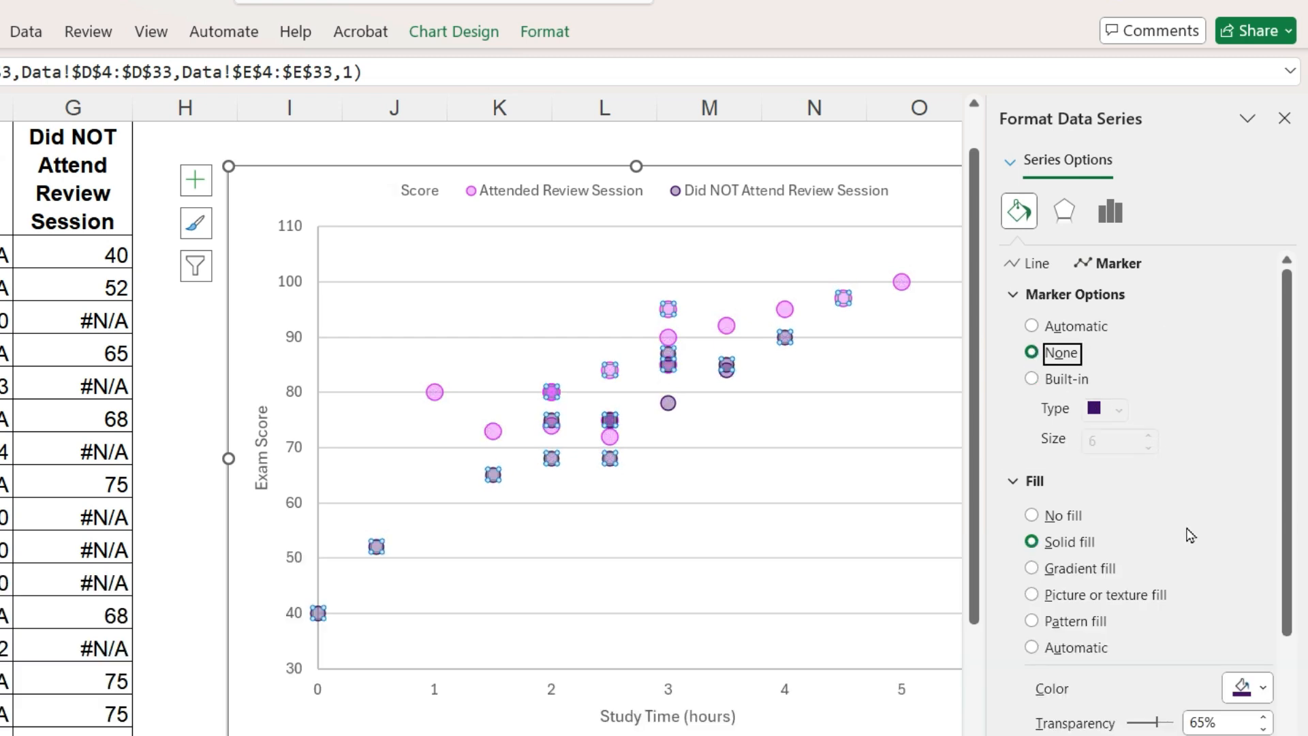
left_click(1283, 117)
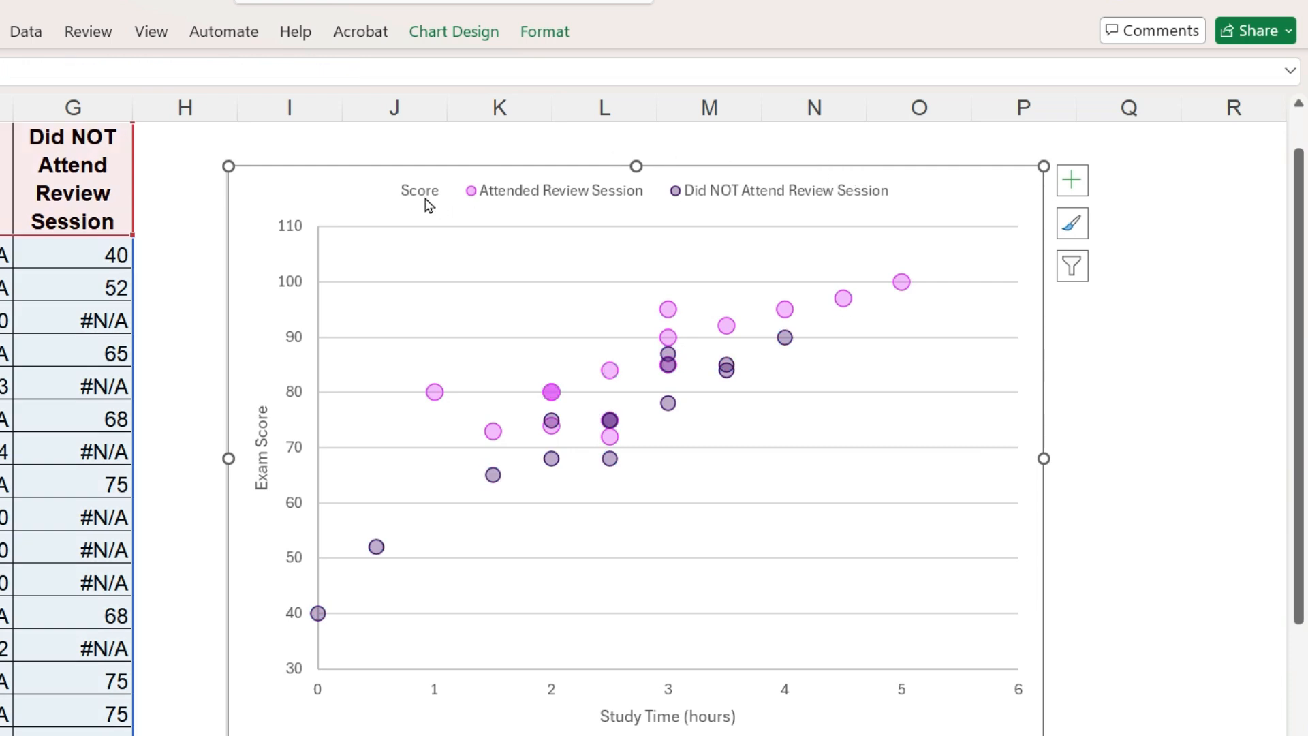
left_click(419, 190)
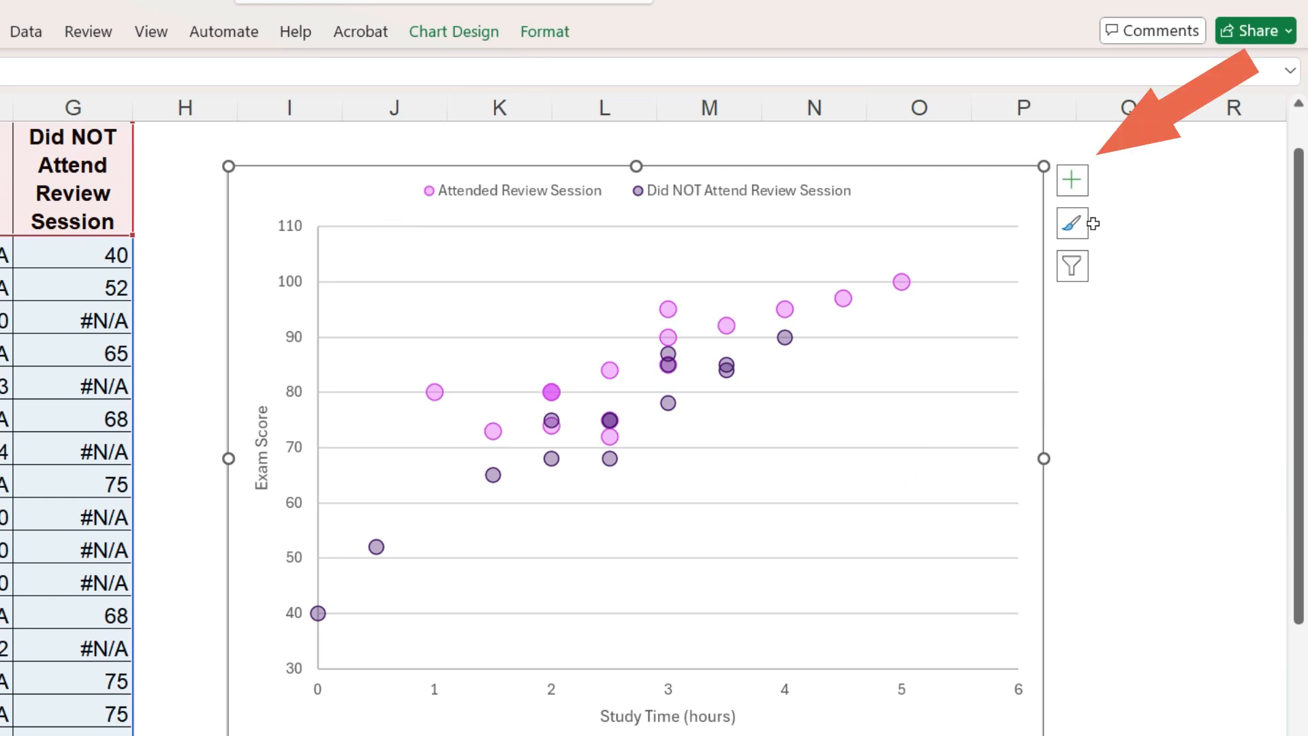
Add linear trendlines for the Attended, Did NOT Attend and overall Score series
left_click(1072, 180)
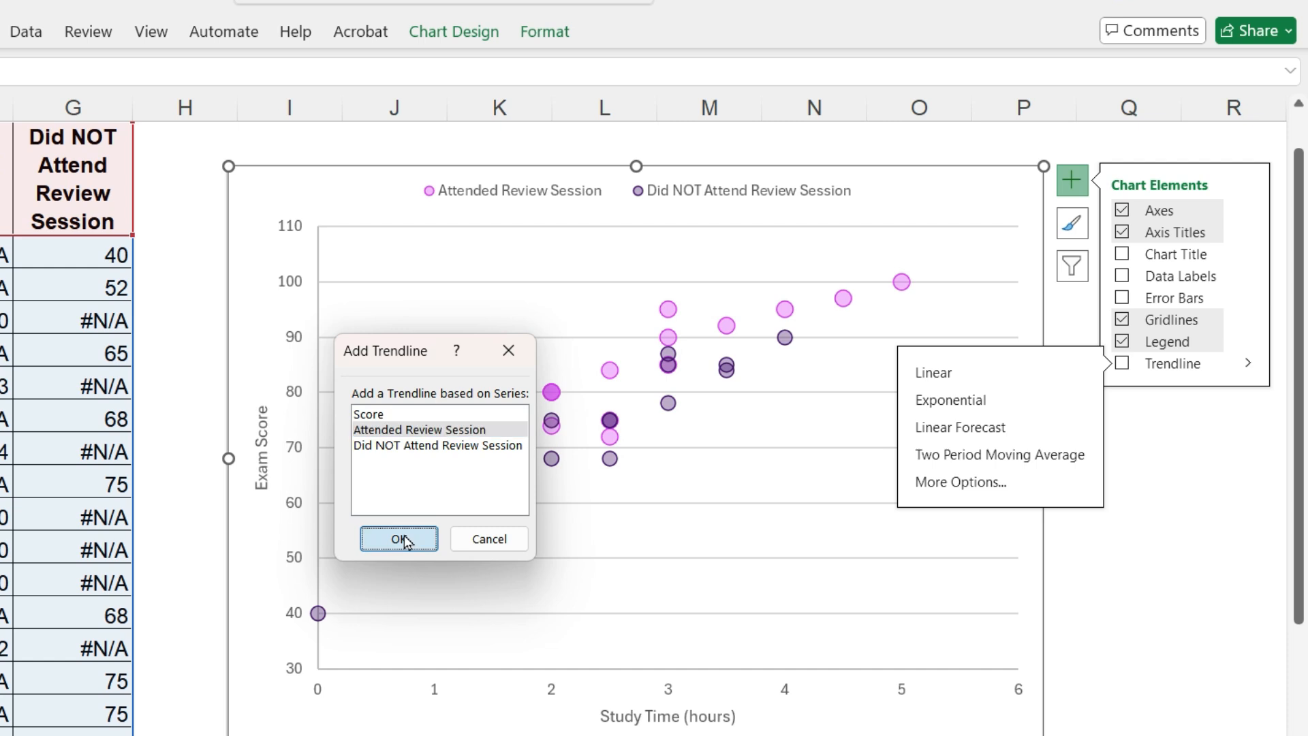
left_click(398, 538)
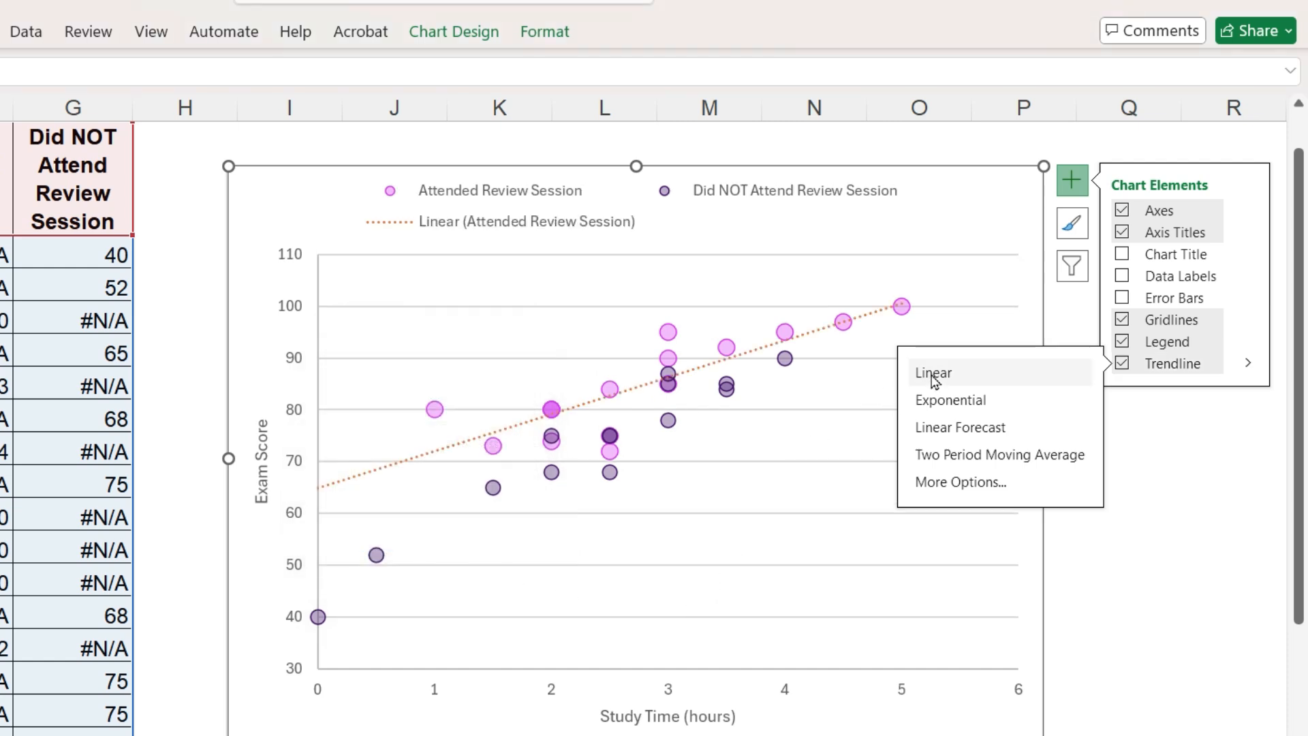
left_click(932, 374)
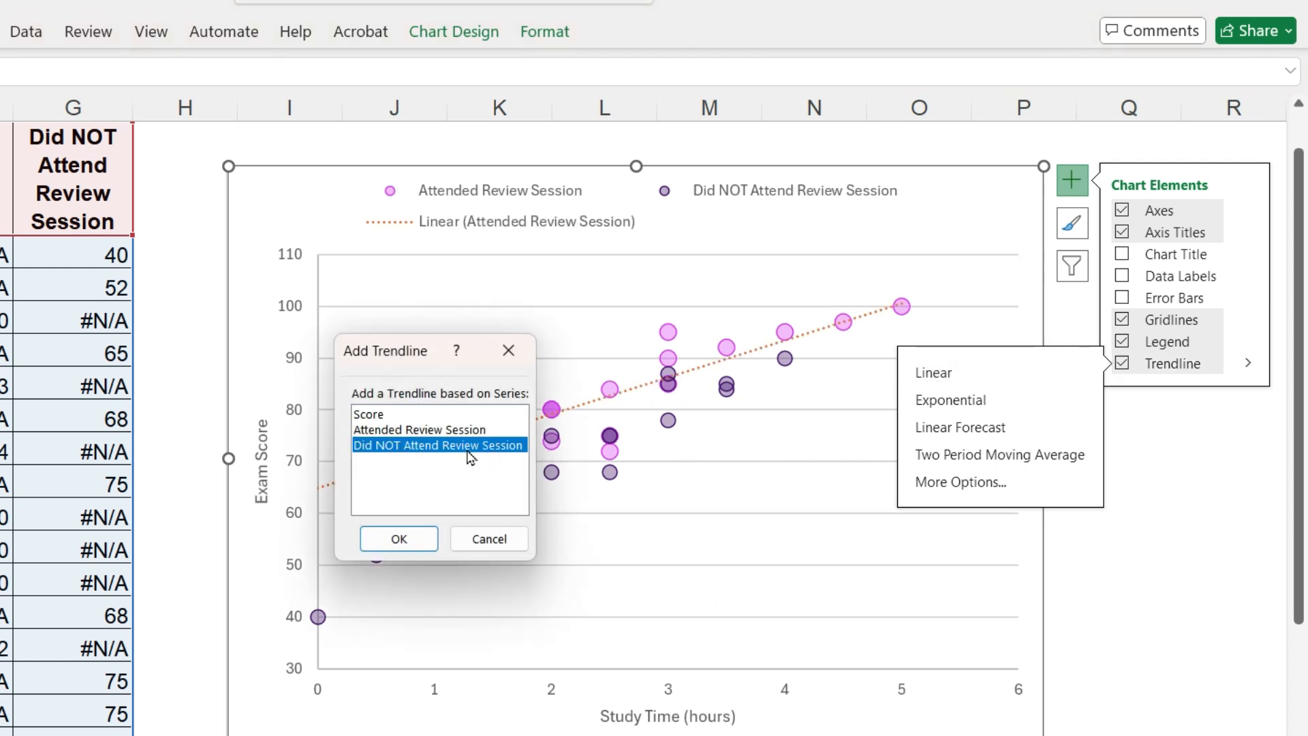
left_click(398, 538)
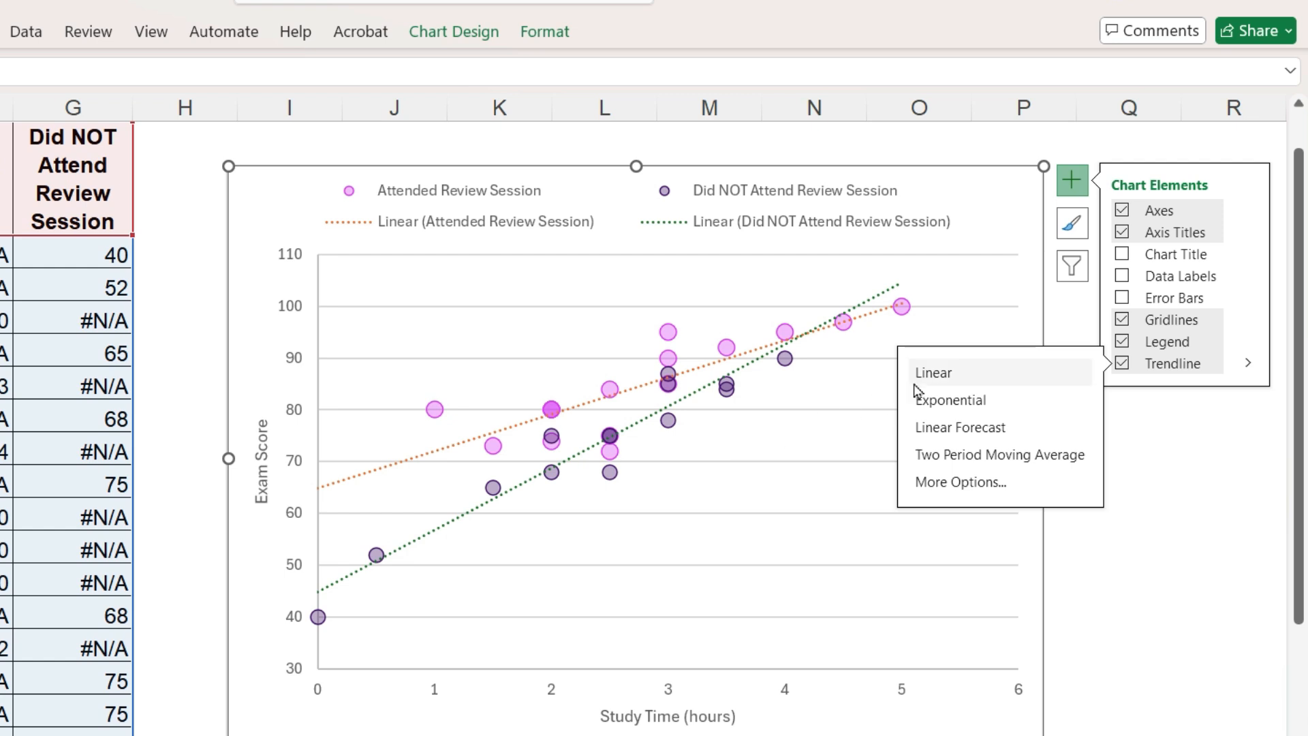
left_click(932, 371)
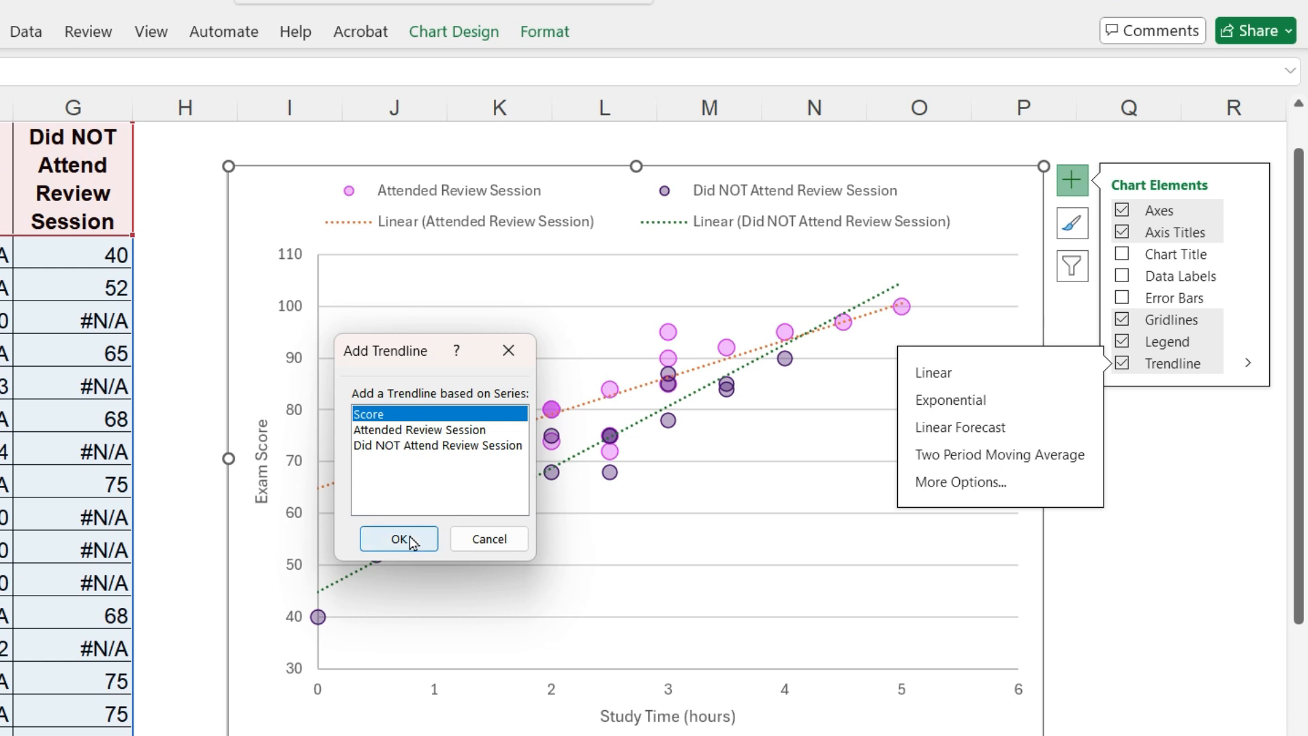
left_click(398, 538)
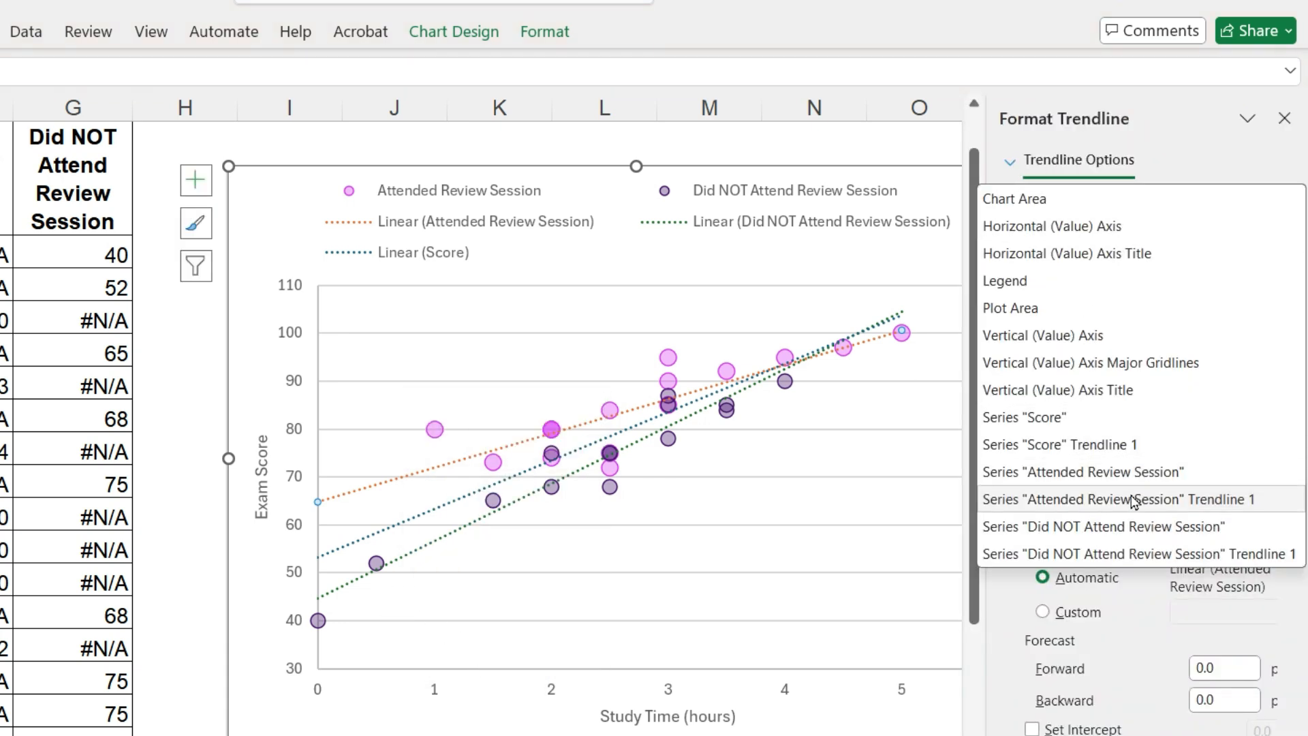
Colour the overall trendline solid black, the attended one pink, and drop group trendlines from the legend
left_click(1117, 498)
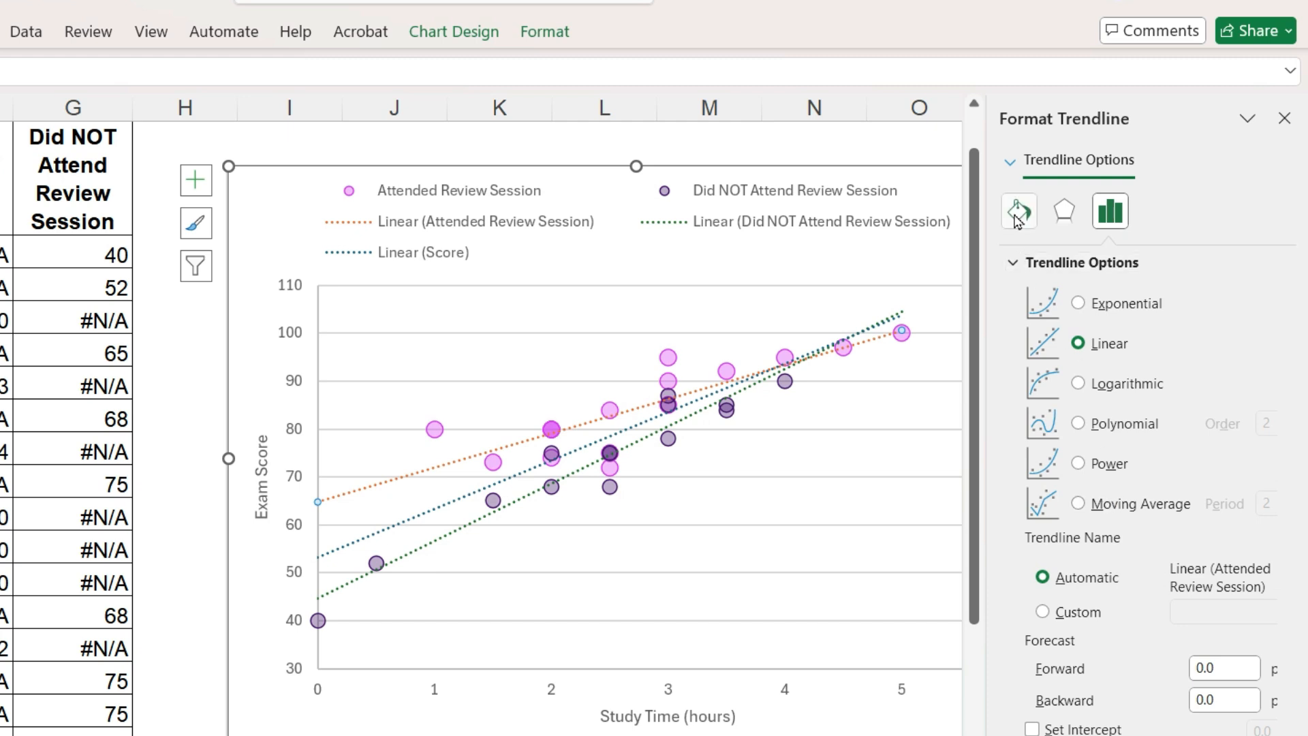
left_click(1017, 210)
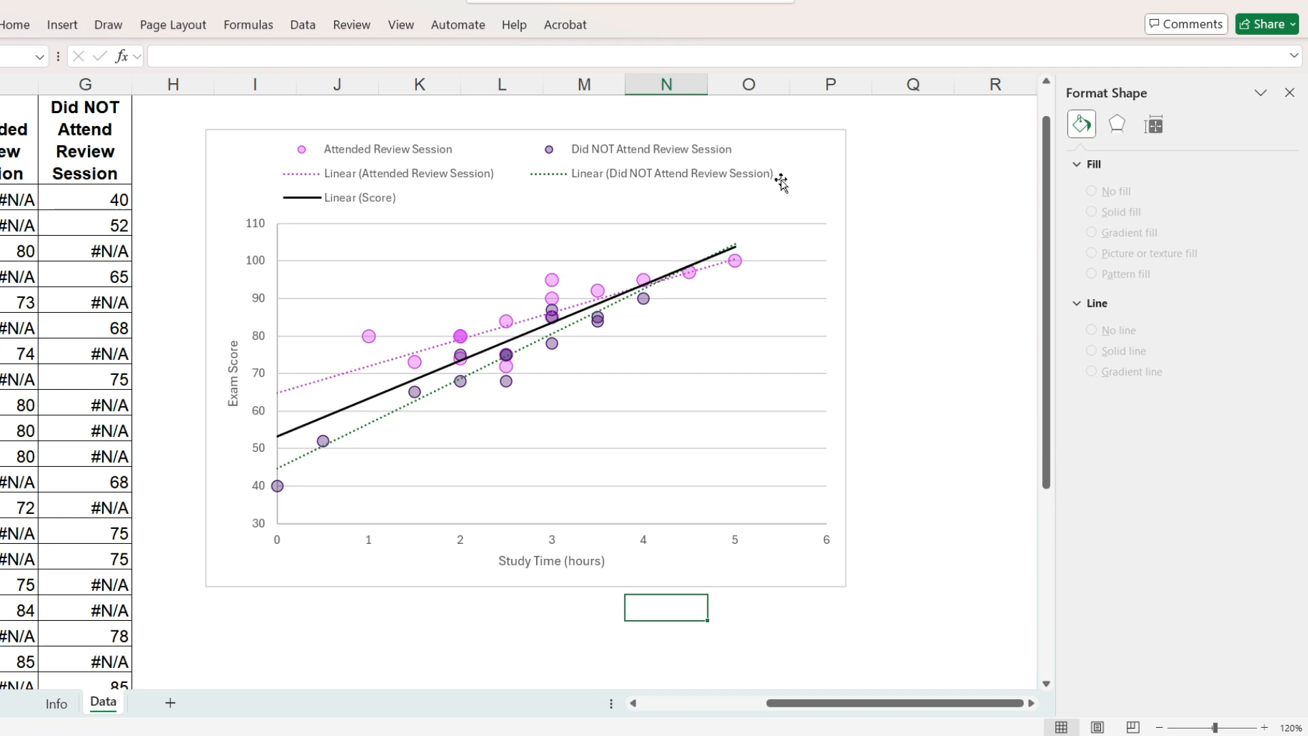
left_click(670, 173)
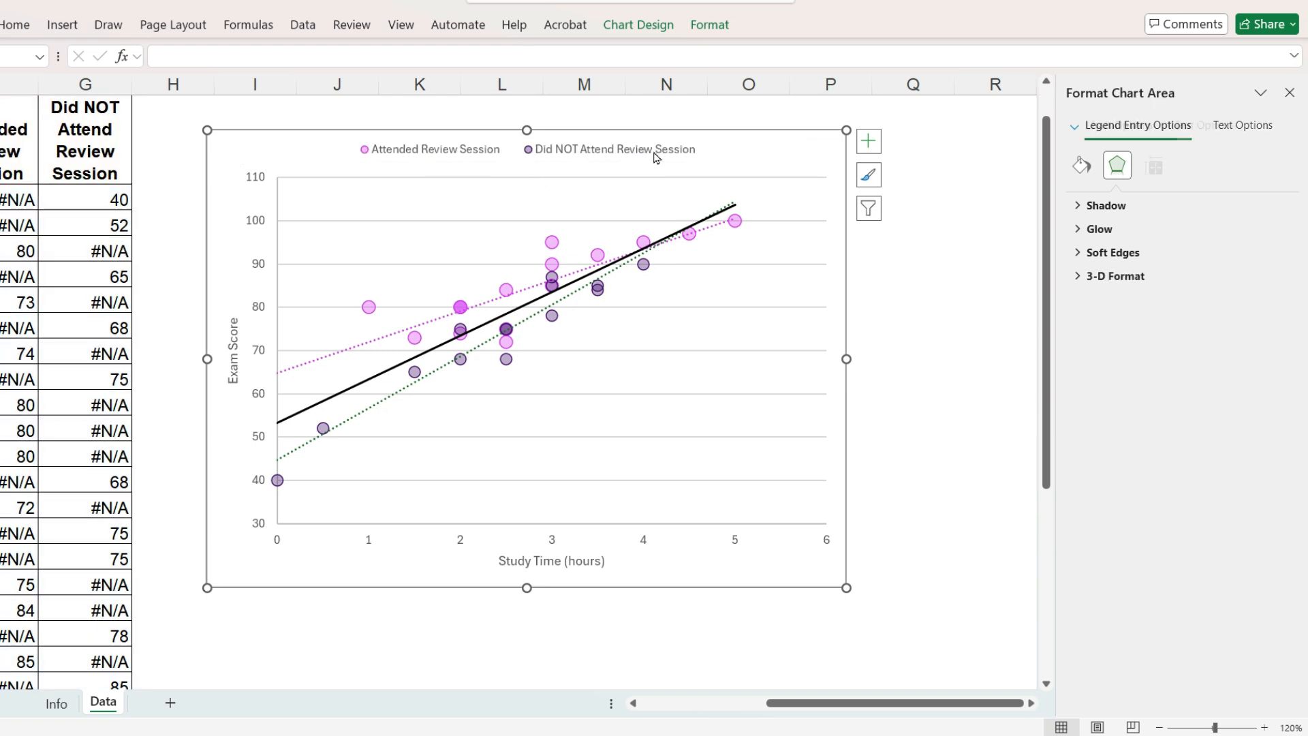
Enlarge the chart legend text and bring up the font colour choices
left_click(405, 394)
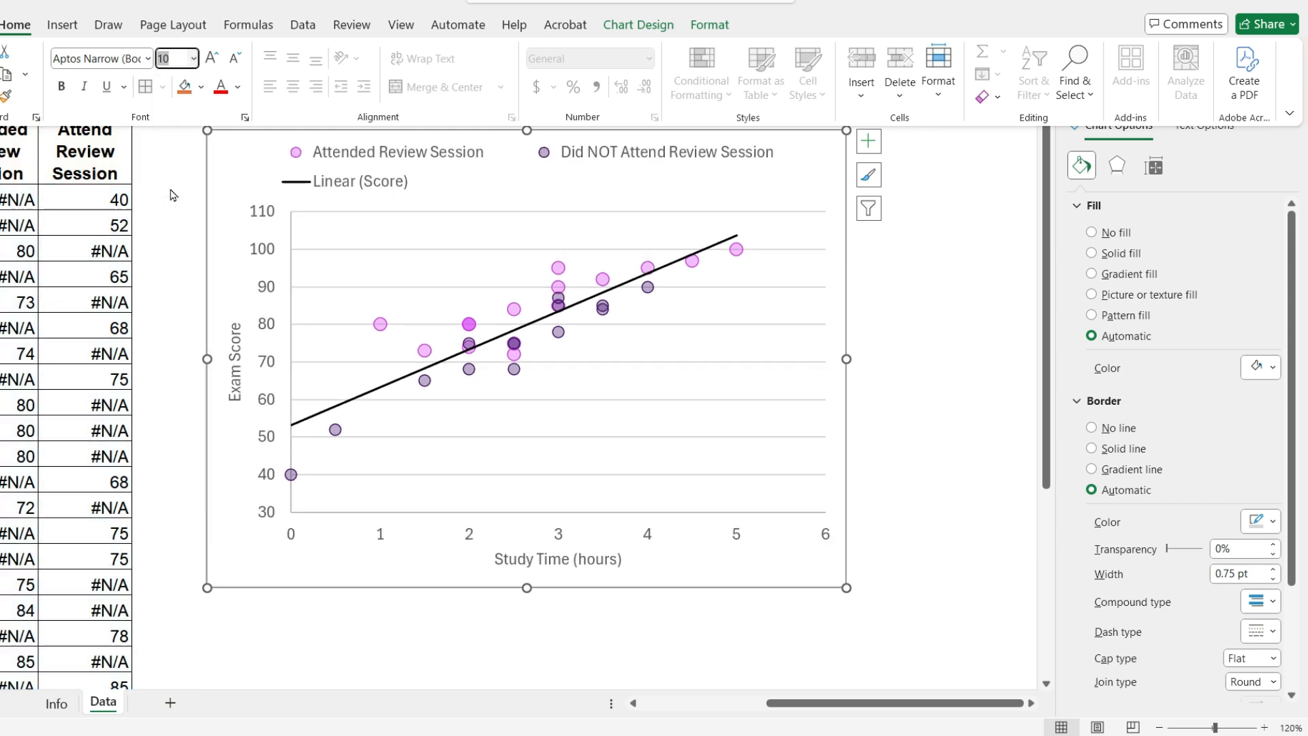
left_click(238, 88)
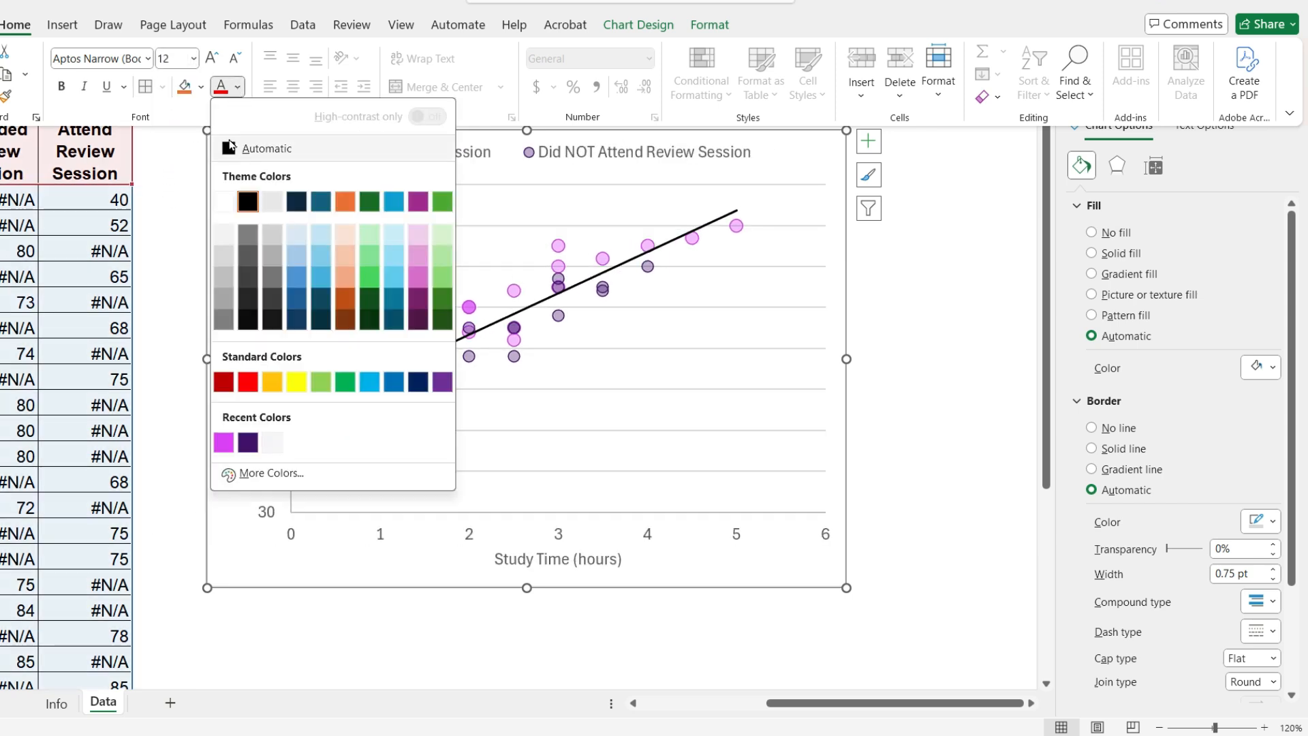